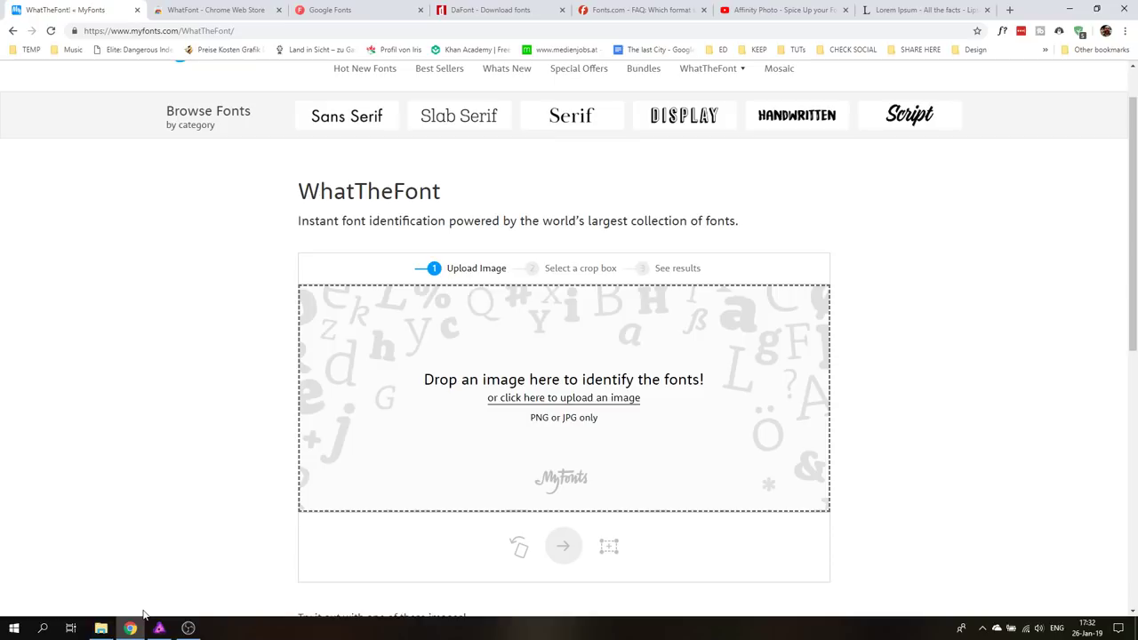
mouse_move(507, 608)
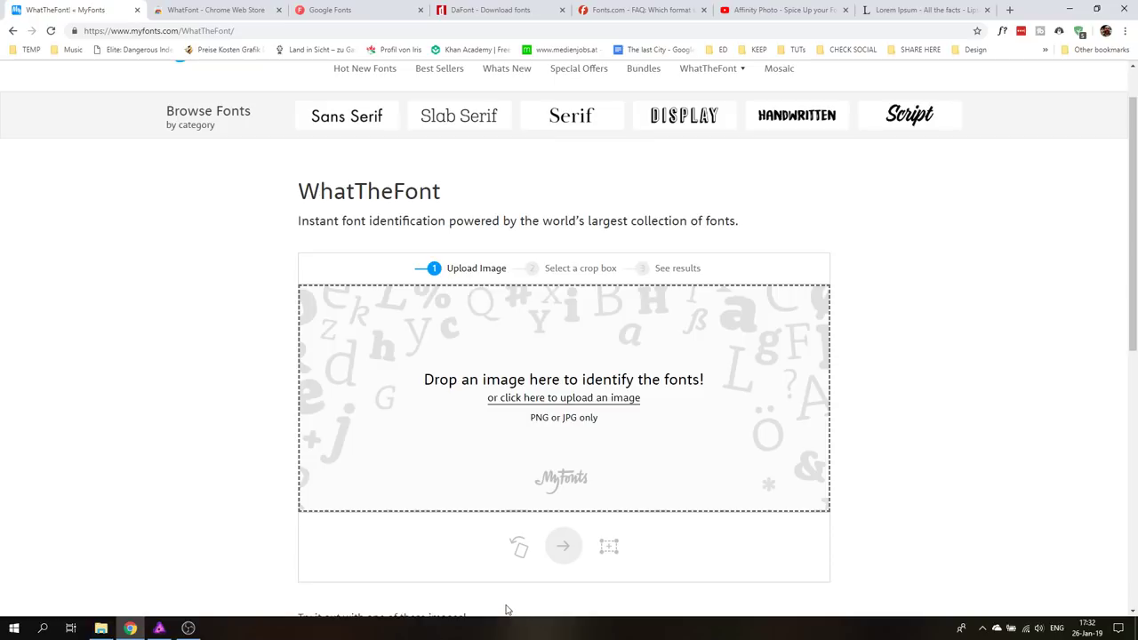
mouse_move(491, 552)
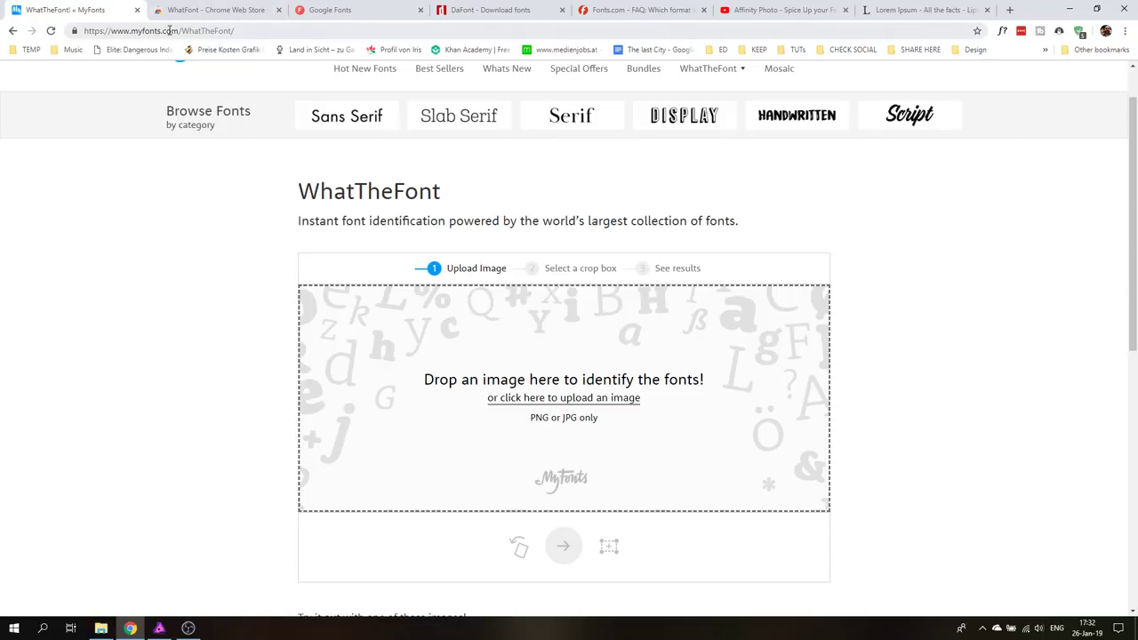
mouse_move(132, 615)
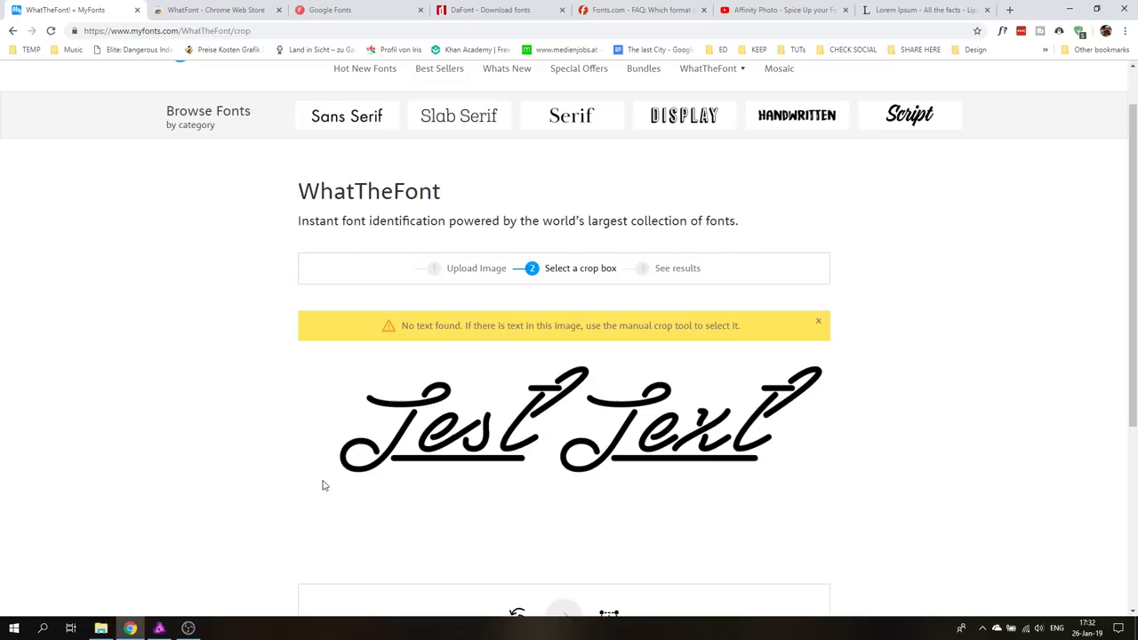
- Identify the cropped Test Text image's font, check the real font in Affinity Photo, and return to the results listing Las Enter
scroll(down, 3)
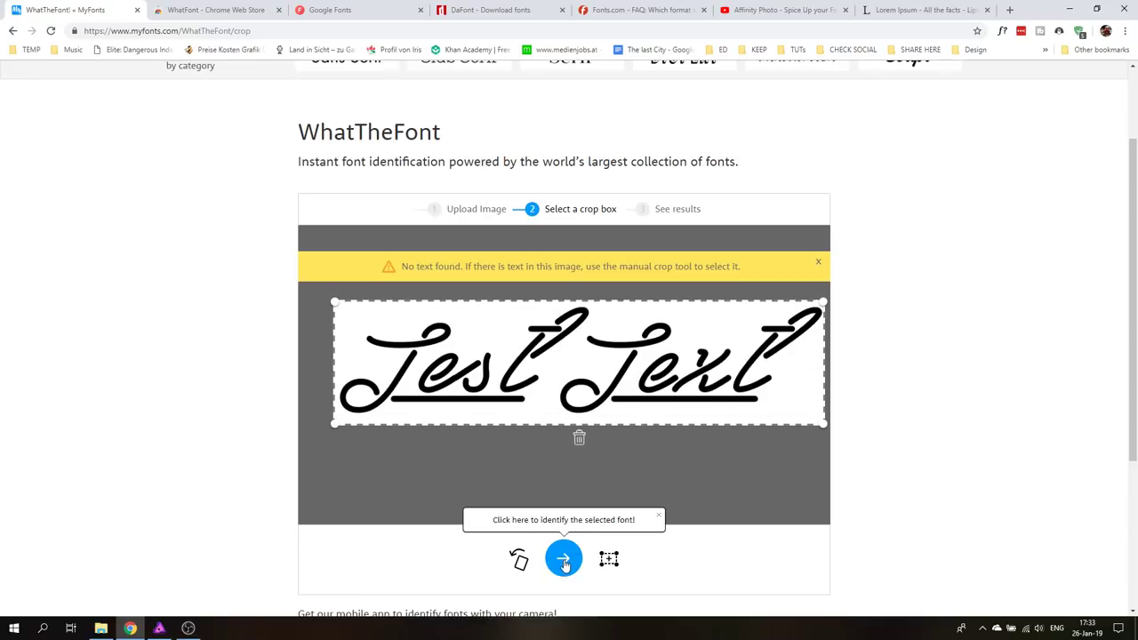
click(562, 559)
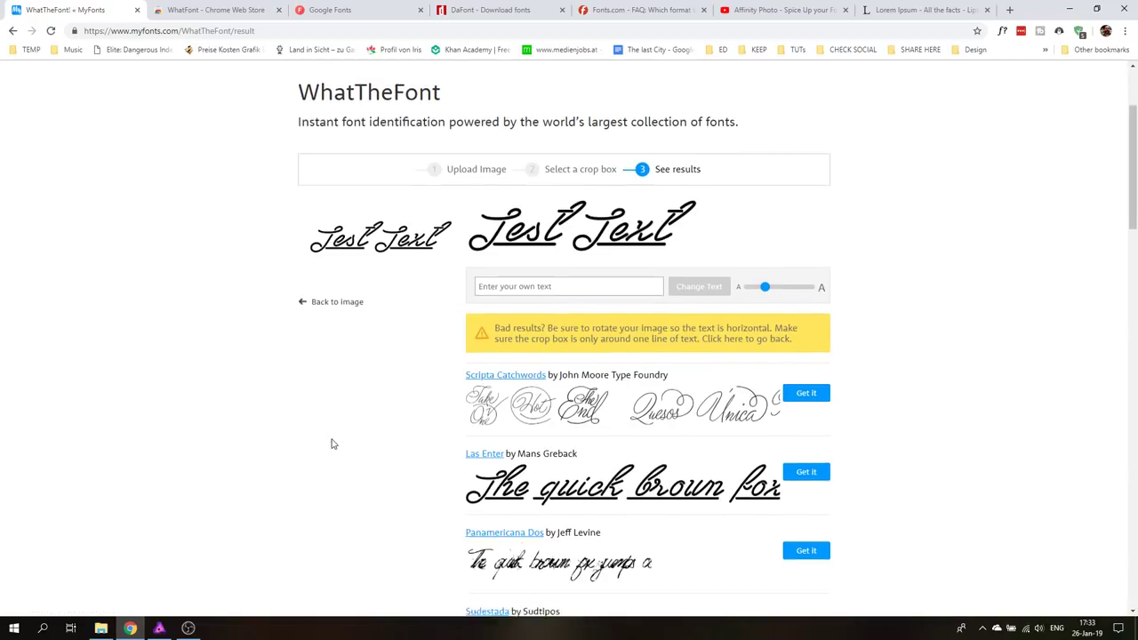
scroll(down, 3)
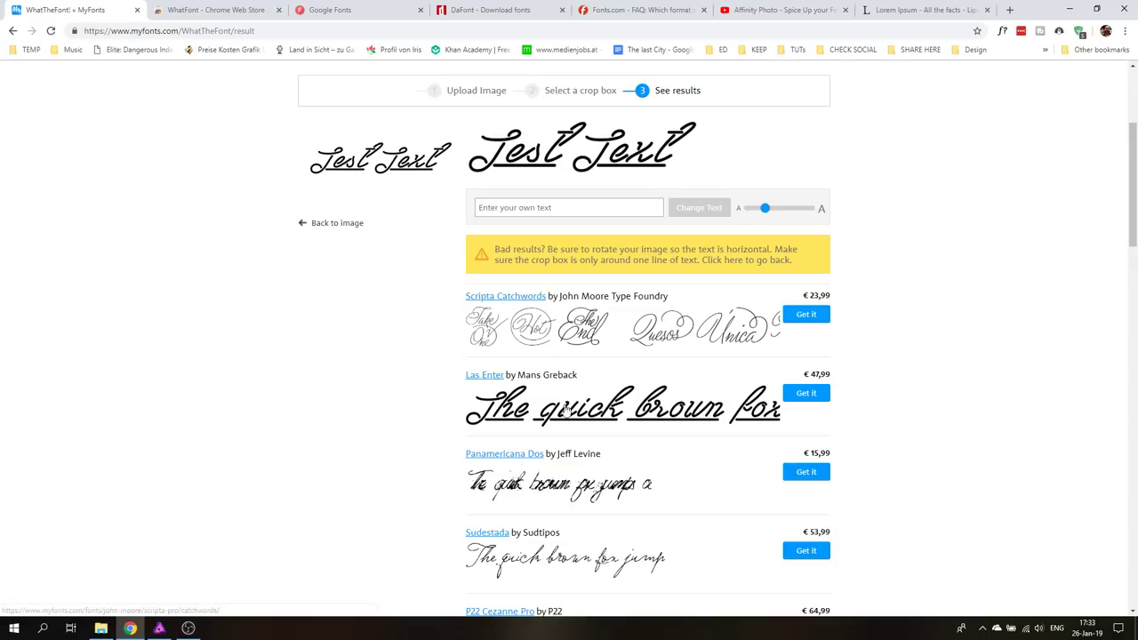
mouse_move(505, 376)
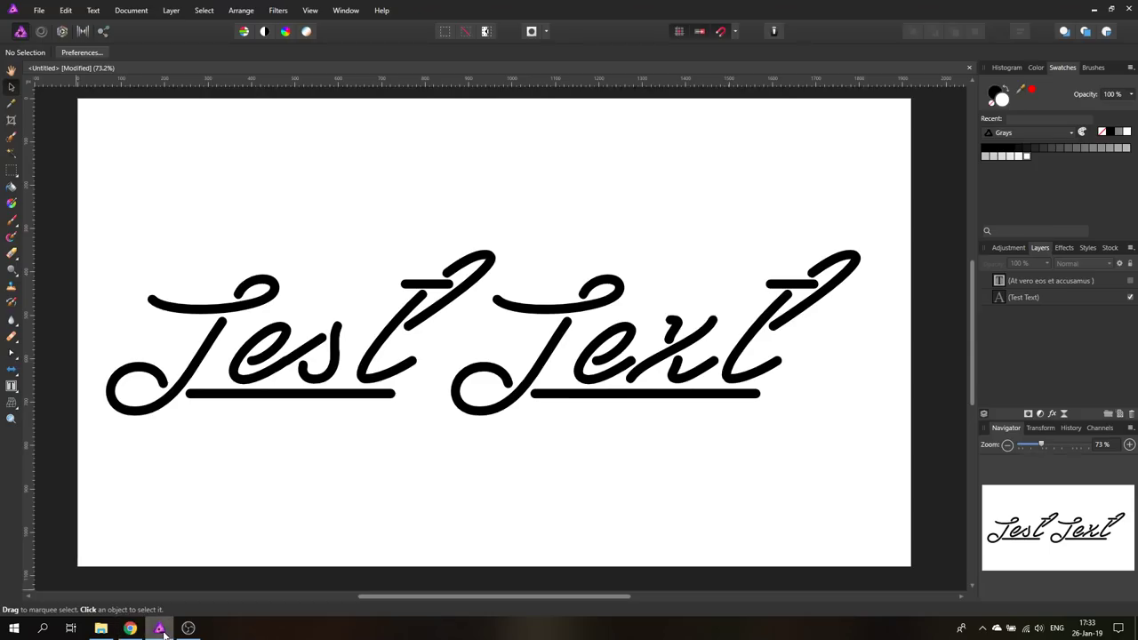
click(227, 320)
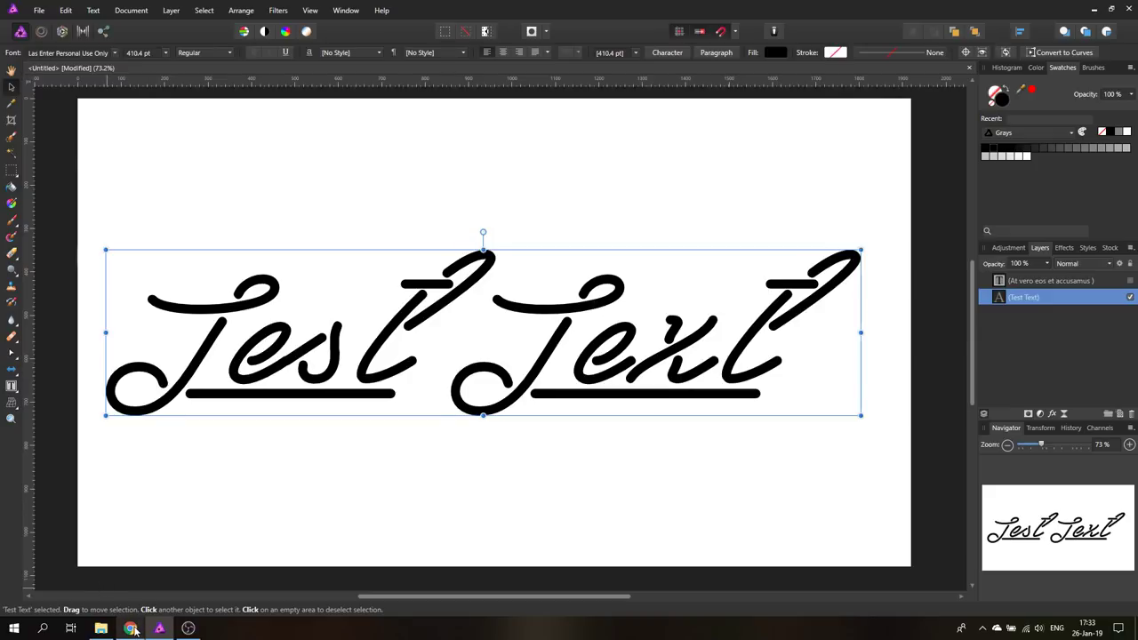
click(132, 630)
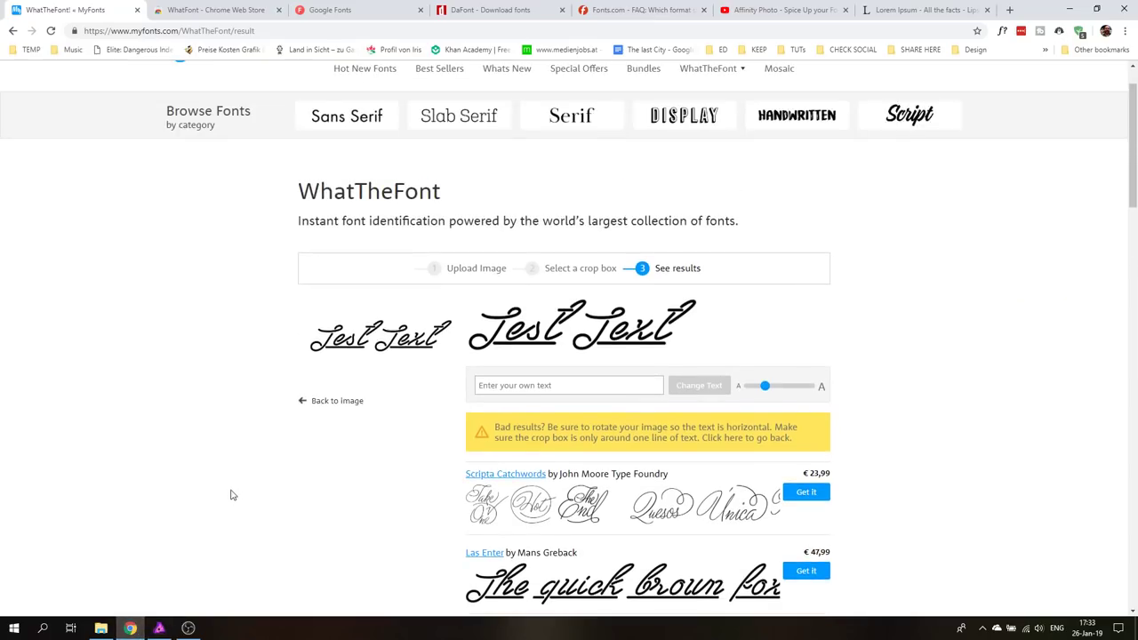
mouse_move(227, 498)
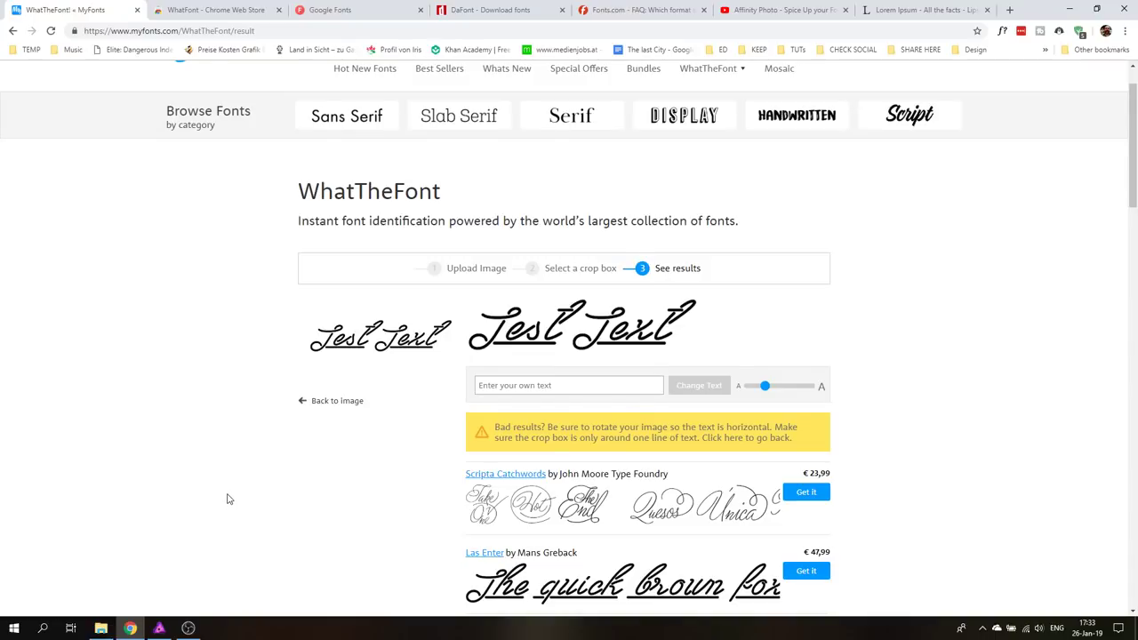
mouse_move(224, 496)
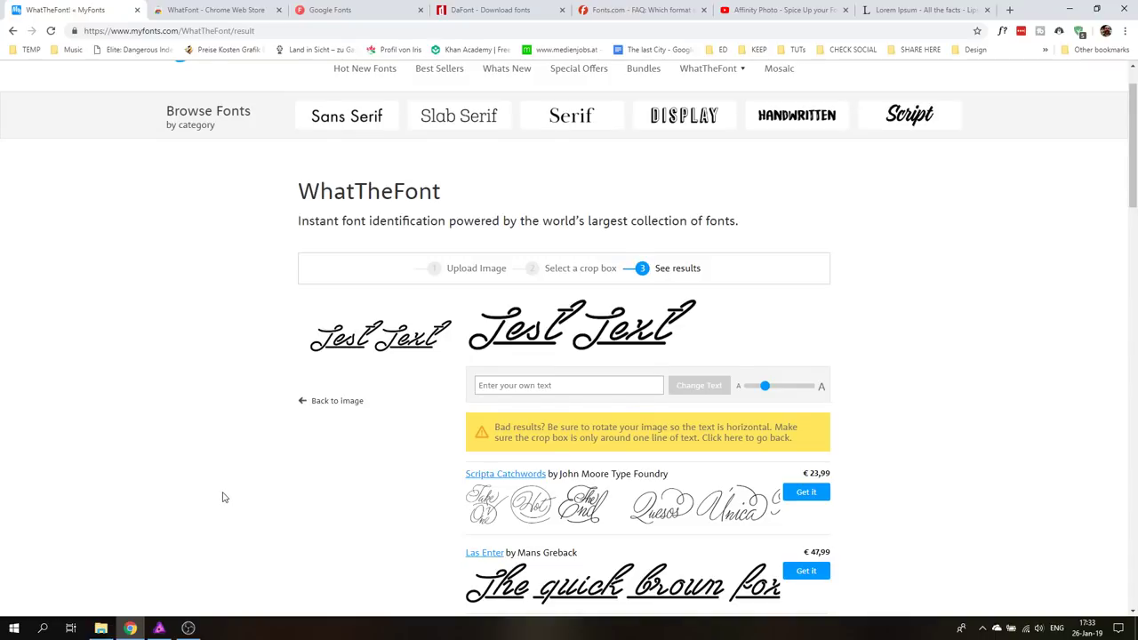
scroll(down, 3)
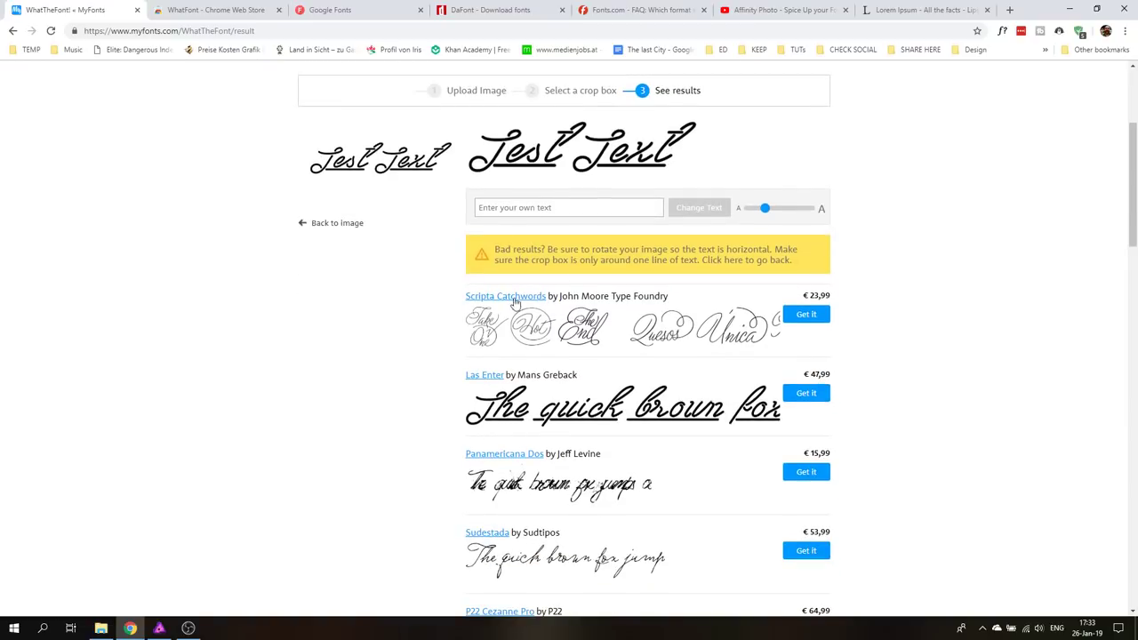
scroll(down, 3)
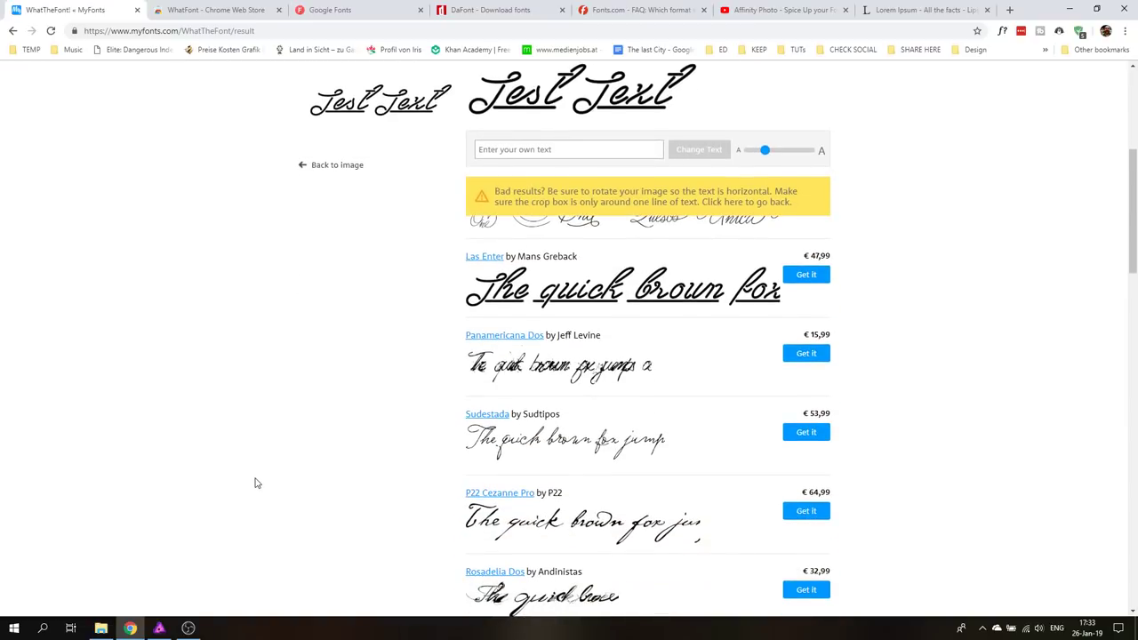
scroll(up, 3)
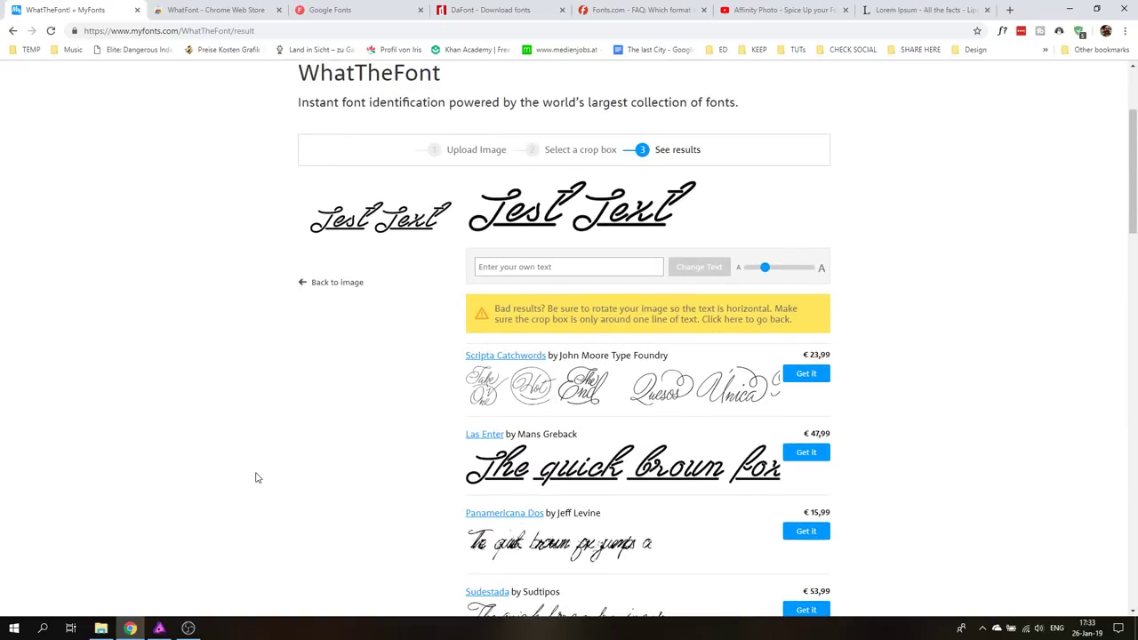
mouse_move(304, 210)
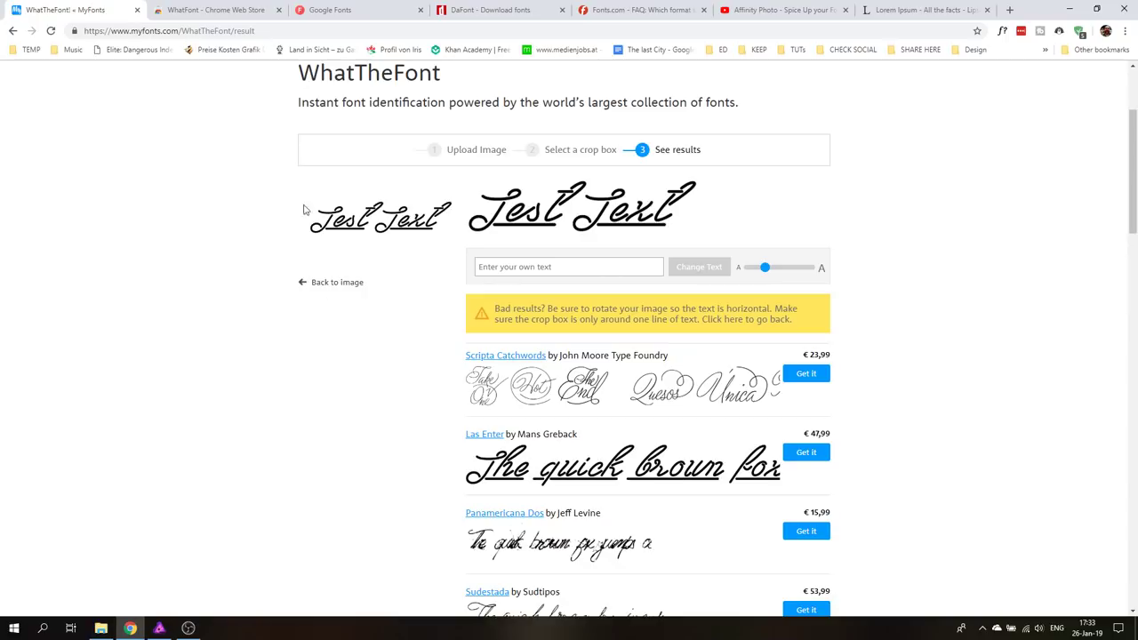
mouse_move(253, 11)
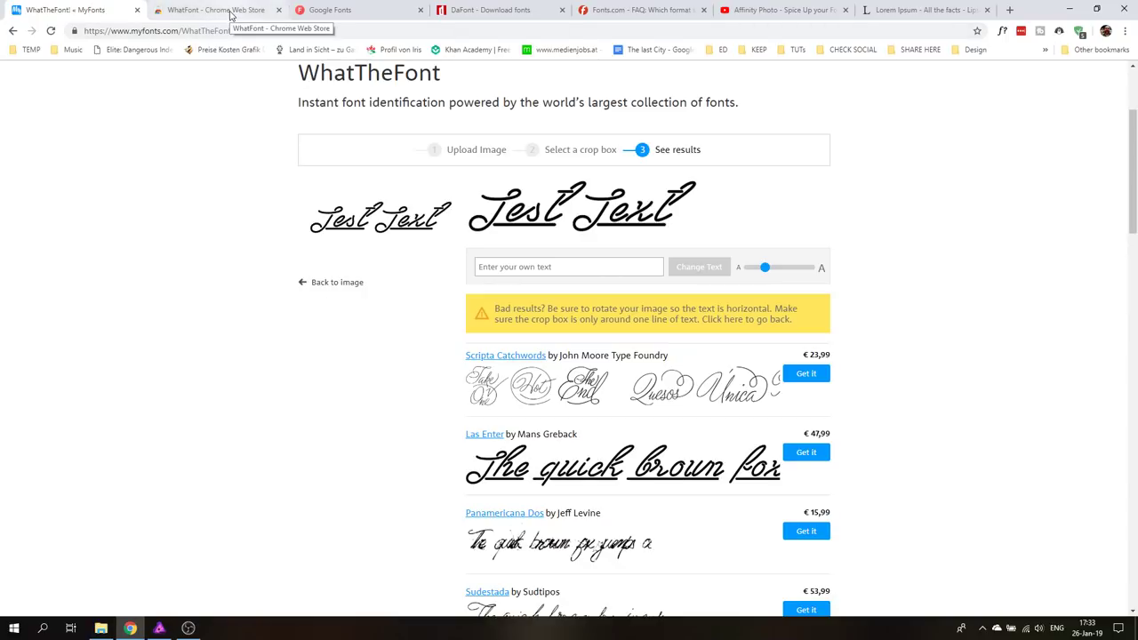
- Show the WhatFont extension's store page and advance through its preview screenshots
click(205, 11)
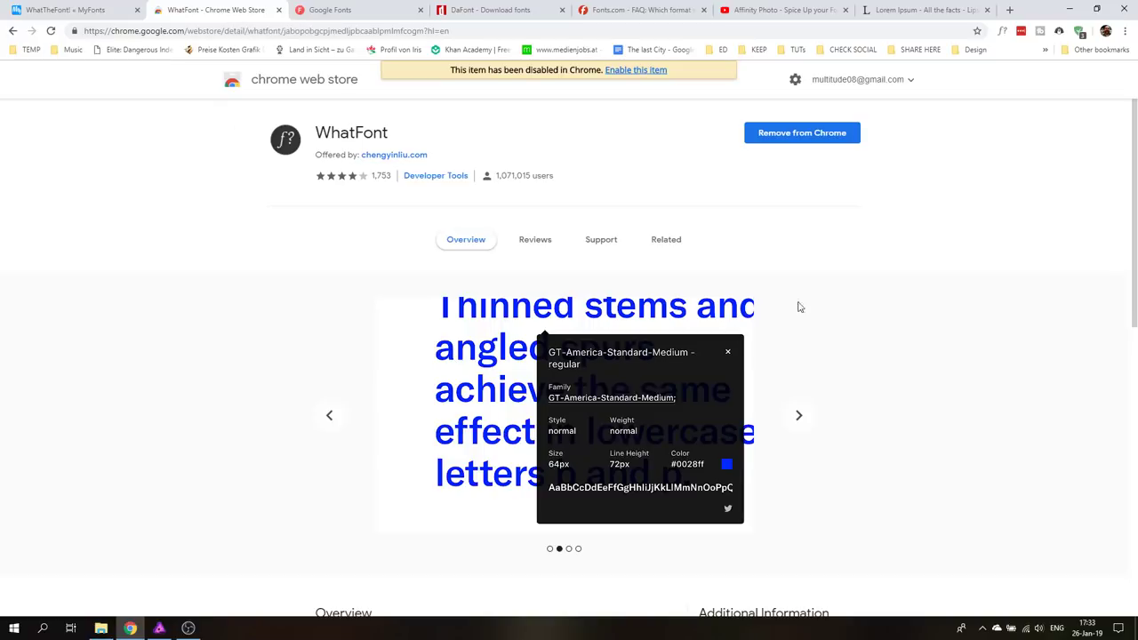
mouse_move(656, 352)
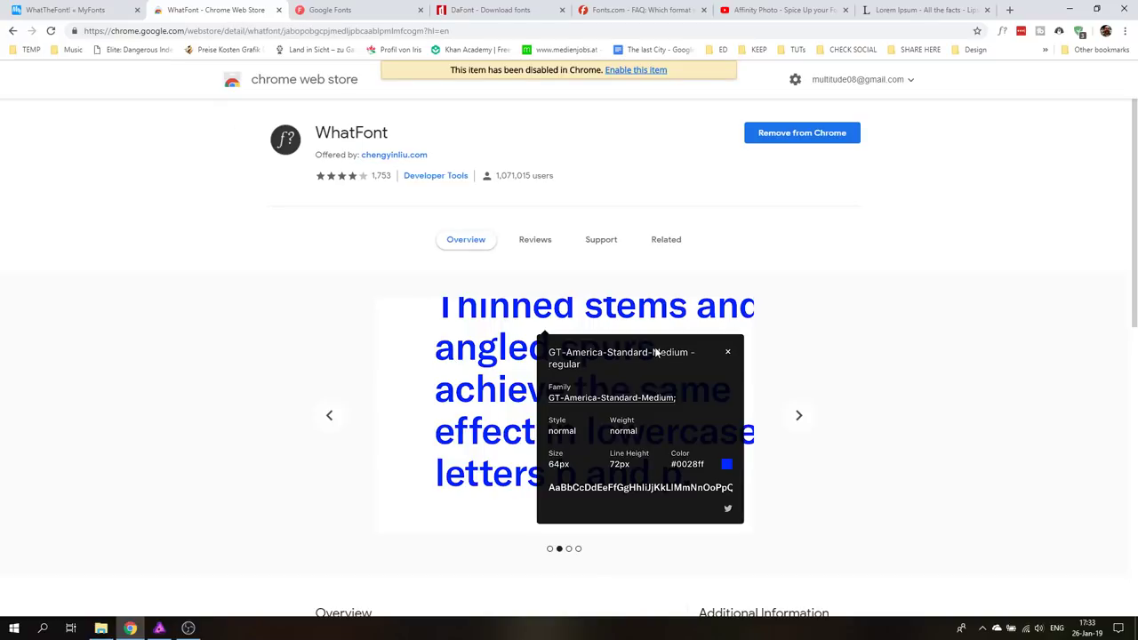
mouse_move(354, 111)
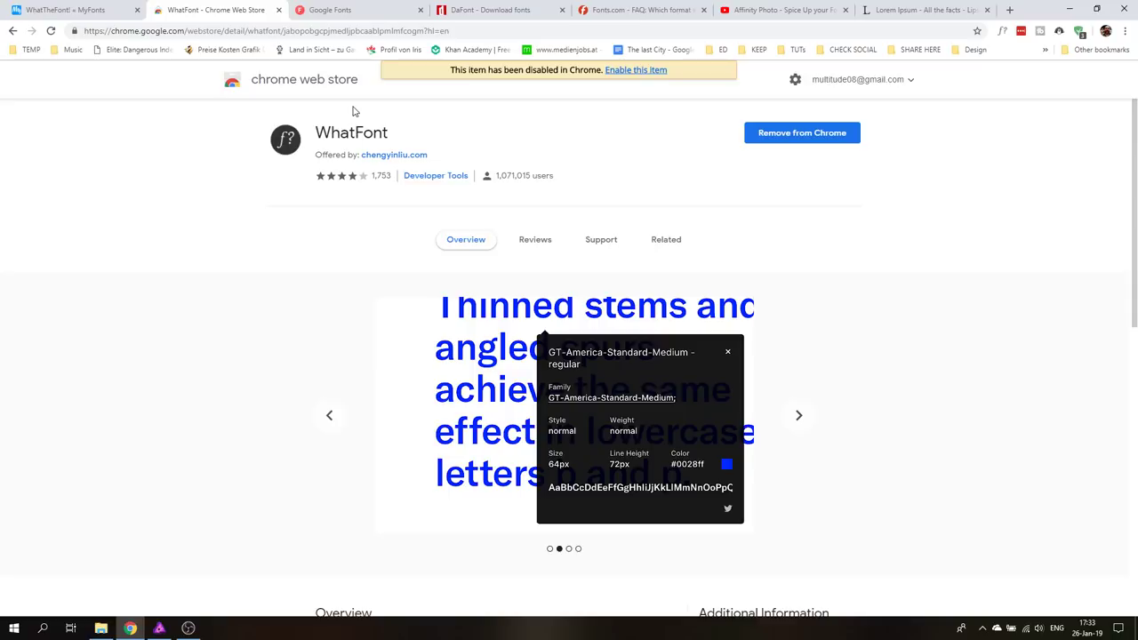
click(799, 416)
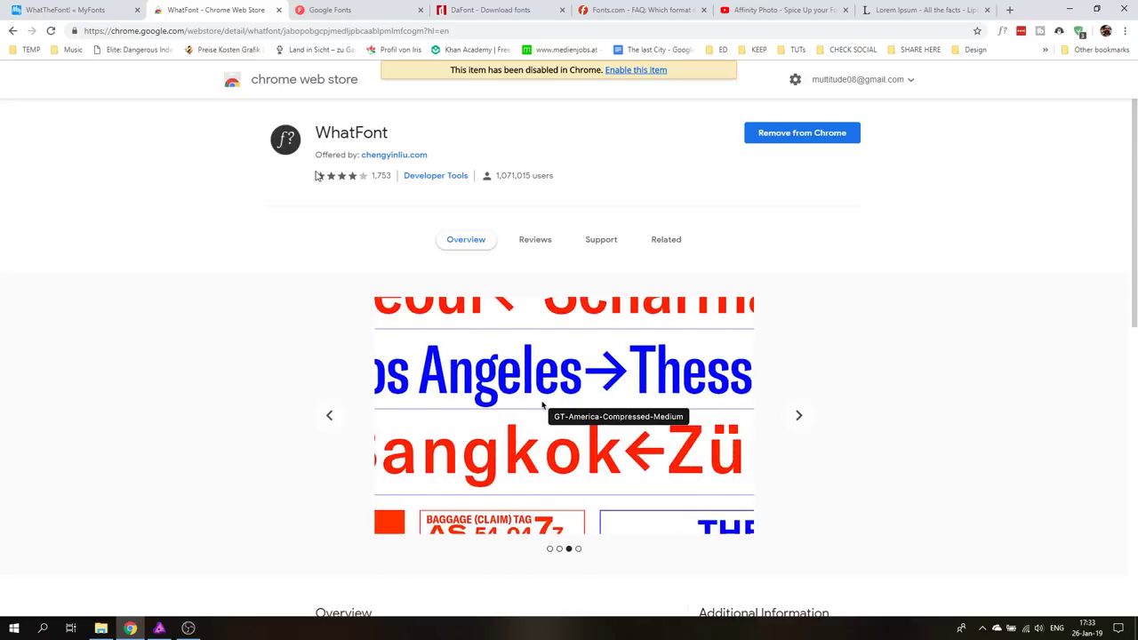
mouse_move(1003, 30)
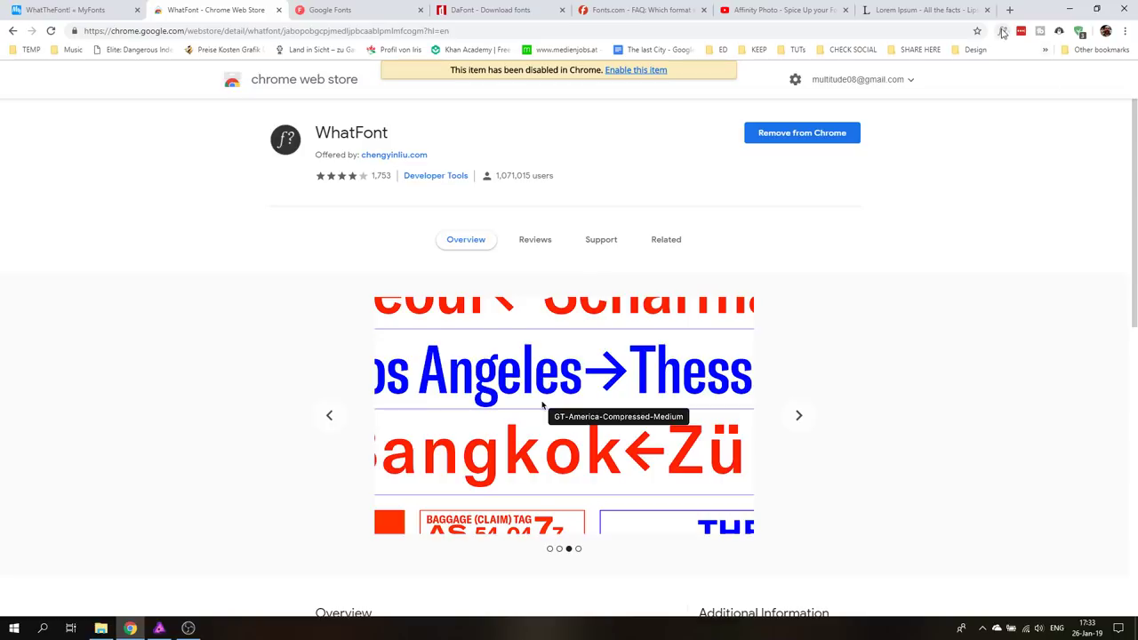
mouse_move(1003, 32)
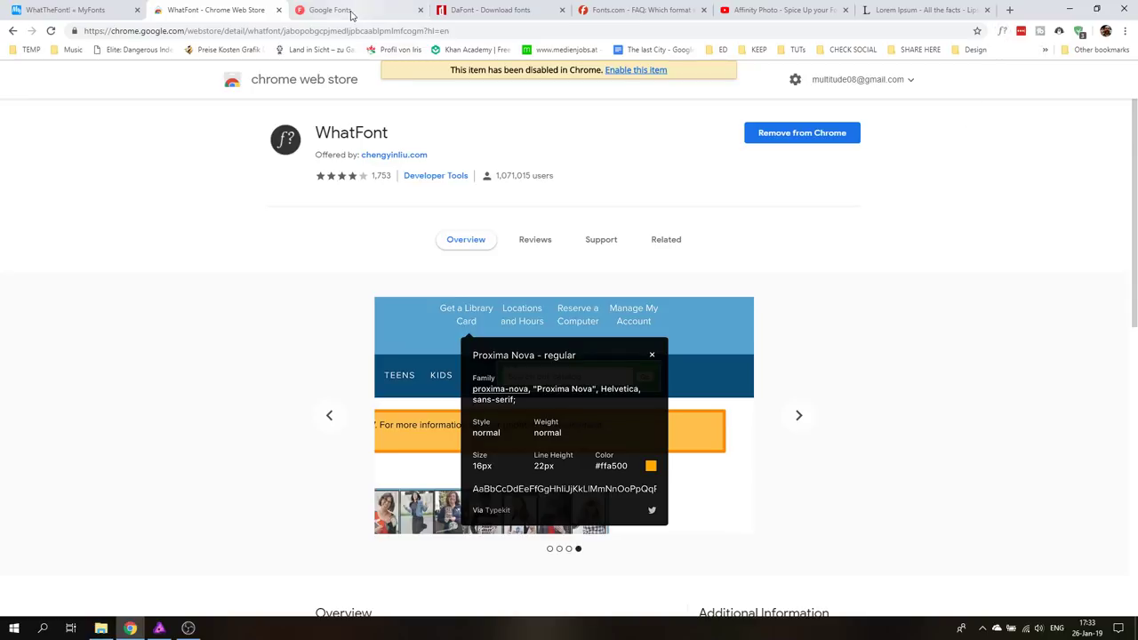
- Switch to the Google Fonts serif catalogue and activate the WhatFont inspector
click(338, 10)
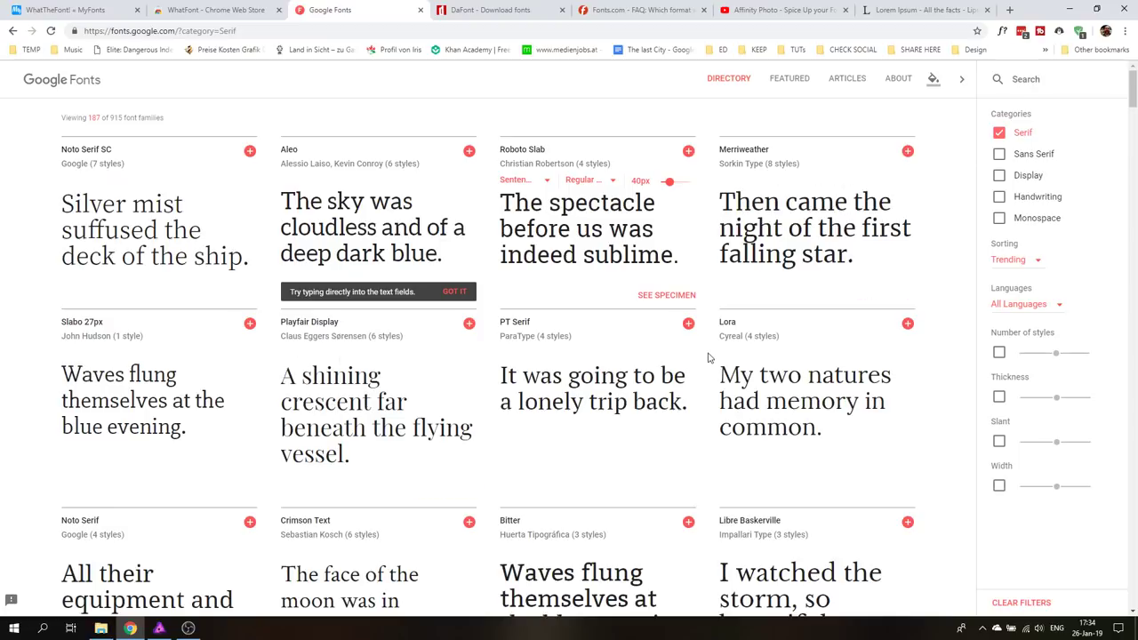
click(1007, 31)
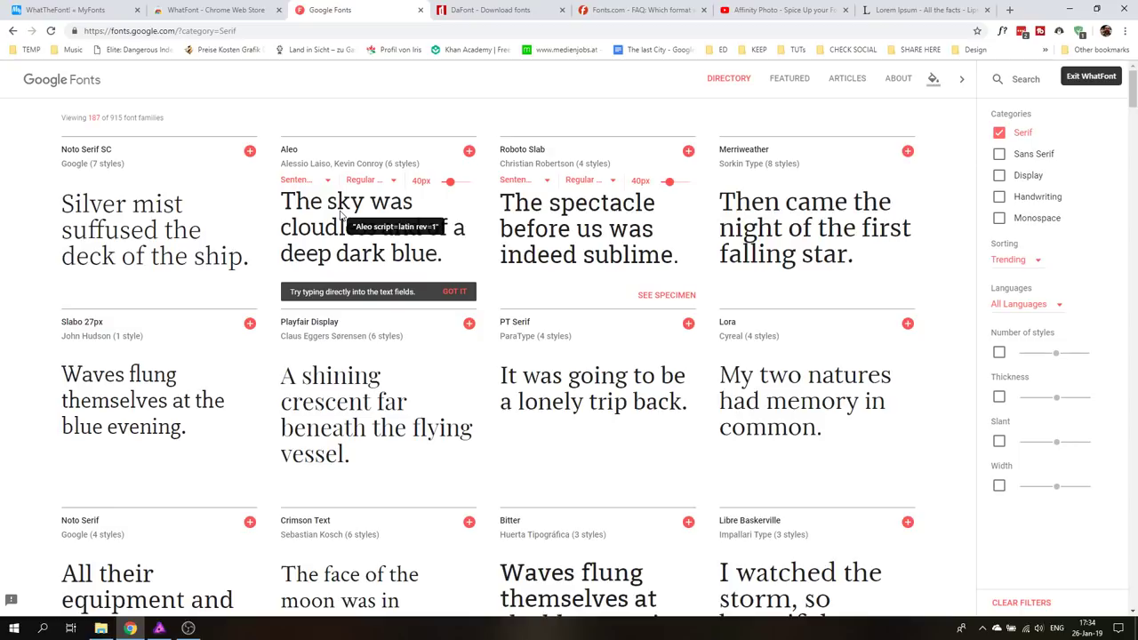
mouse_move(551, 228)
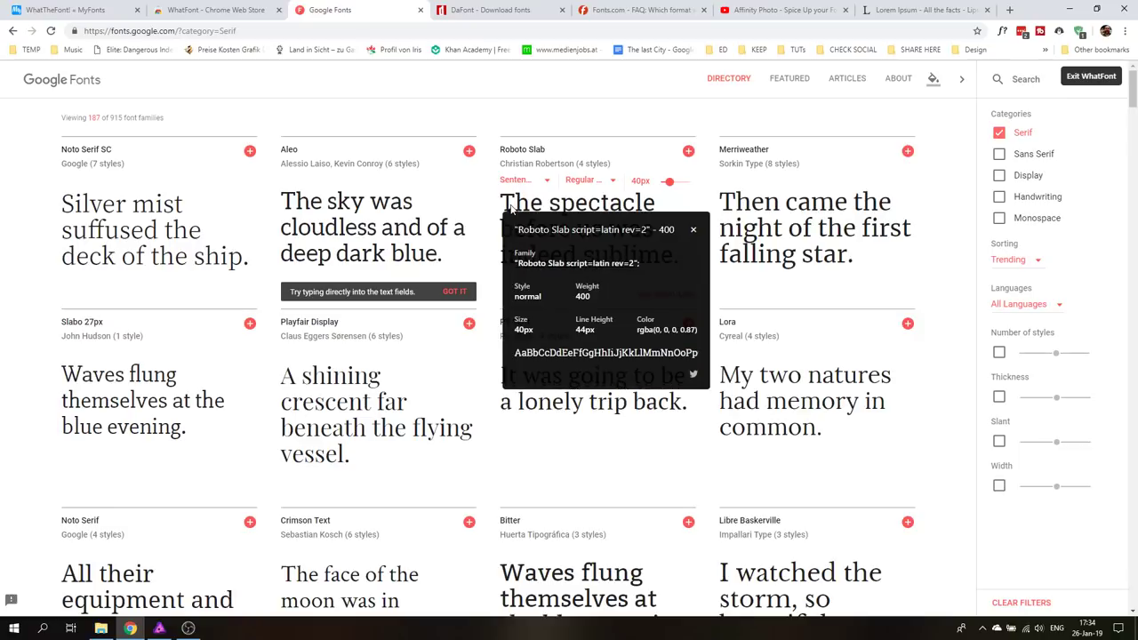
mouse_move(519, 215)
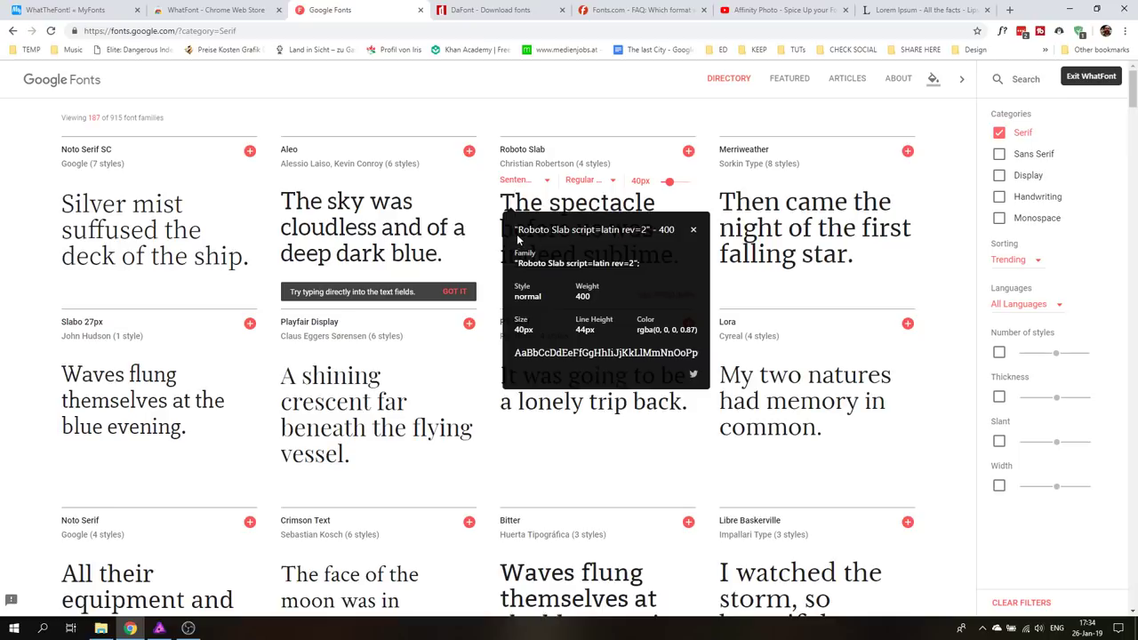
mouse_move(568, 238)
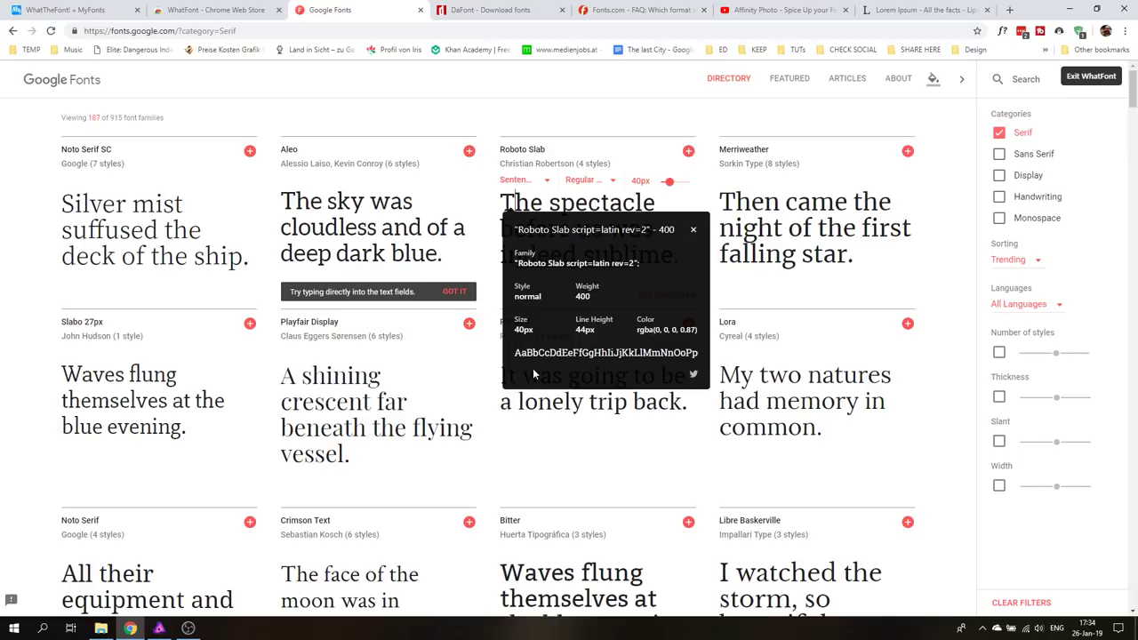
mouse_move(599, 338)
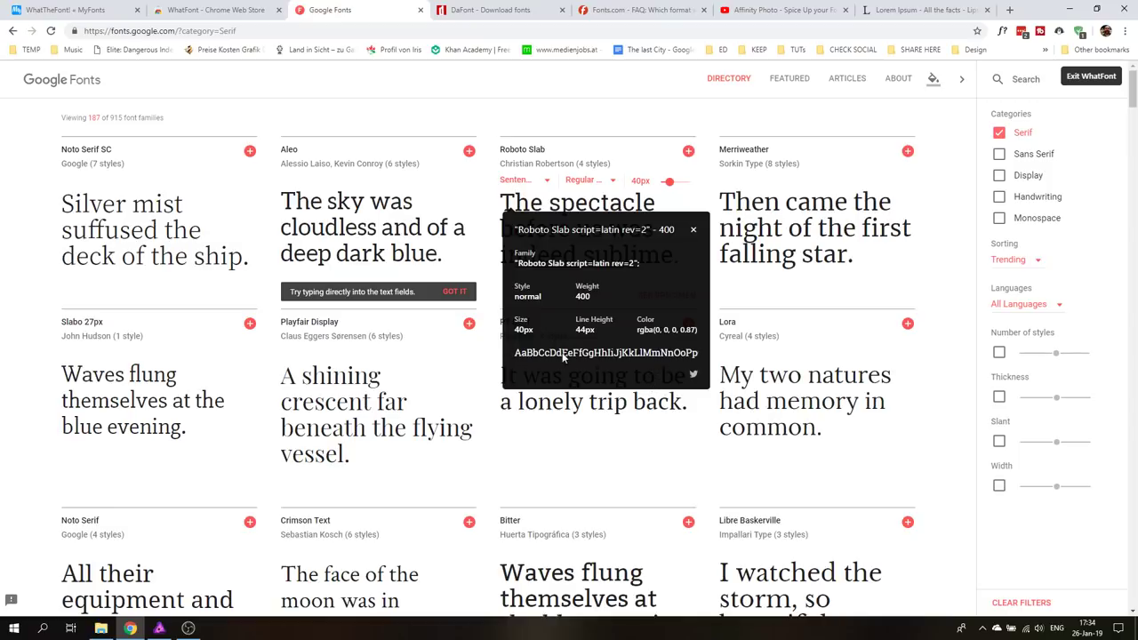
mouse_move(702, 361)
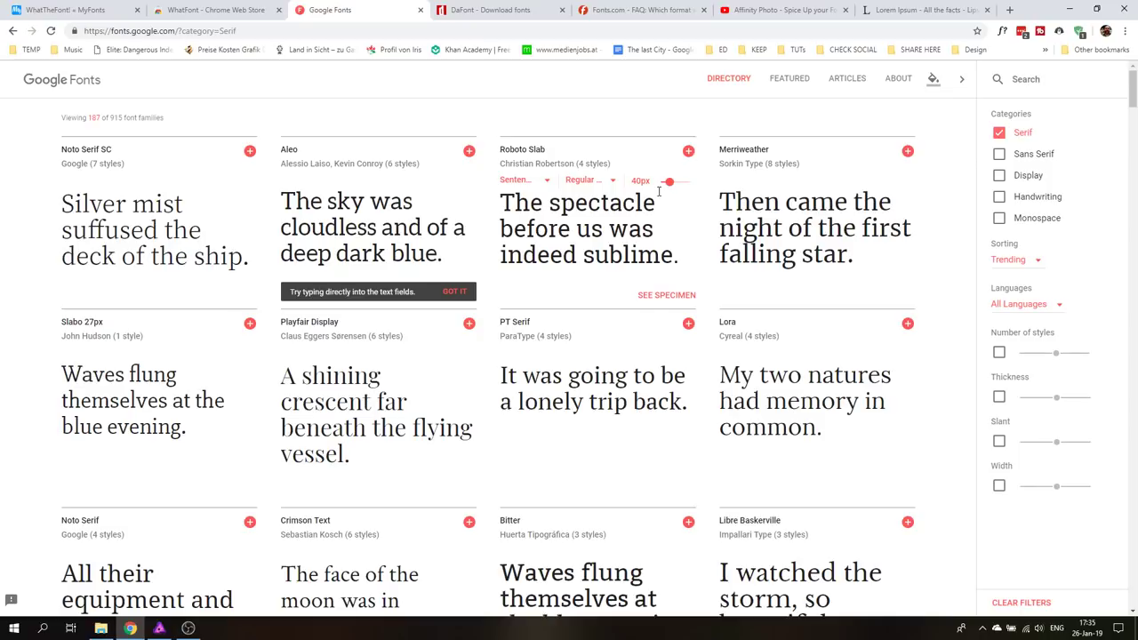
mouse_move(658, 203)
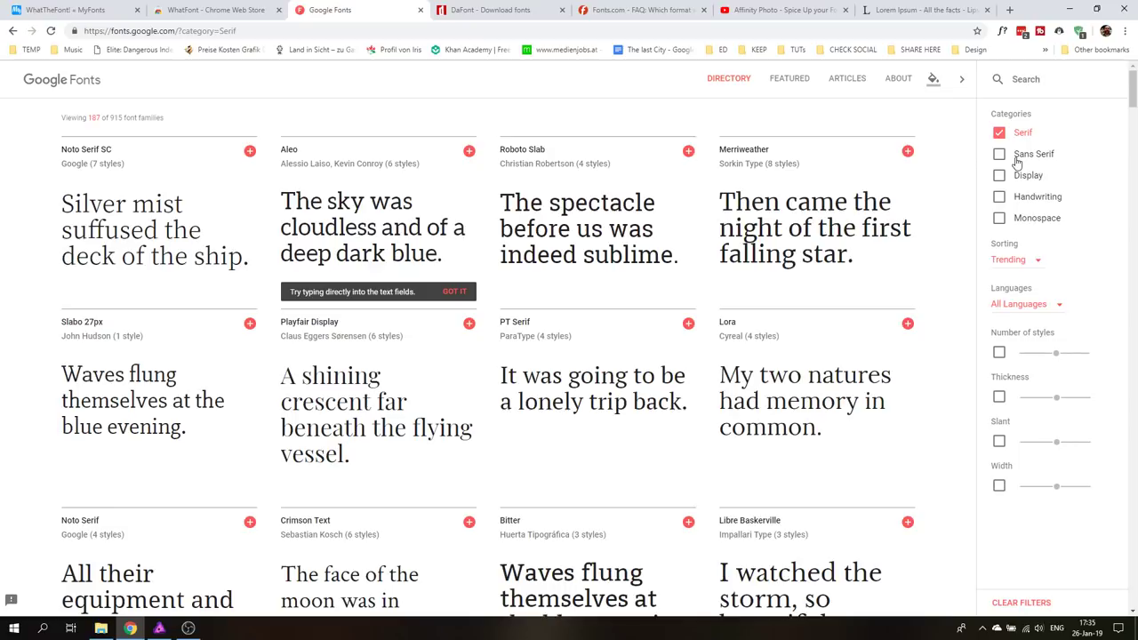
mouse_move(1023, 131)
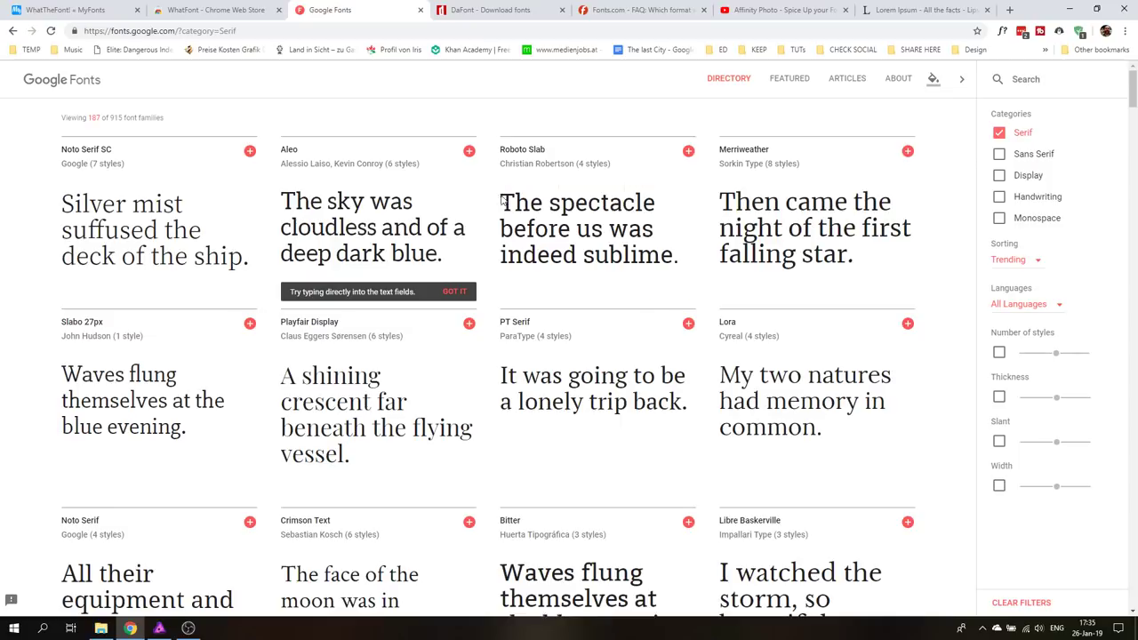
mouse_move(498, 199)
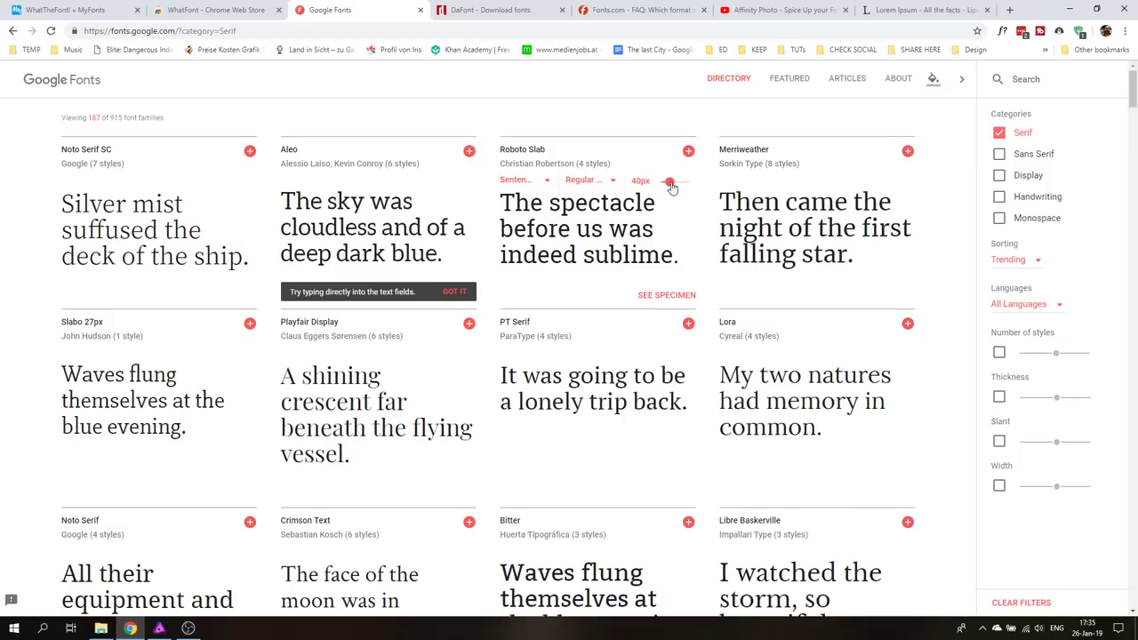
- Enlarge the Roboto Slab sample text with its size slider
drag(669, 182, 685, 181)
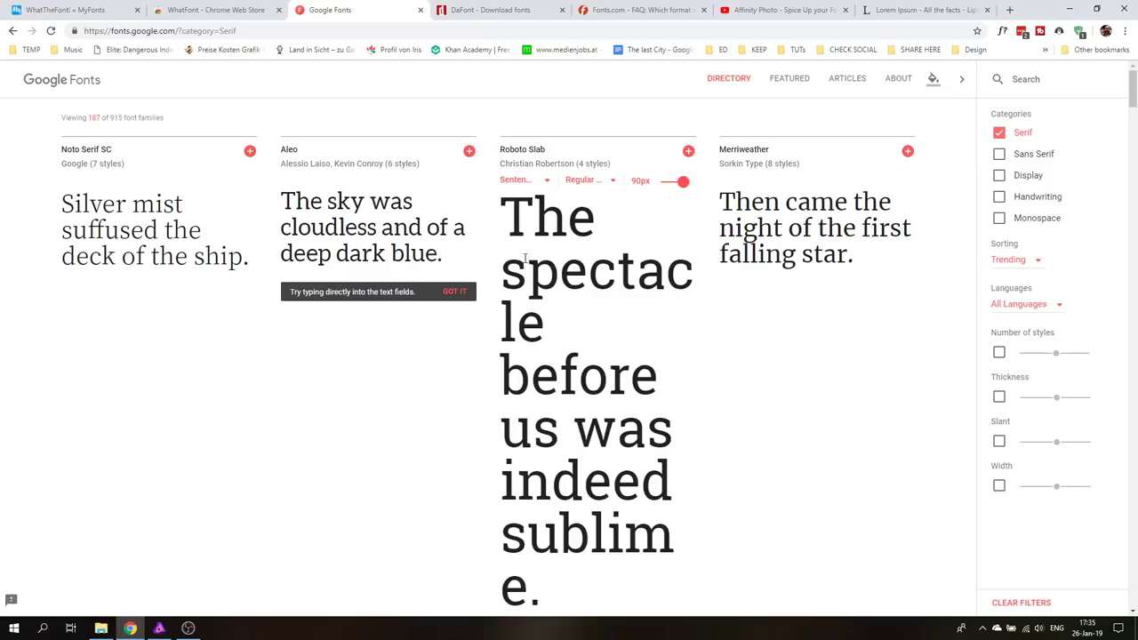
mouse_move(530, 368)
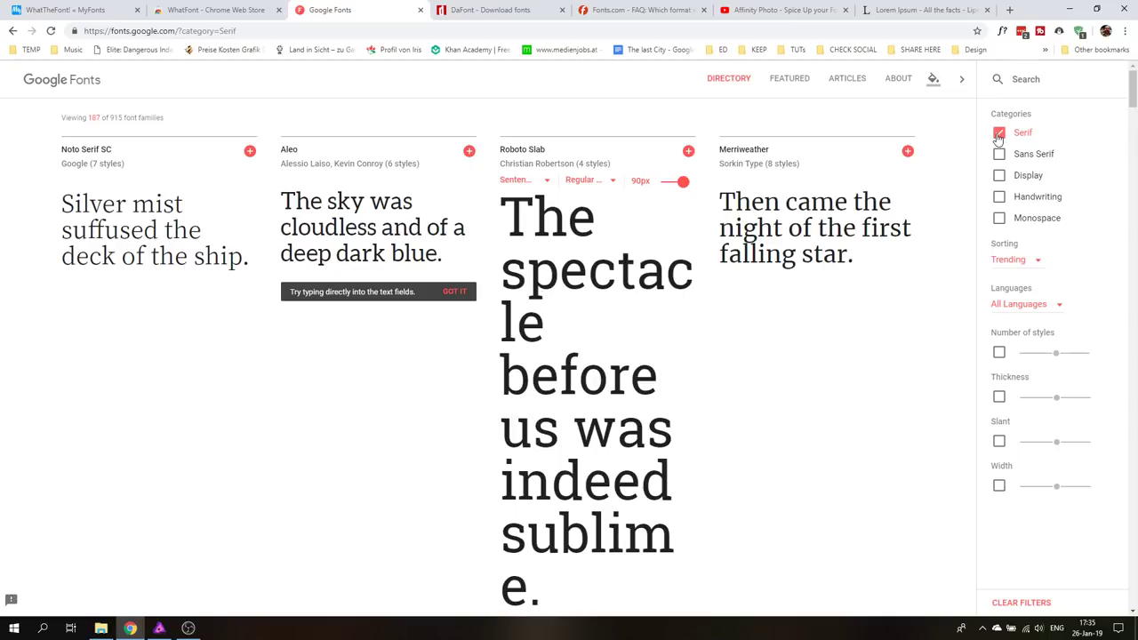
- Filter to Sans Serif fonts, add Lato to the selection and enlarge its sample text
click(1000, 153)
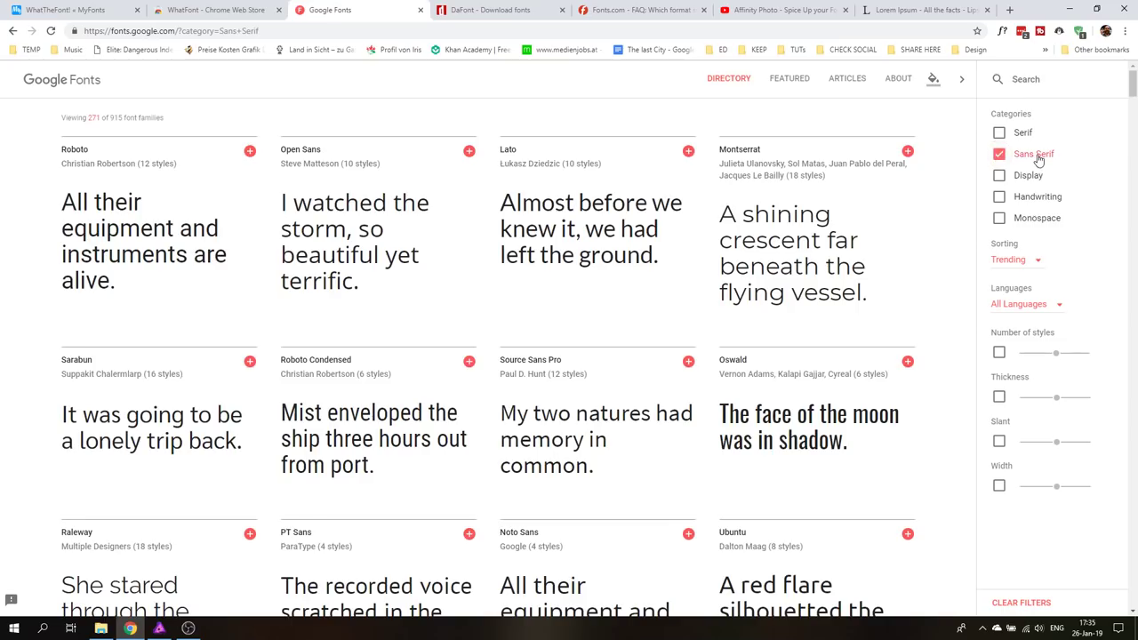
click(686, 151)
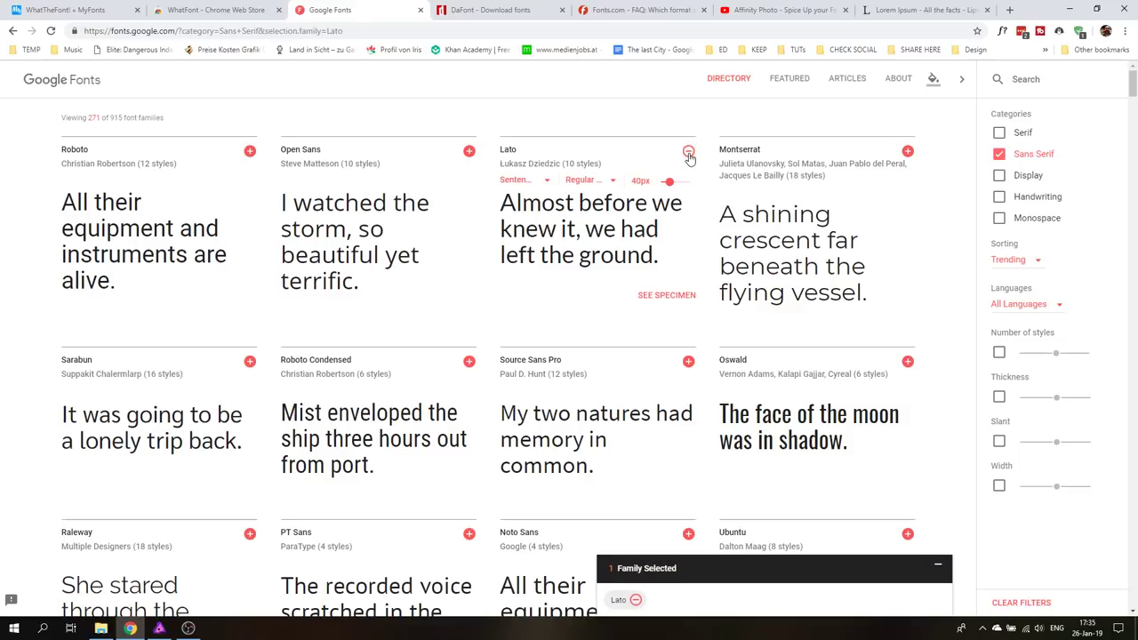
drag(669, 181, 684, 181)
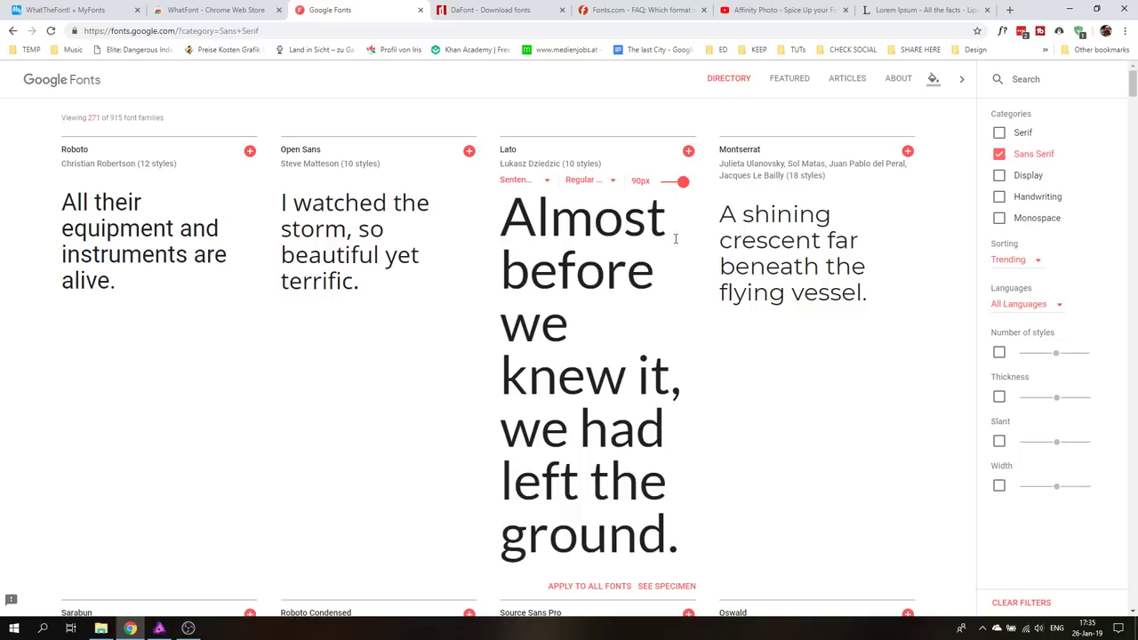
mouse_move(500, 373)
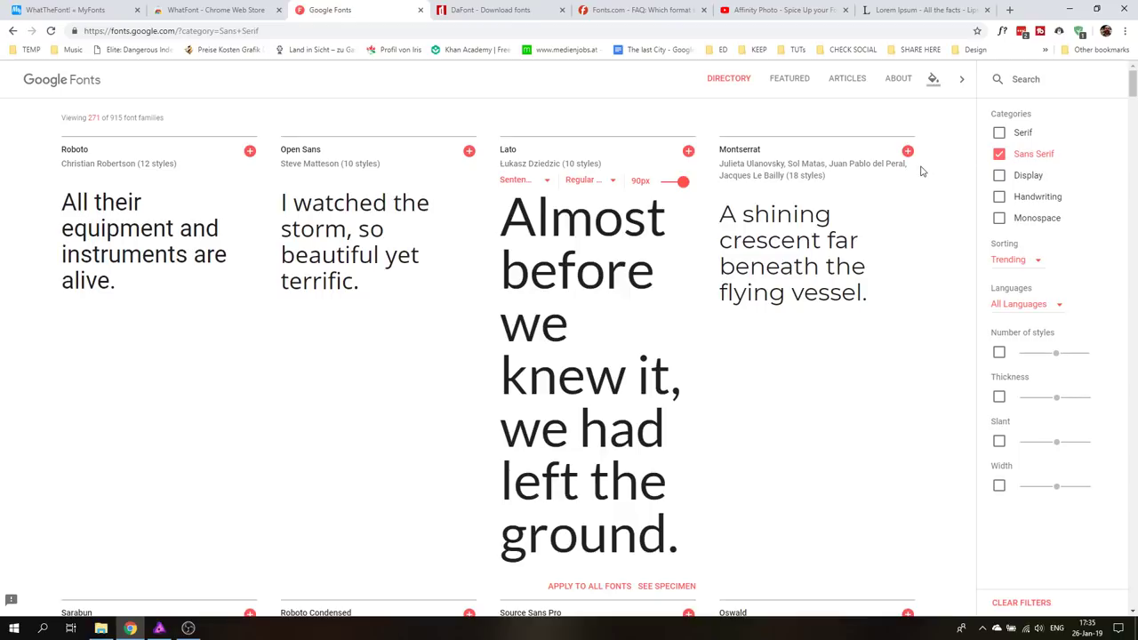
- Filter to Display fonts only and scroll through families such as Lobster, Monoton and Bangers
click(1000, 152)
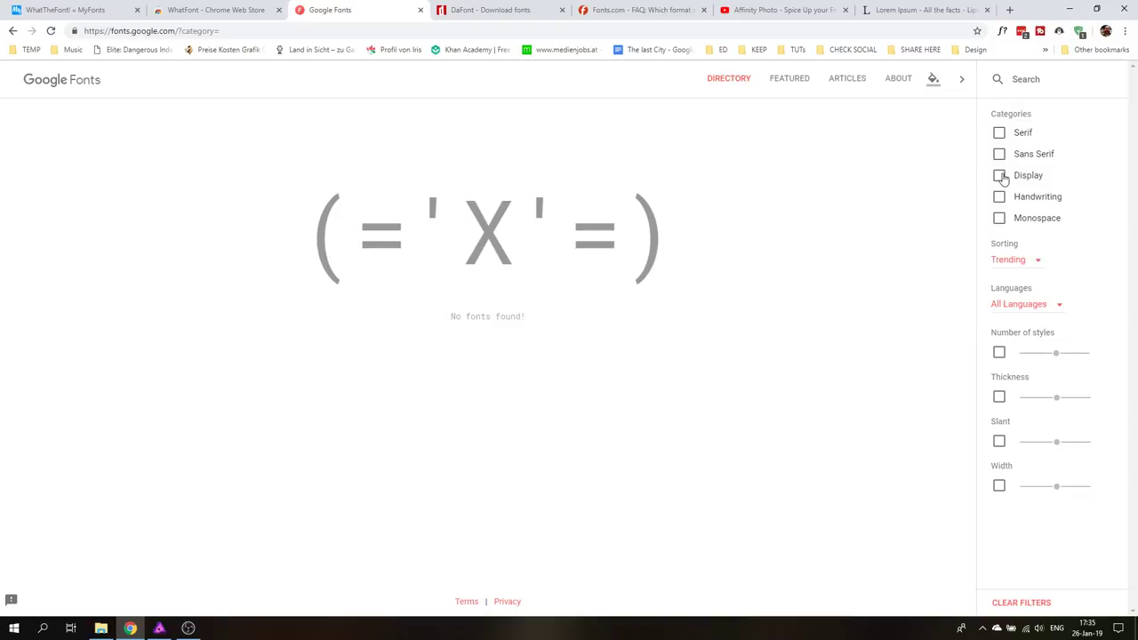
click(1000, 176)
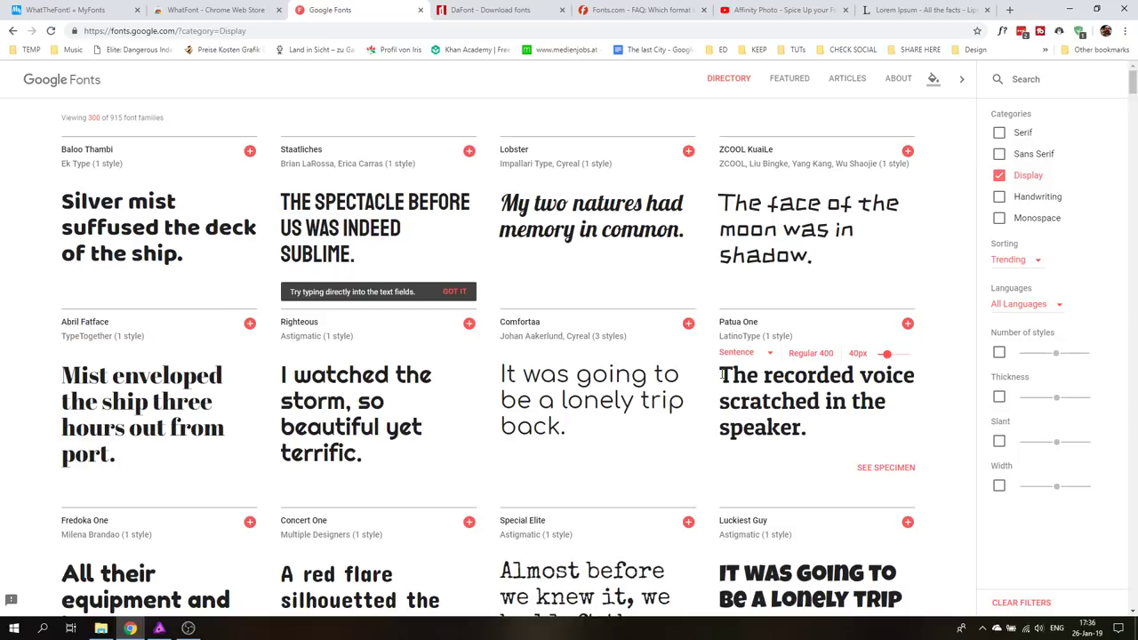
scroll(down, 3)
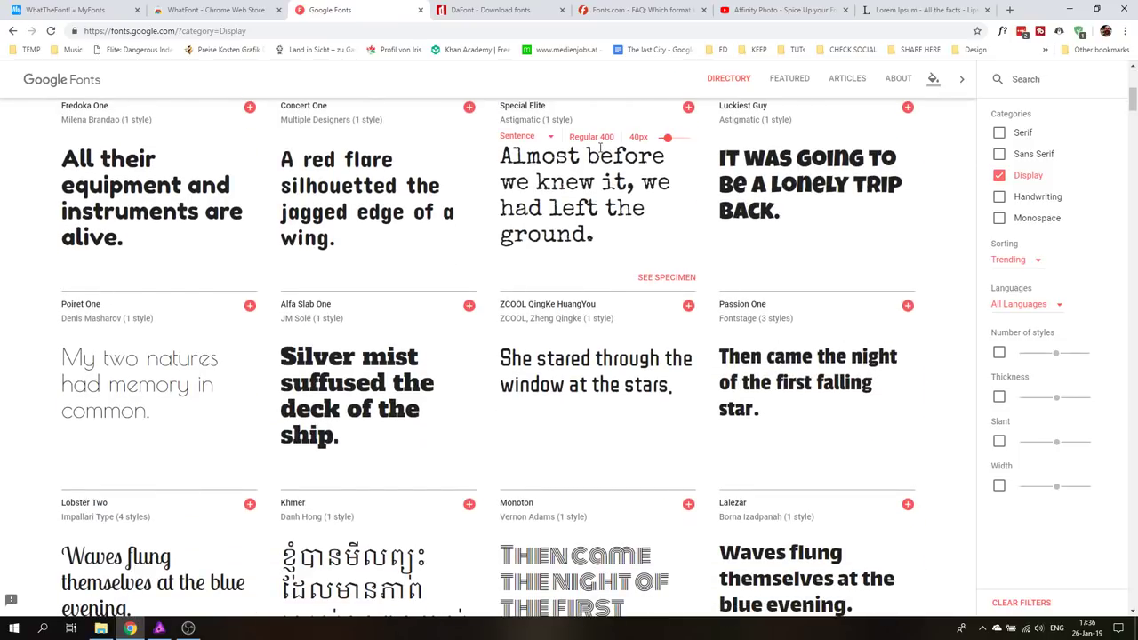
scroll(down, 3)
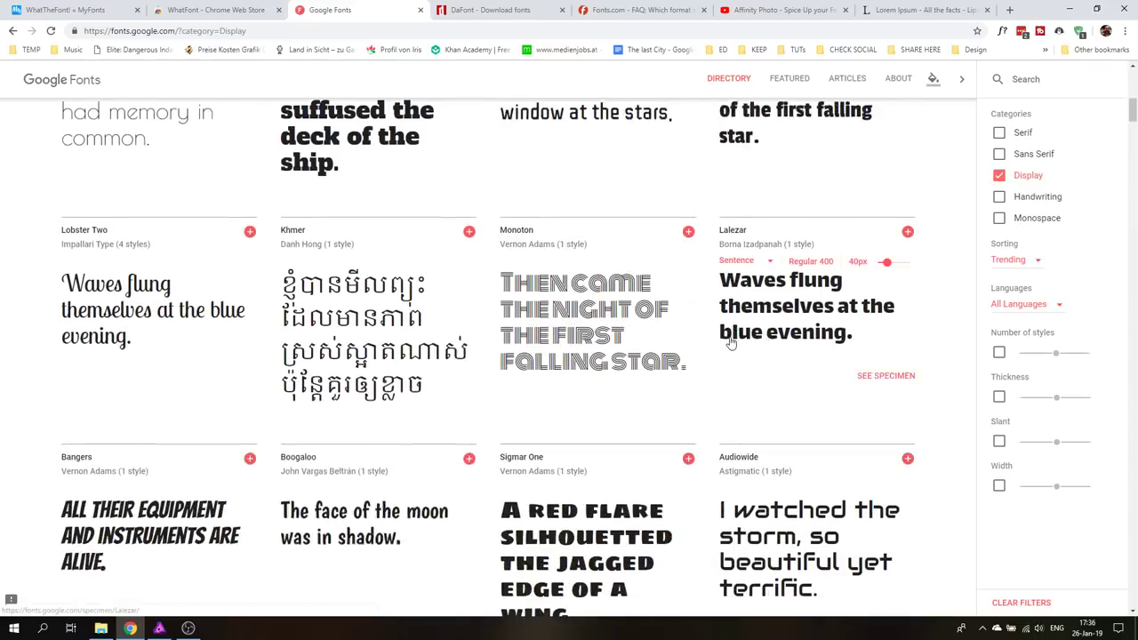
scroll(down, 3)
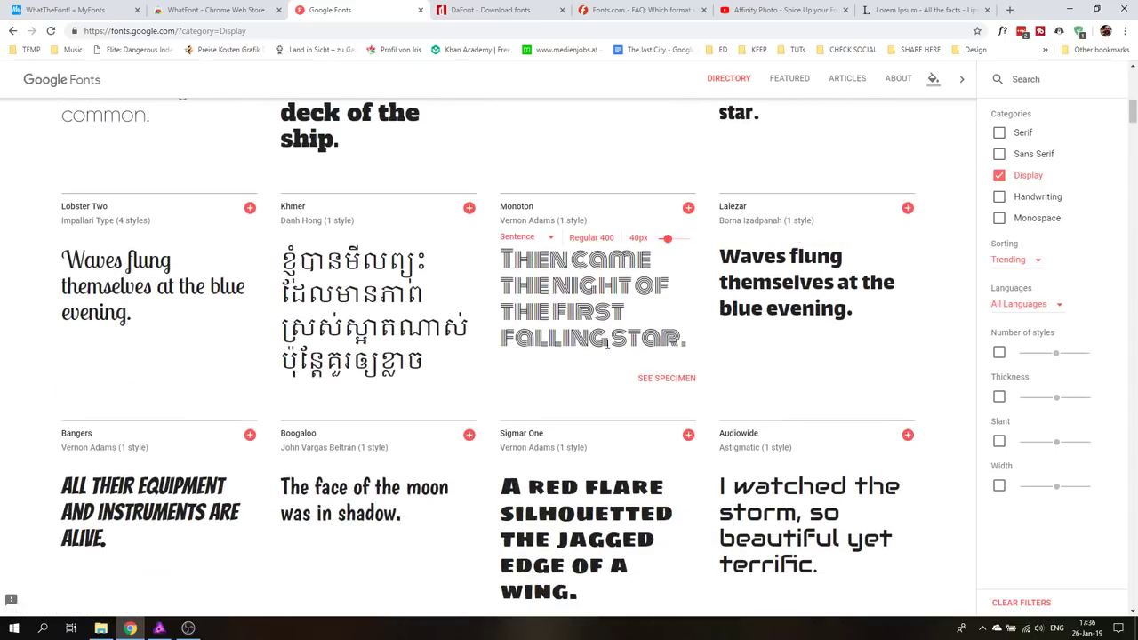
scroll(down, 3)
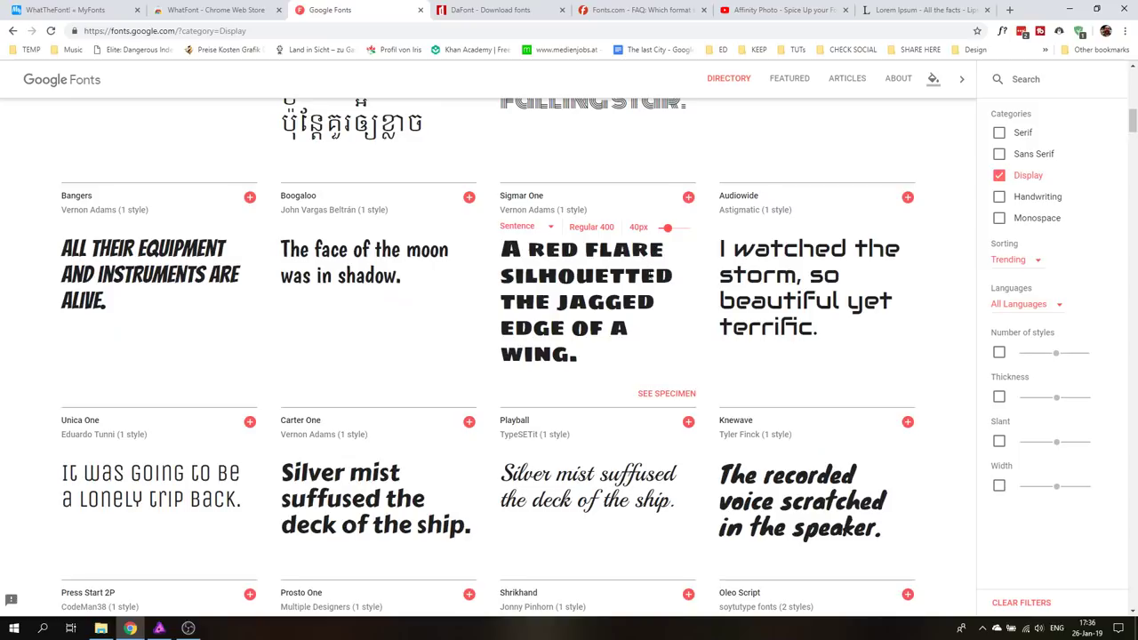
scroll(up, 3)
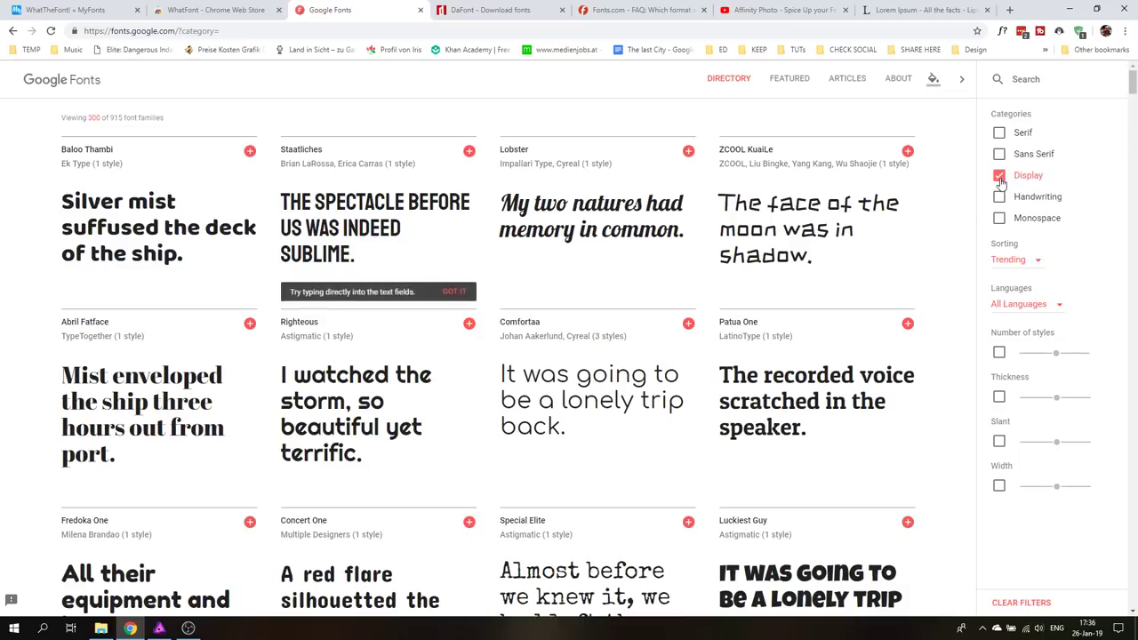
- Clear the Display category filter so Monospace families are listed
click(999, 217)
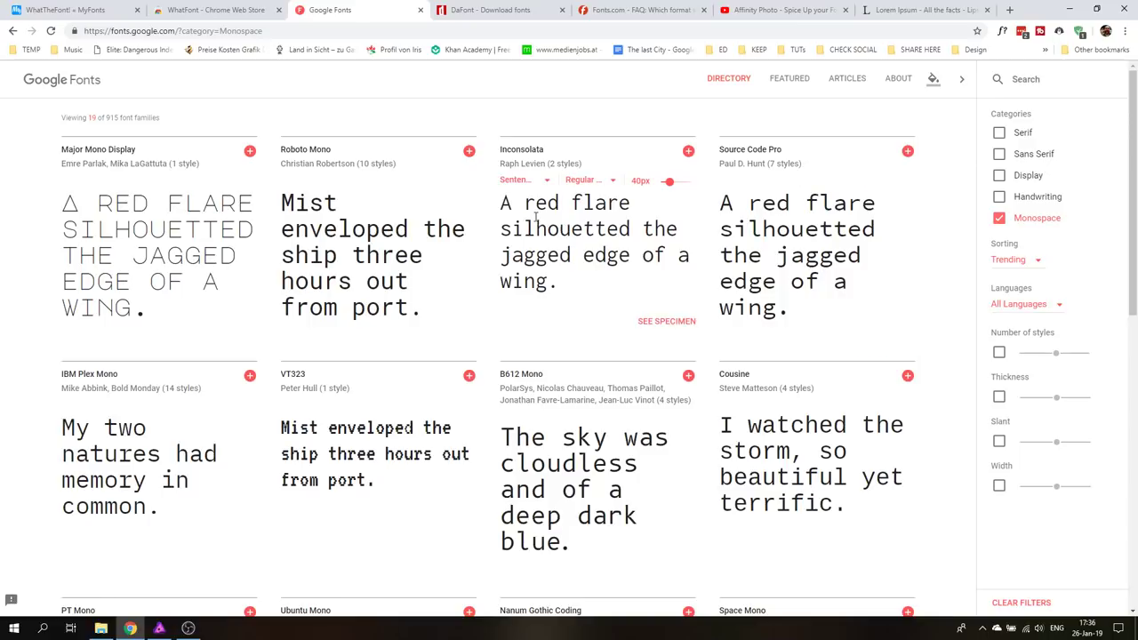
mouse_move(626, 203)
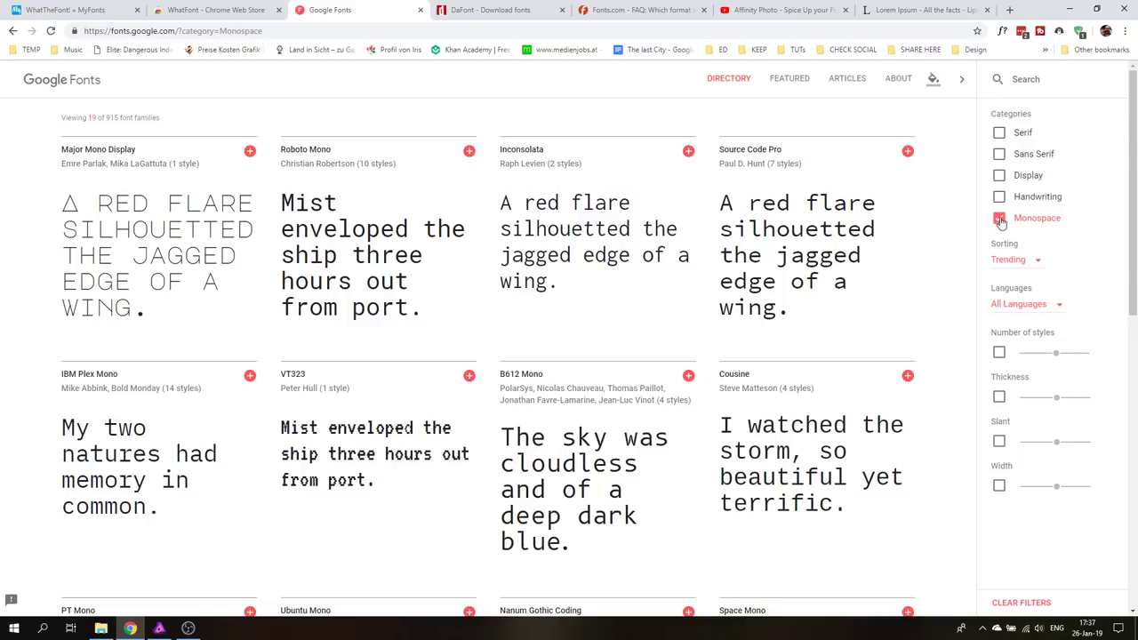
- Switch the filter back to Serif and shrink the Roboto Slab sample to 41px
click(1000, 217)
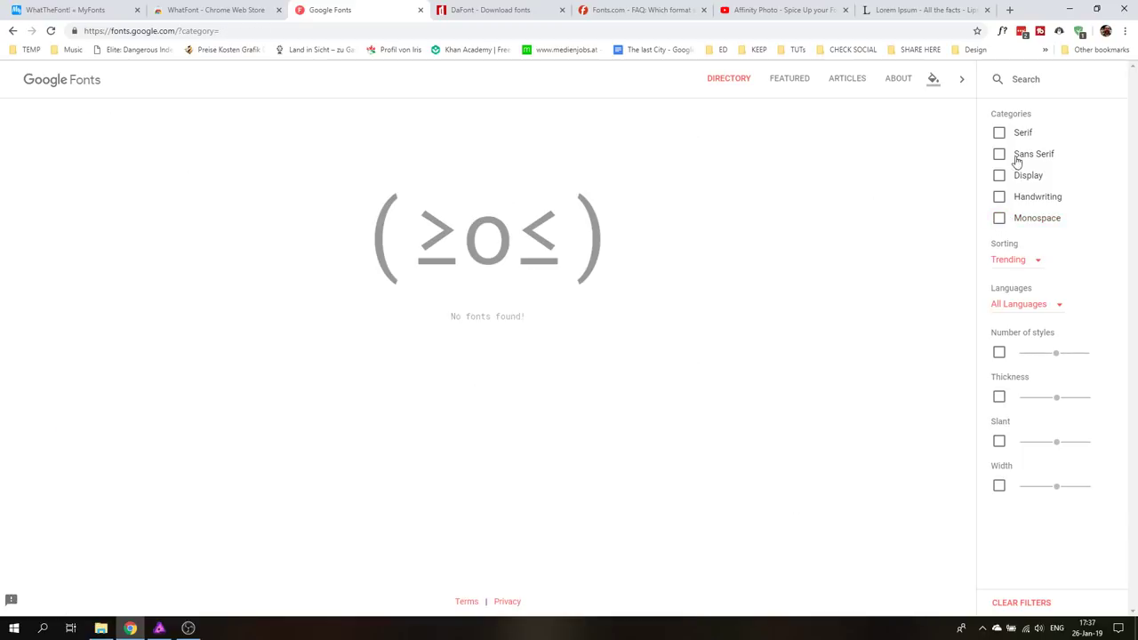
click(1000, 132)
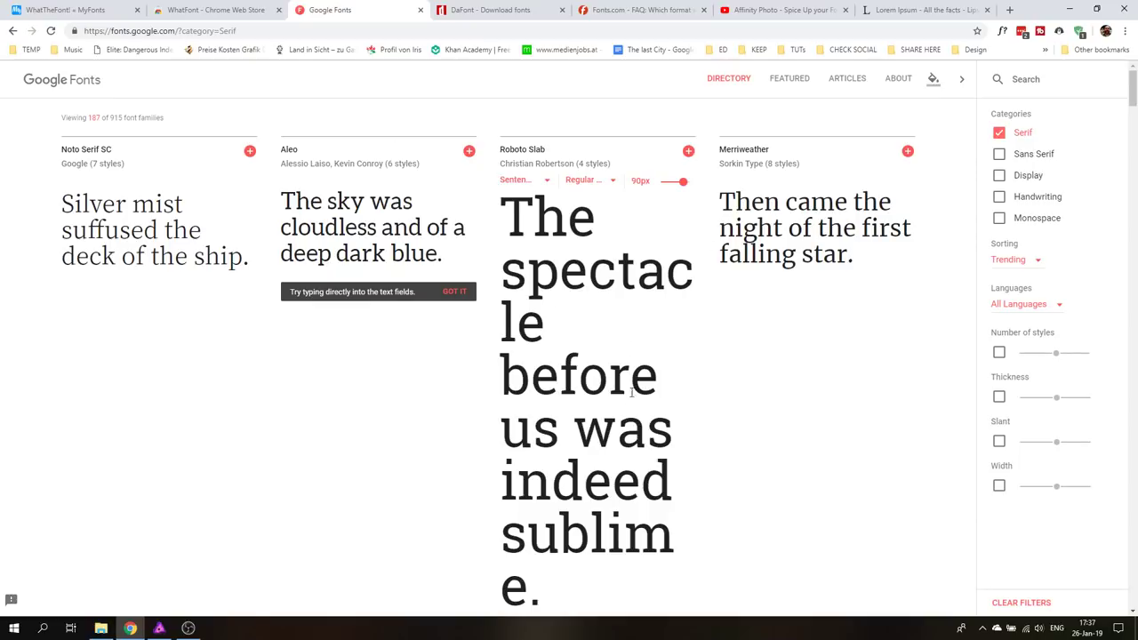
scroll(down, 3)
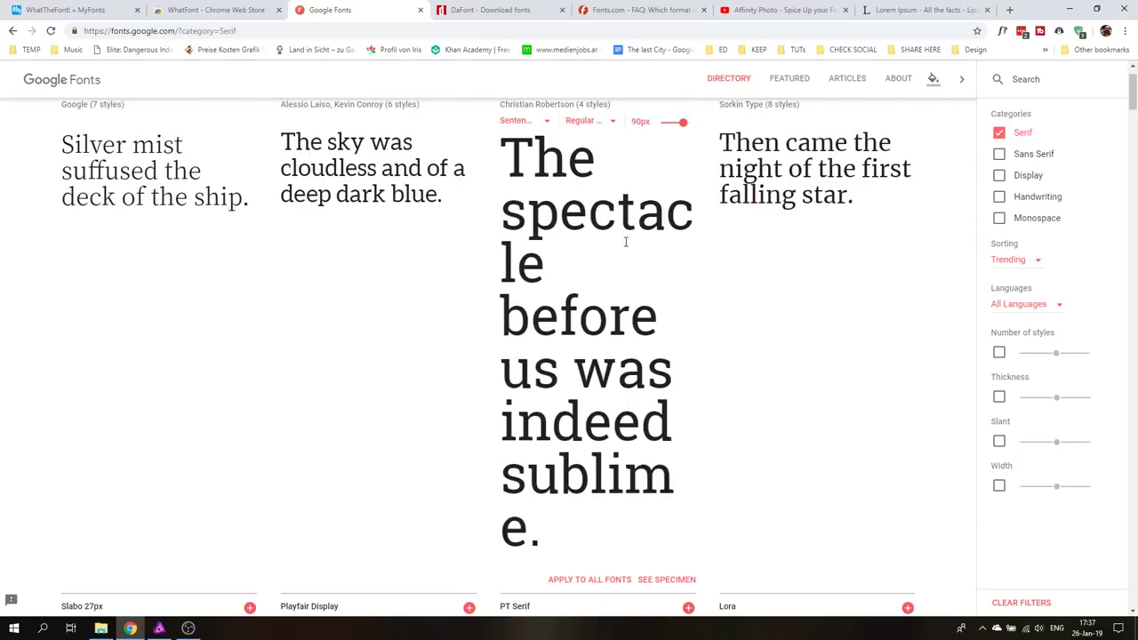
drag(680, 121, 669, 121)
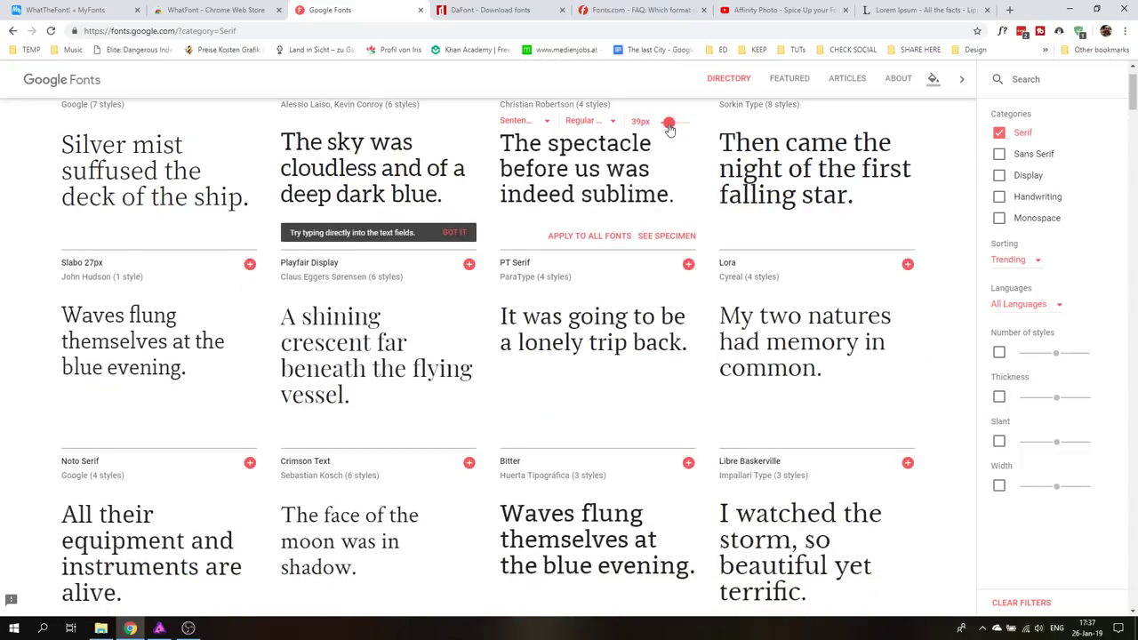
drag(669, 121, 667, 121)
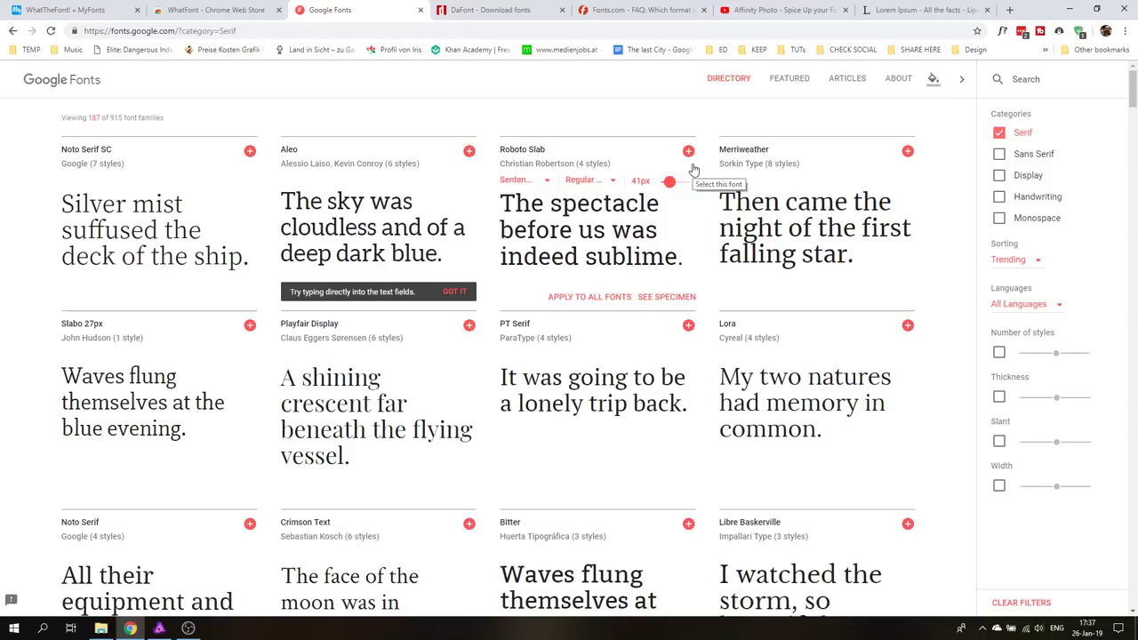
mouse_move(496, 121)
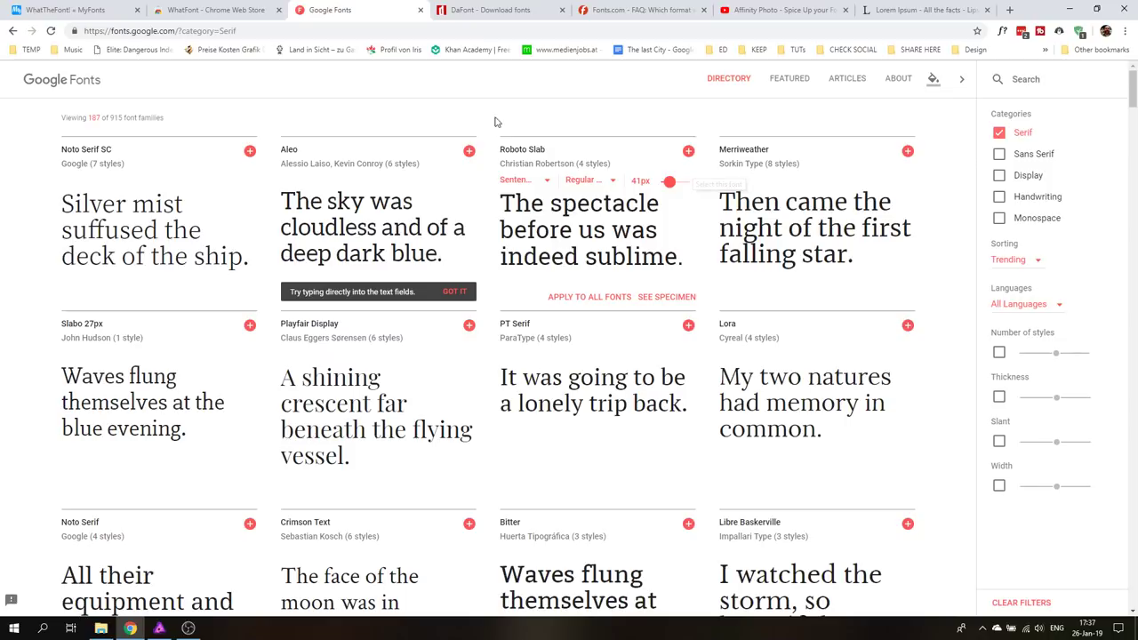
- Add Roboto Slab to the selection, select its embed link code and show its download option
click(690, 150)
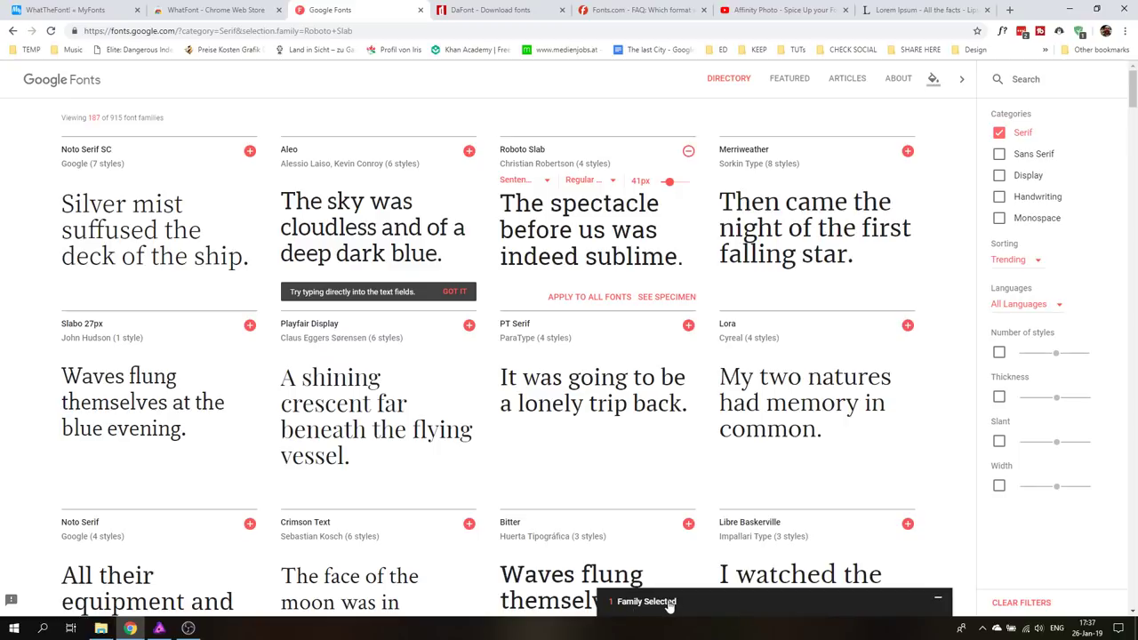
mouse_move(676, 607)
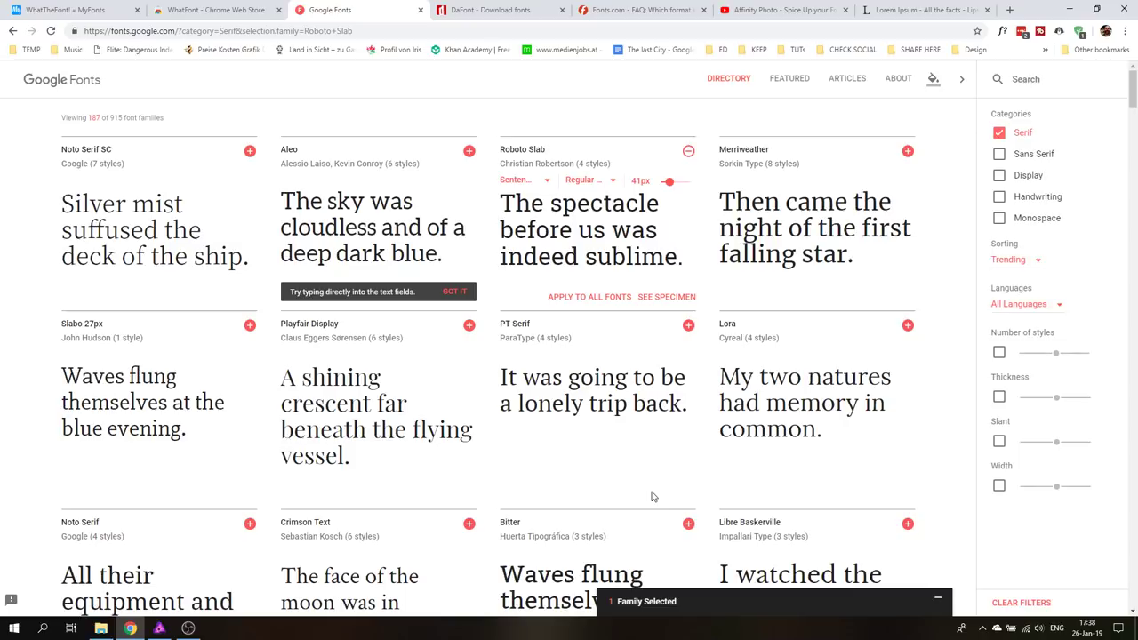
mouse_move(662, 615)
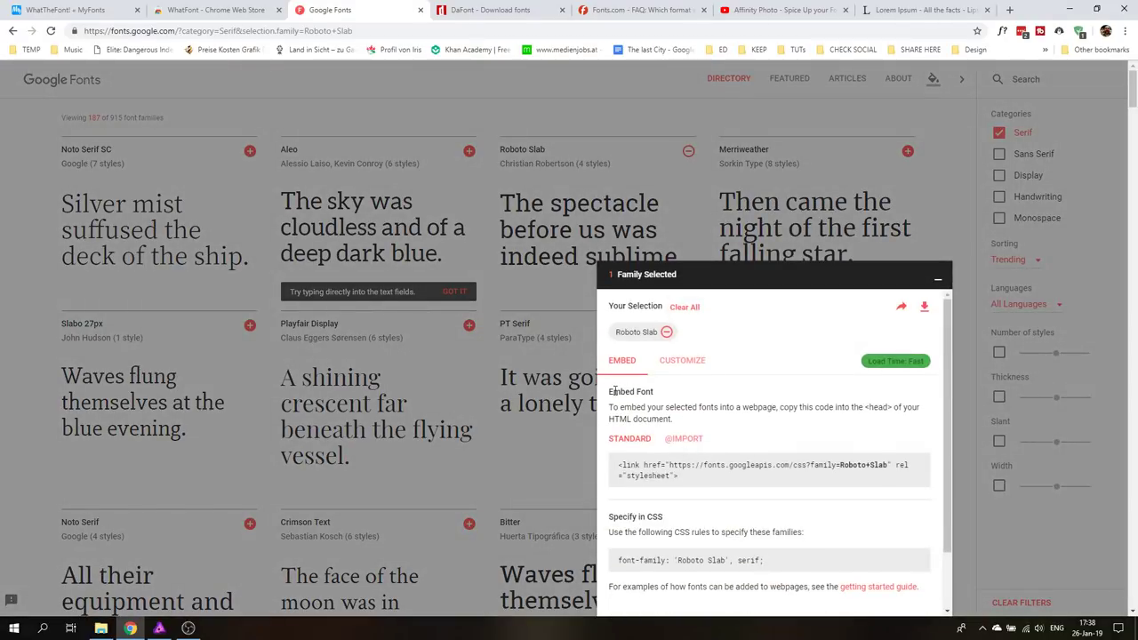
double_click(629, 392)
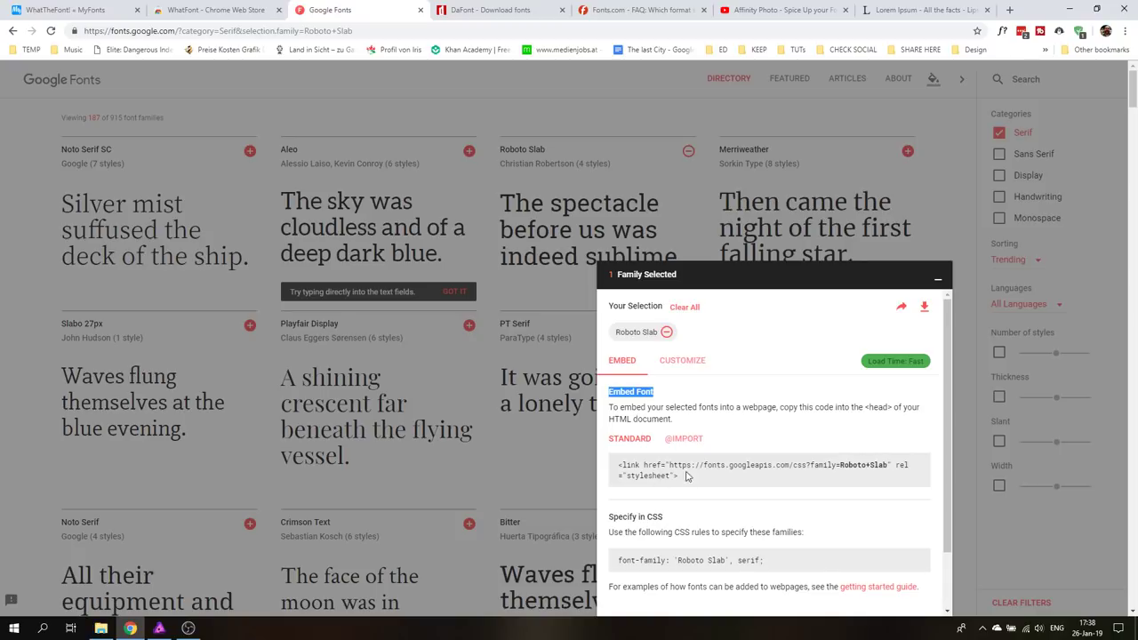
triple_click(762, 466)
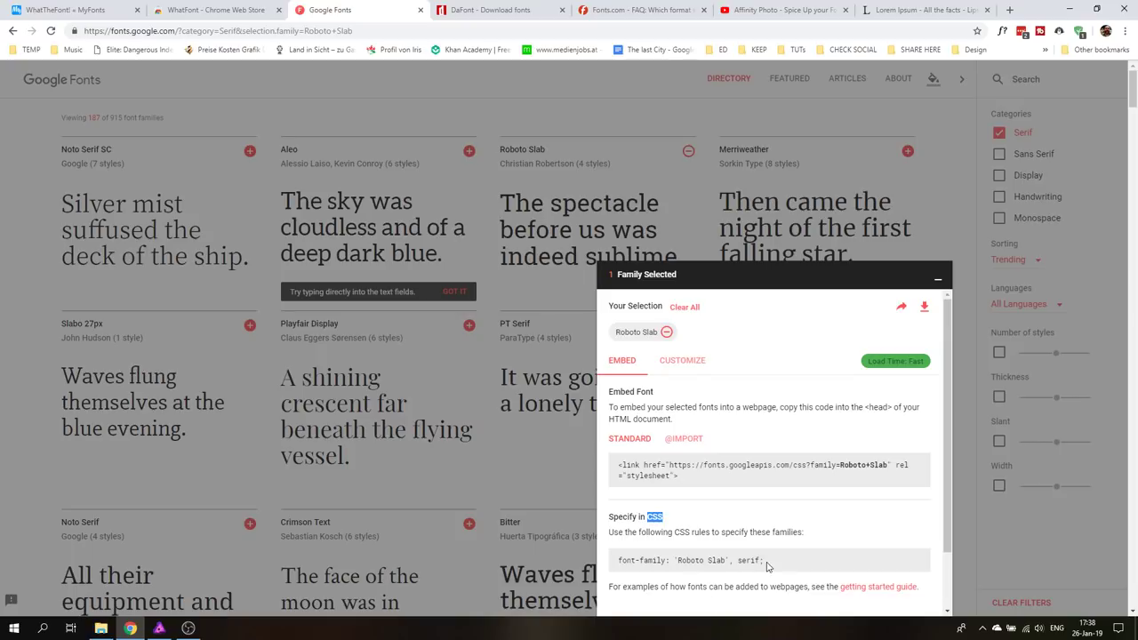
click(925, 306)
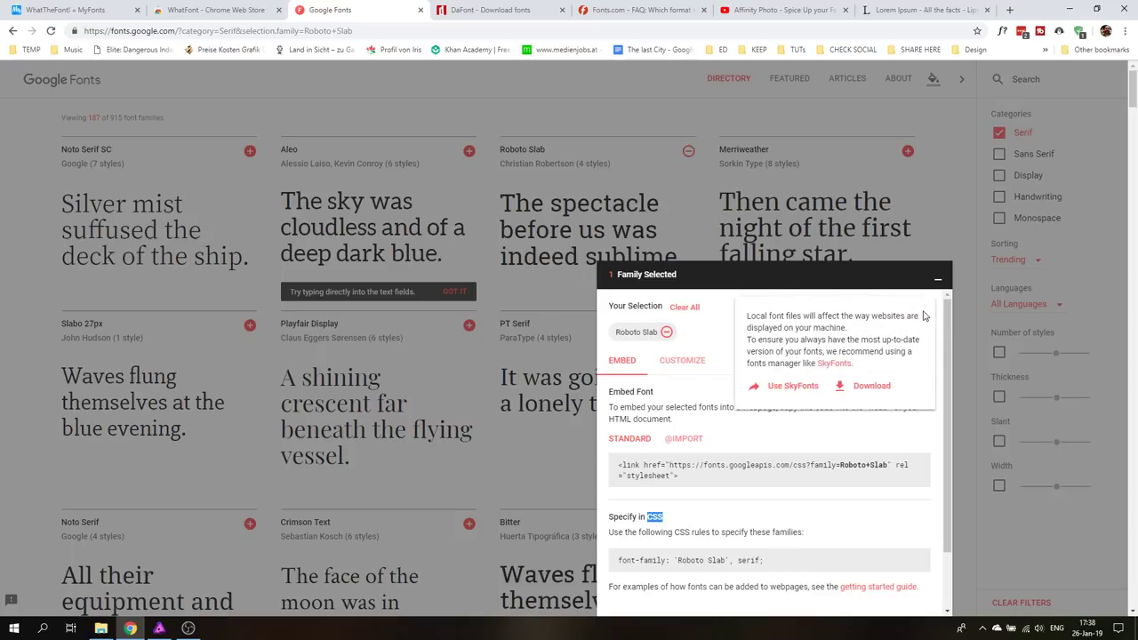
mouse_move(863, 393)
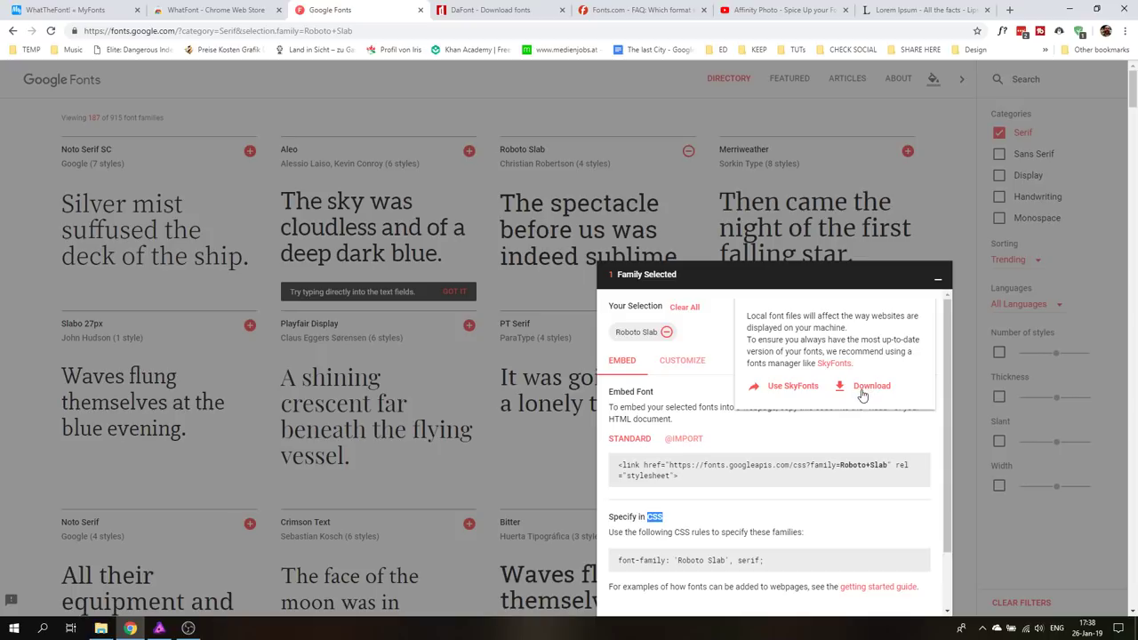
mouse_move(832, 363)
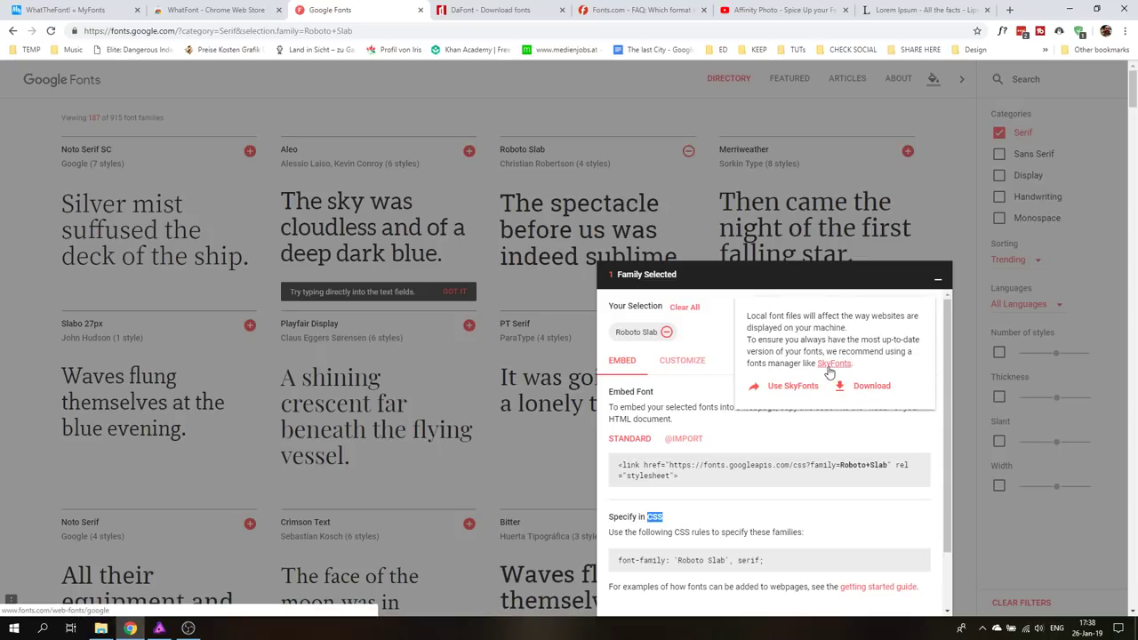
mouse_move(836, 367)
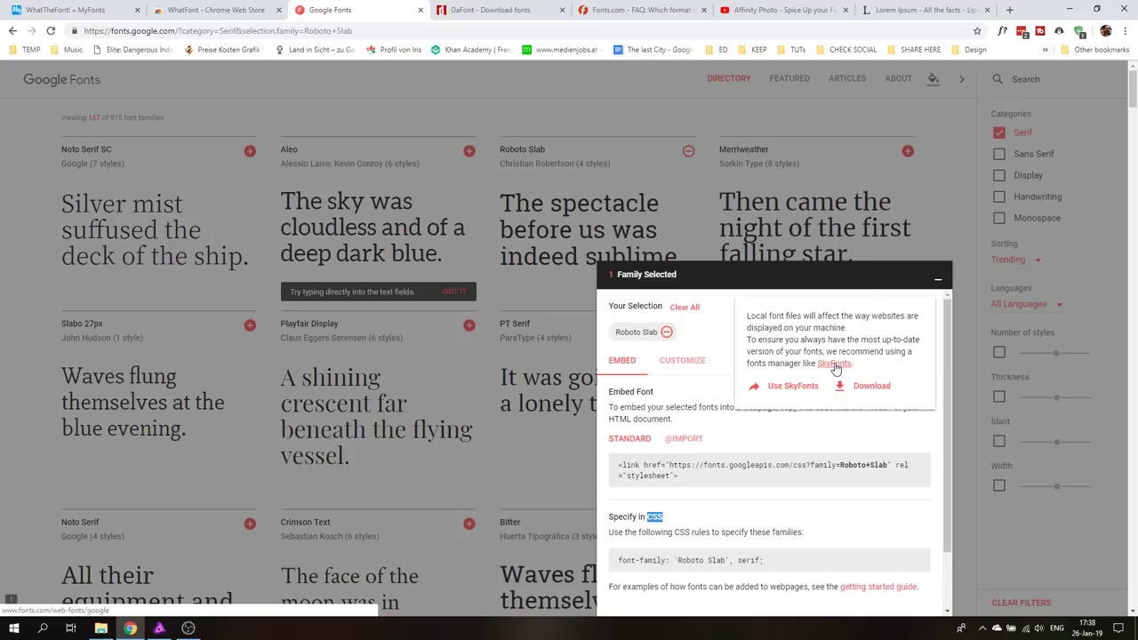
mouse_move(836, 363)
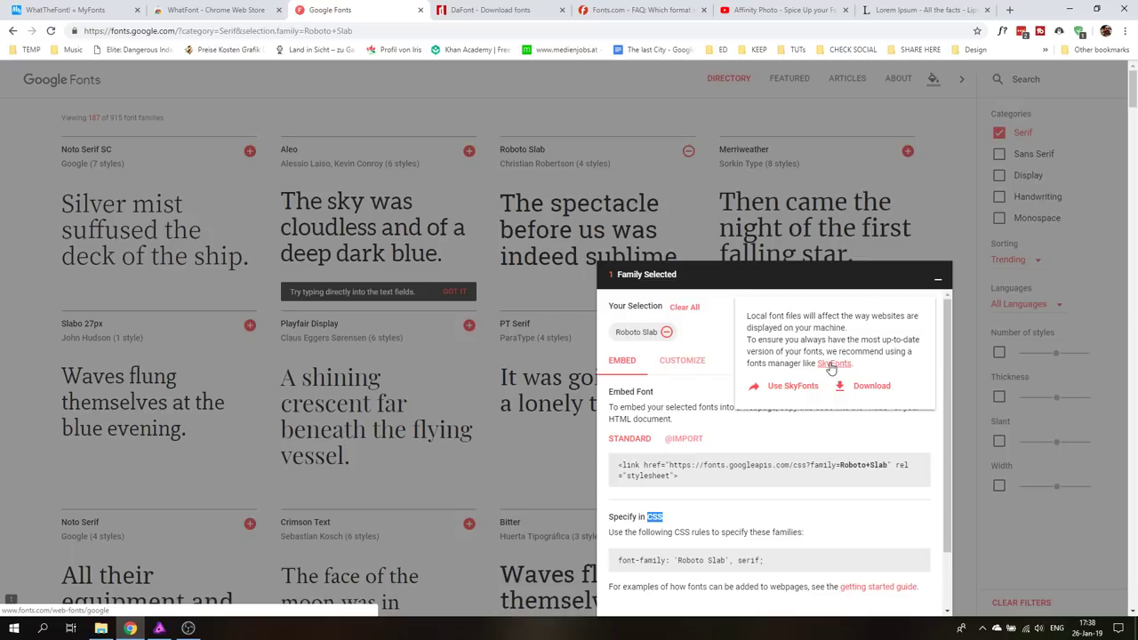
mouse_move(813, 363)
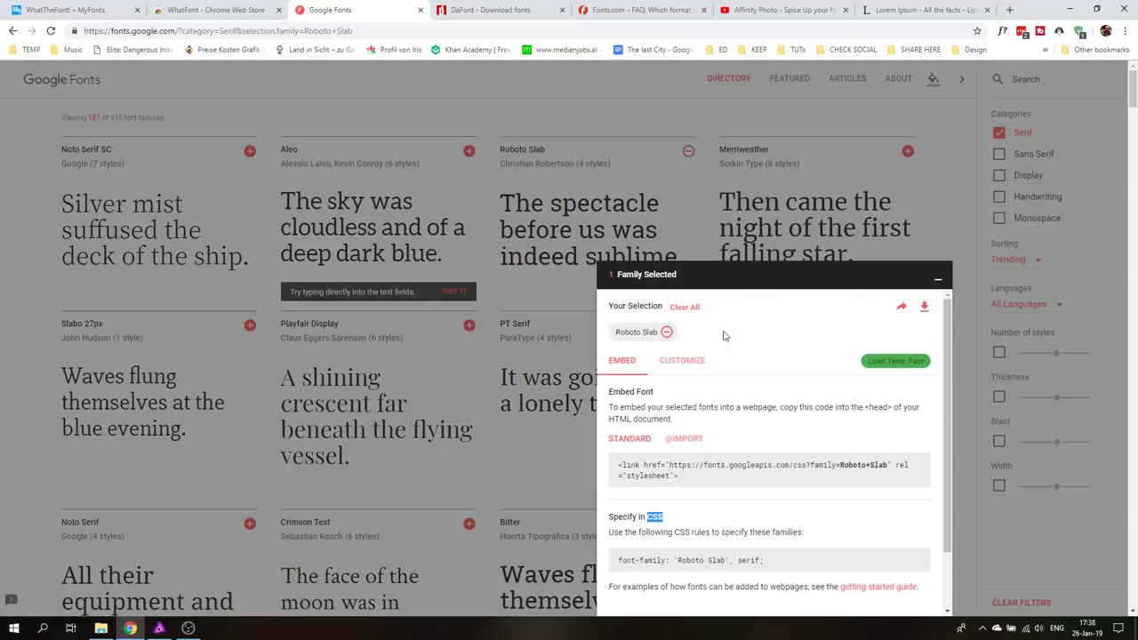
mouse_move(890, 329)
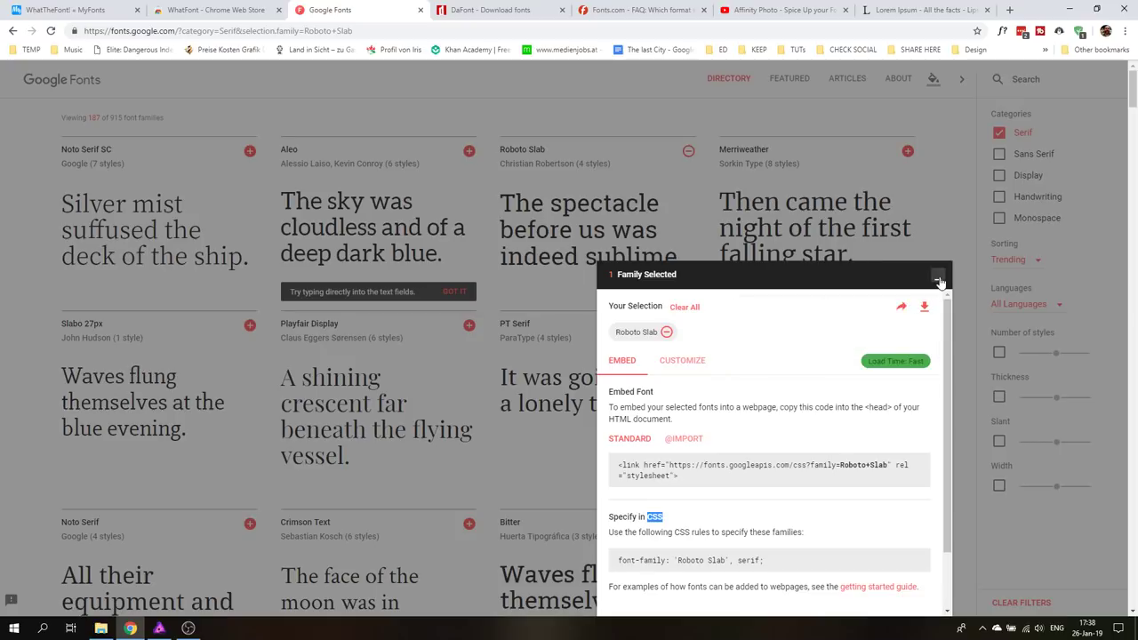
- Collapse the selected-family drawer, switch to DaFont and scroll through its home page
click(939, 274)
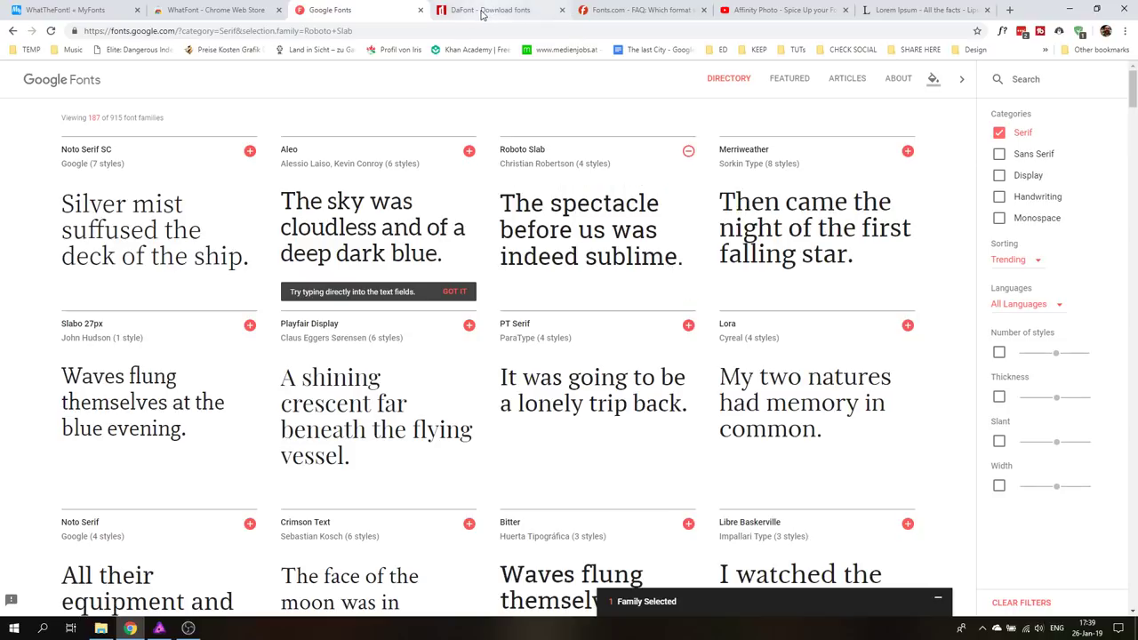
click(502, 11)
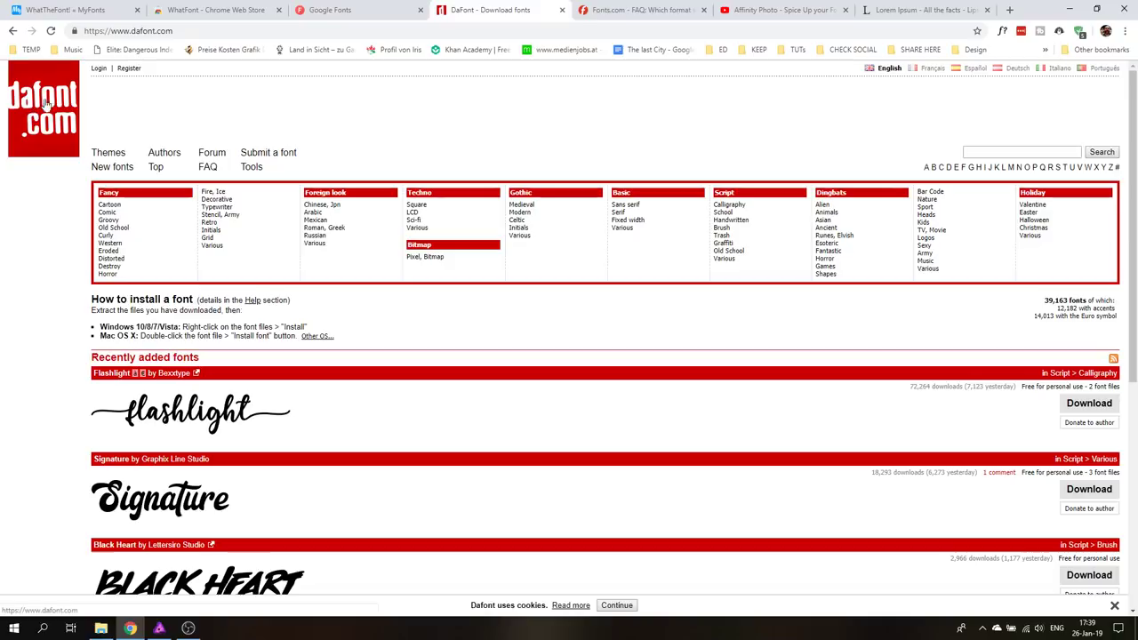
mouse_move(94, 142)
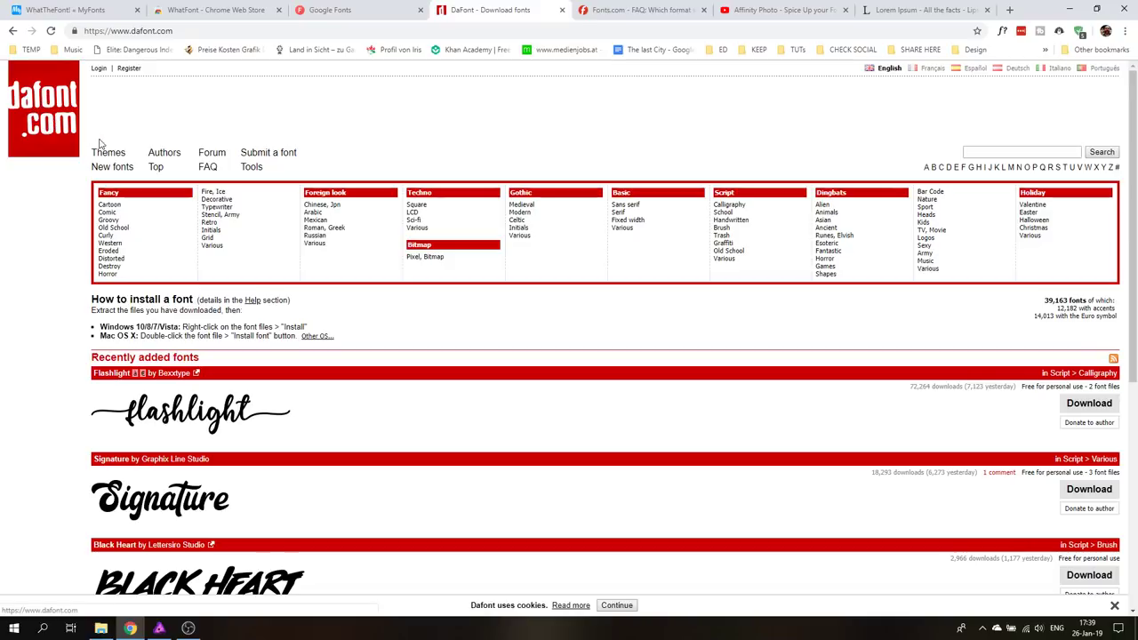
mouse_move(107, 205)
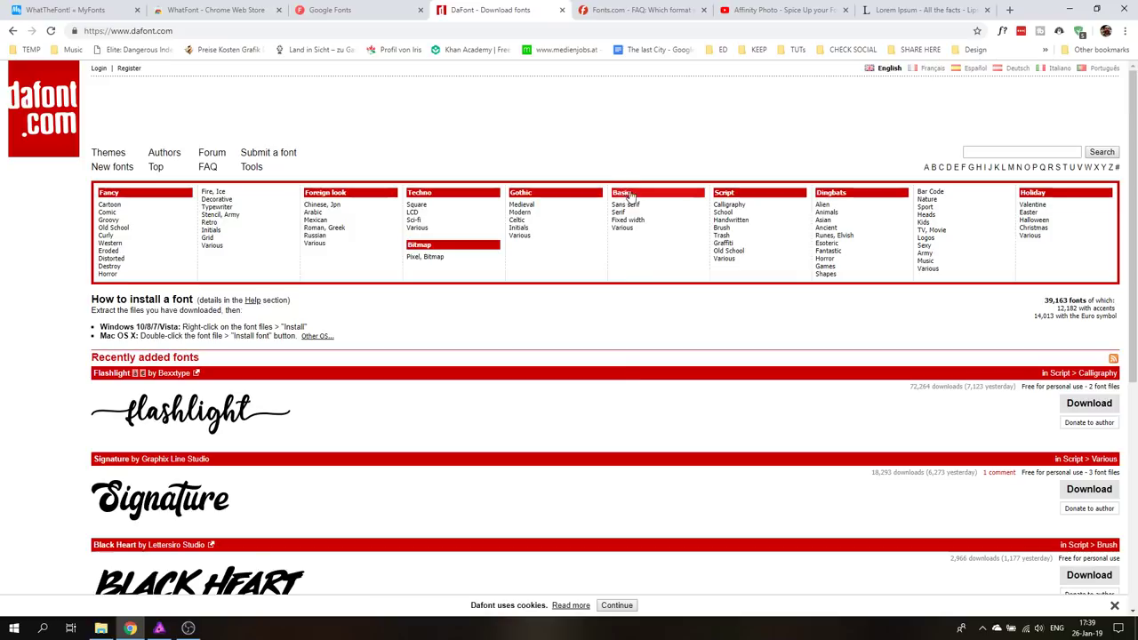
mouse_move(622, 214)
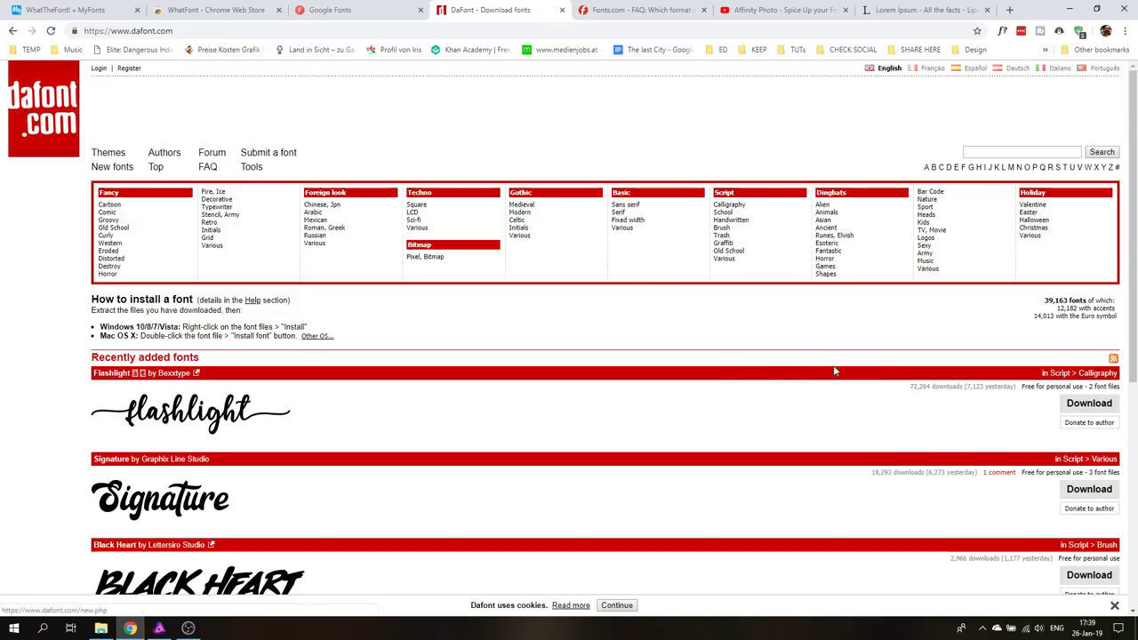
scroll(down, 3)
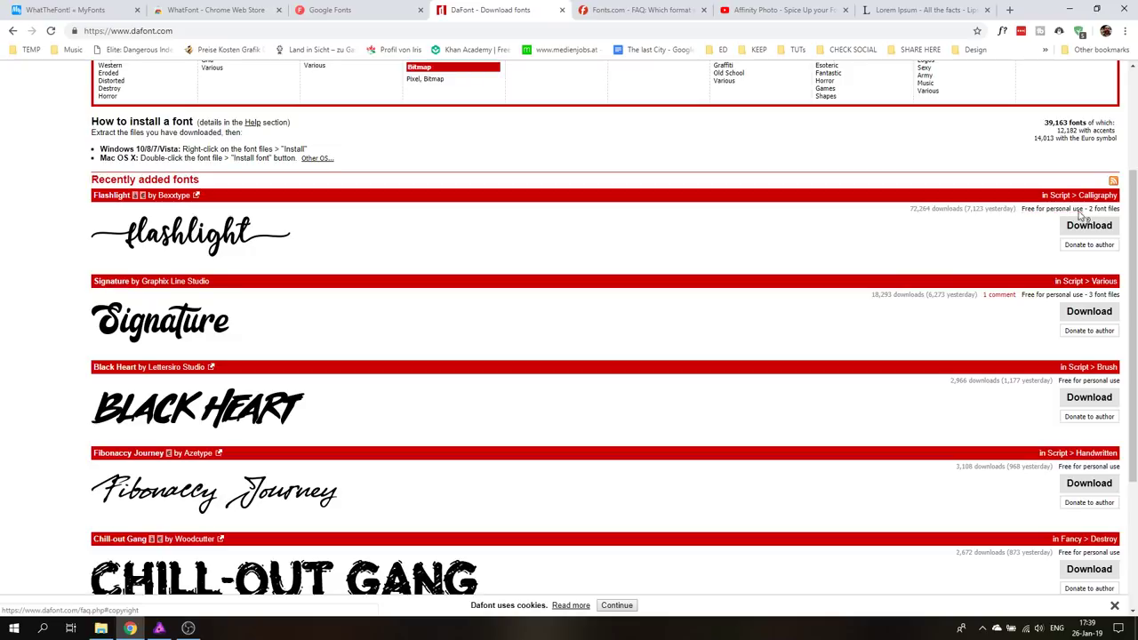
mouse_move(1076, 217)
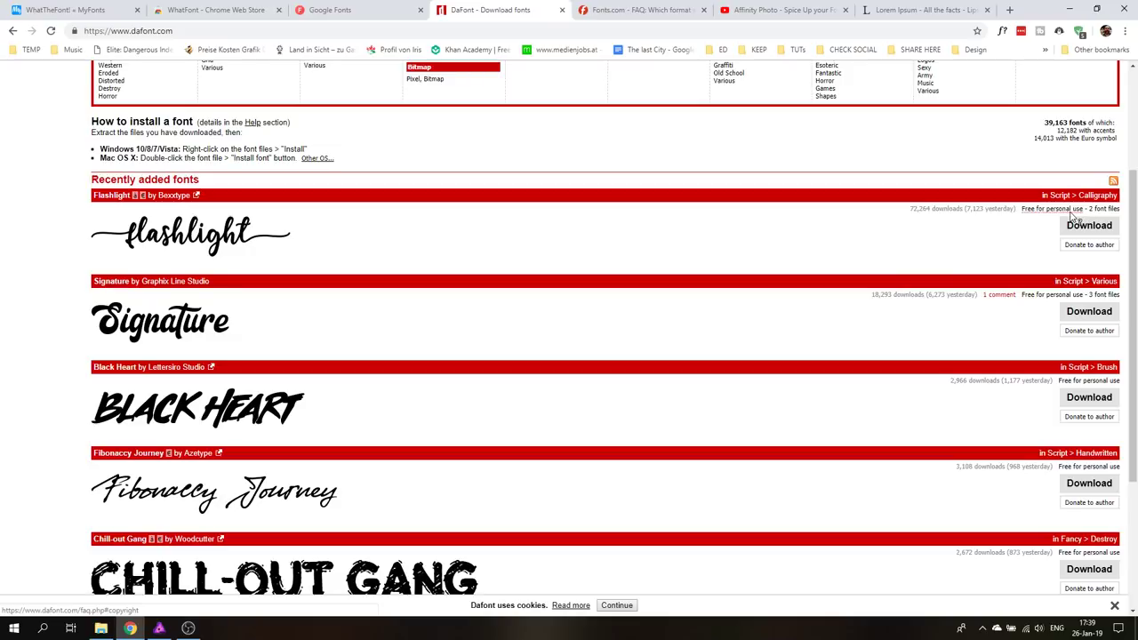
scroll(down, 3)
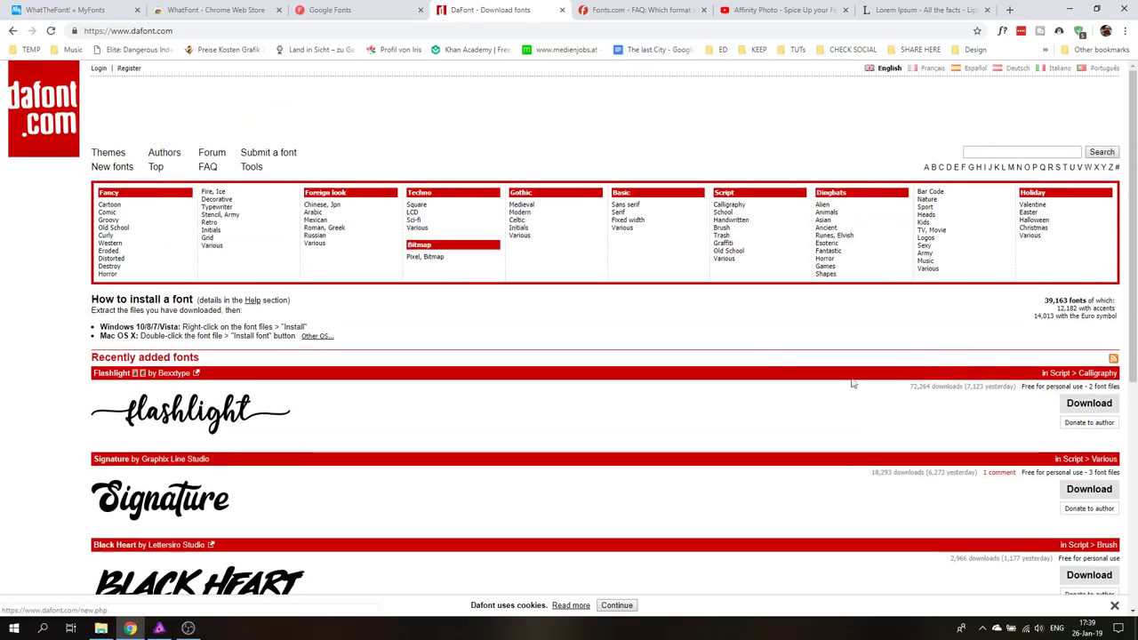
- Filter DaFont's Basic > Serif category to 100% free fonts, reaching Optimus Princeps
click(623, 214)
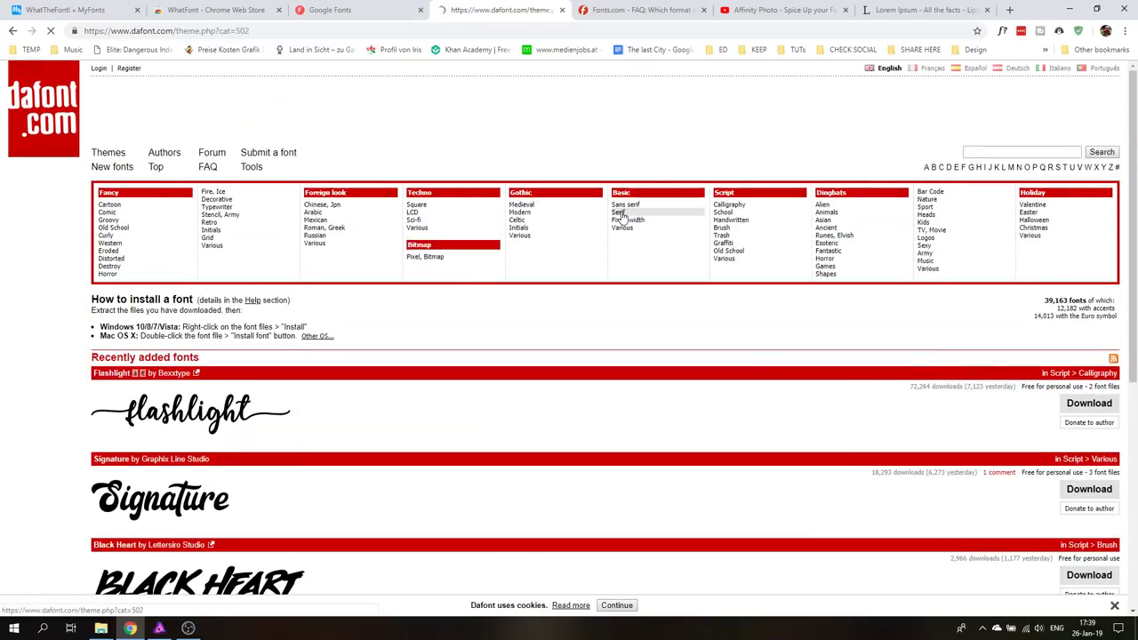
click(619, 212)
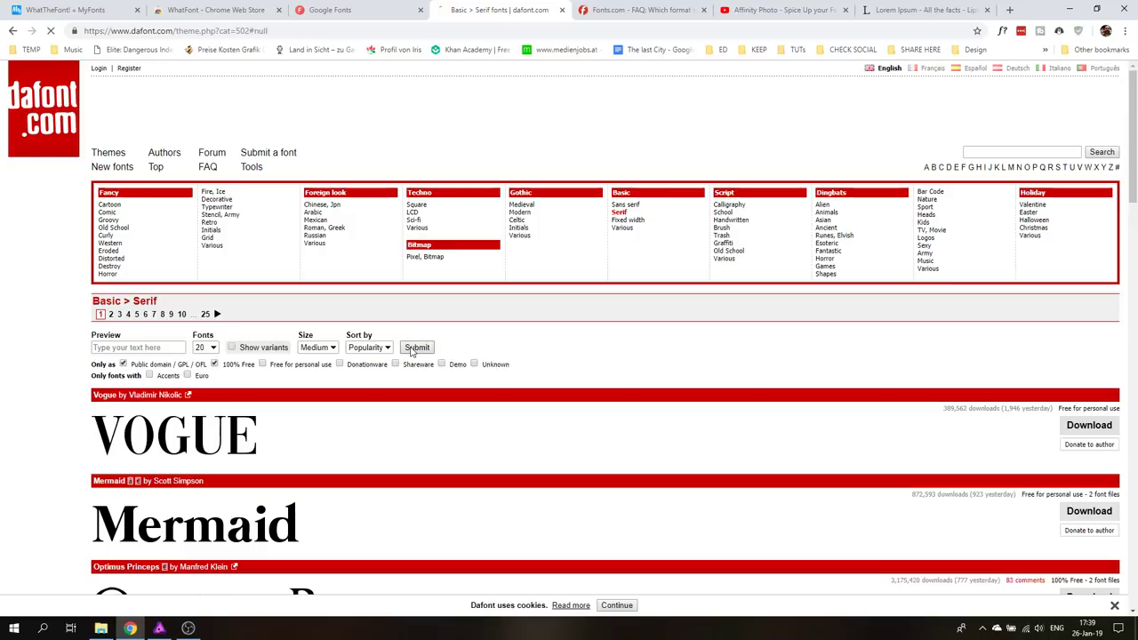
click(416, 347)
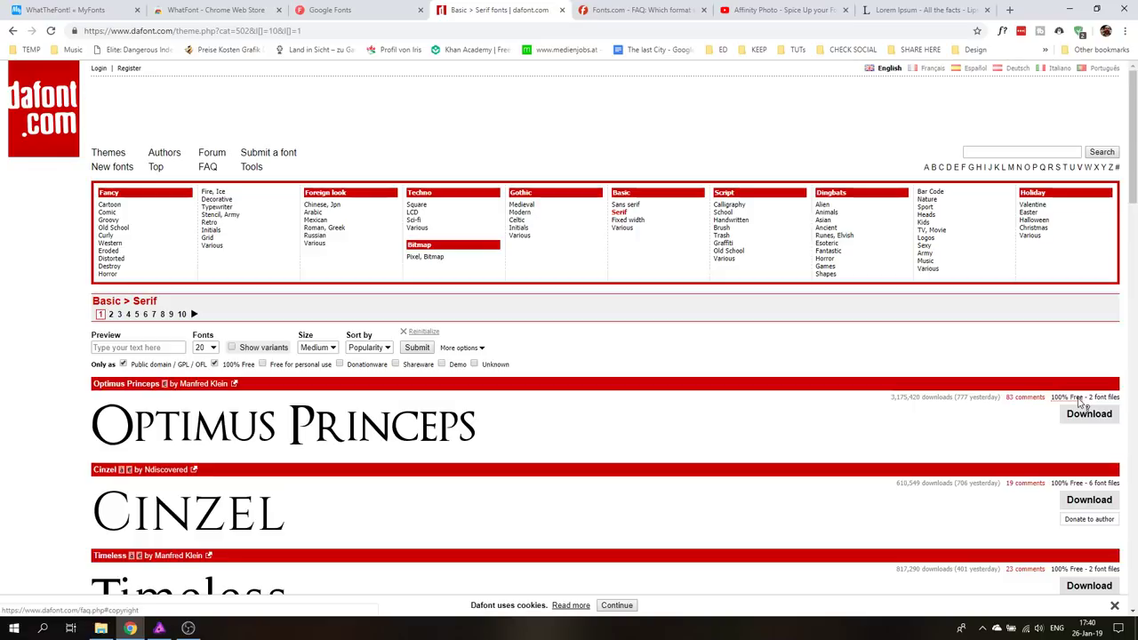
scroll(down, 3)
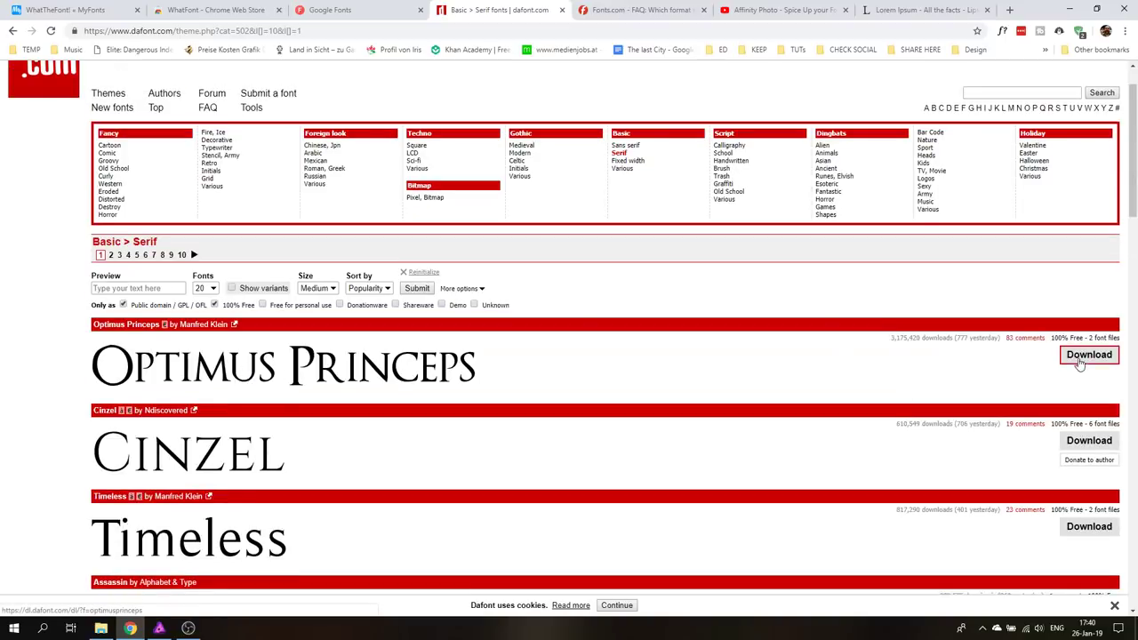
mouse_move(1089, 355)
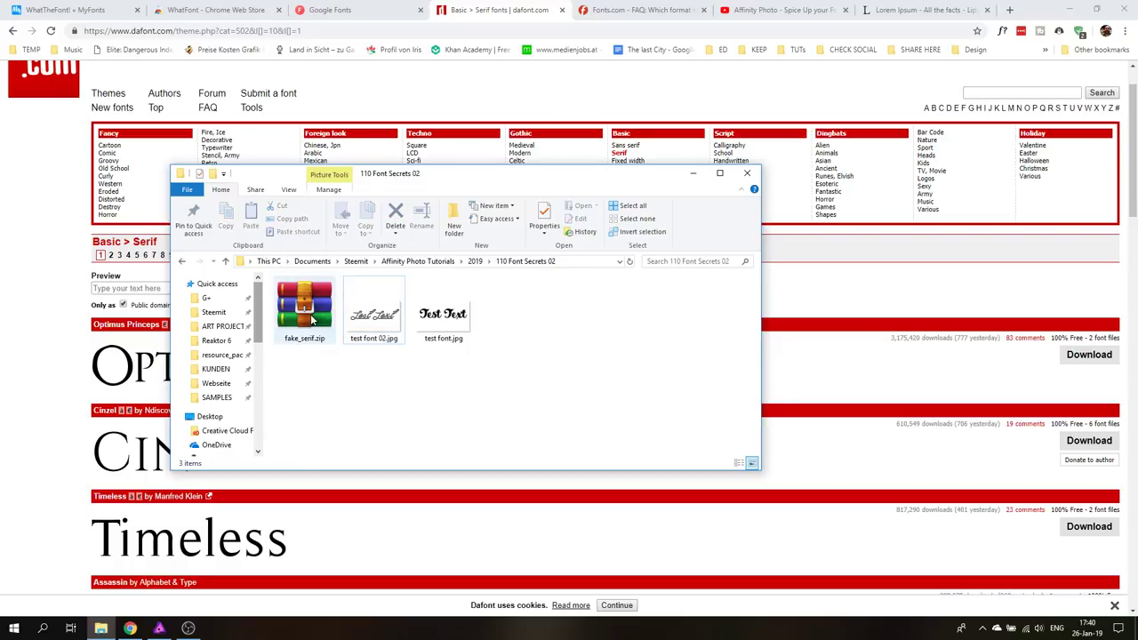
mouse_move(304, 306)
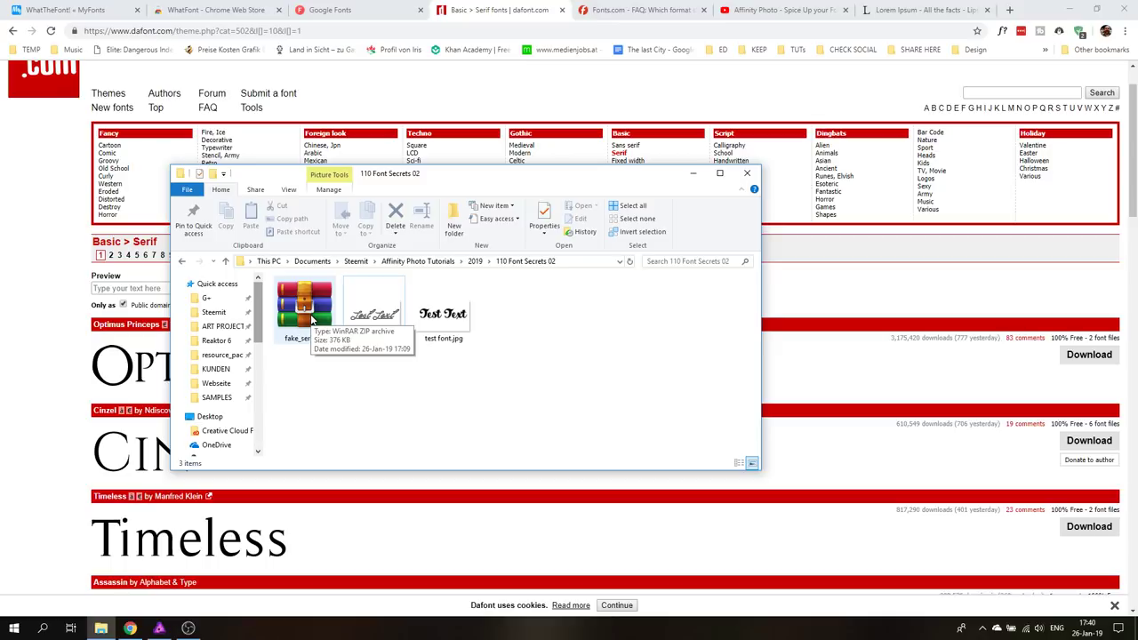
- Open fake_serif.zip in WinRAR and dismiss the evaluation notice to see its five files
double_click(304, 306)
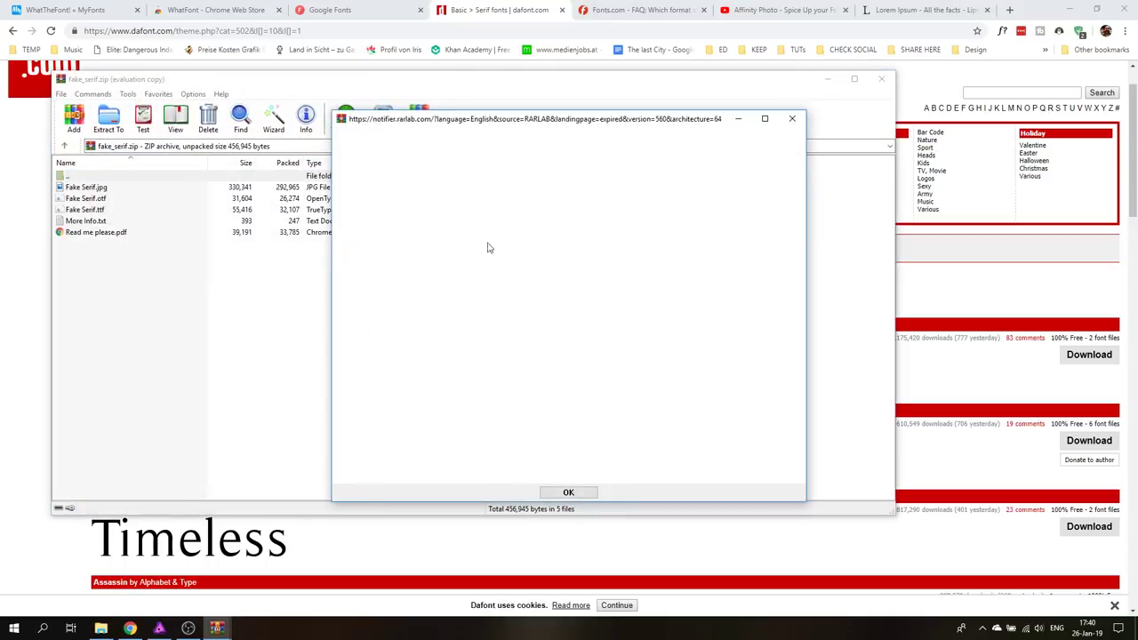
click(569, 491)
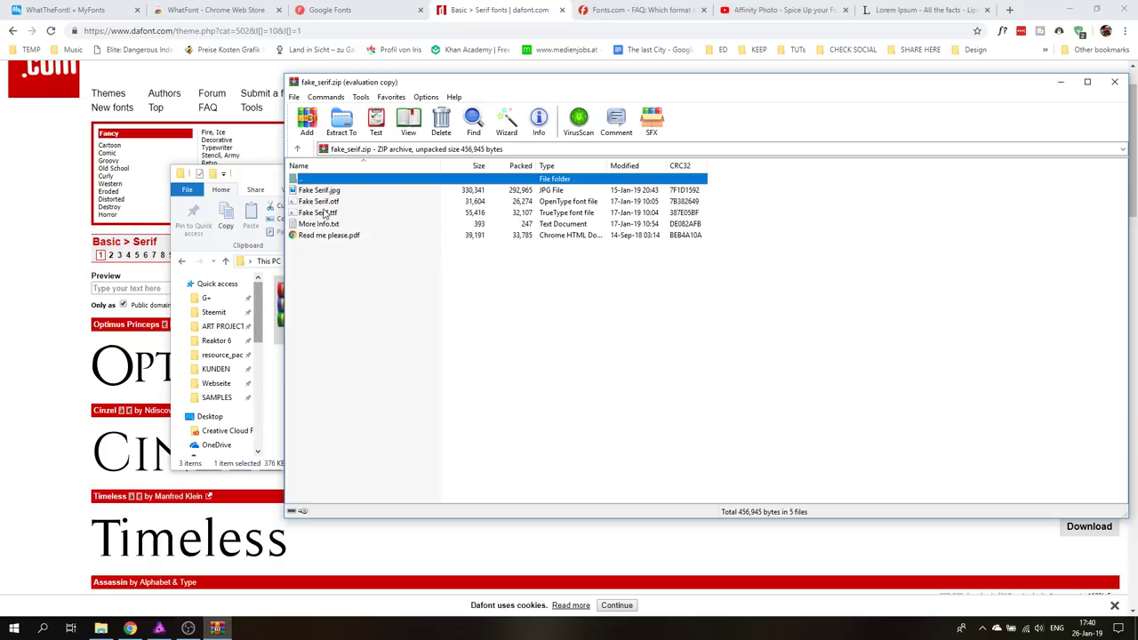
mouse_move(341, 249)
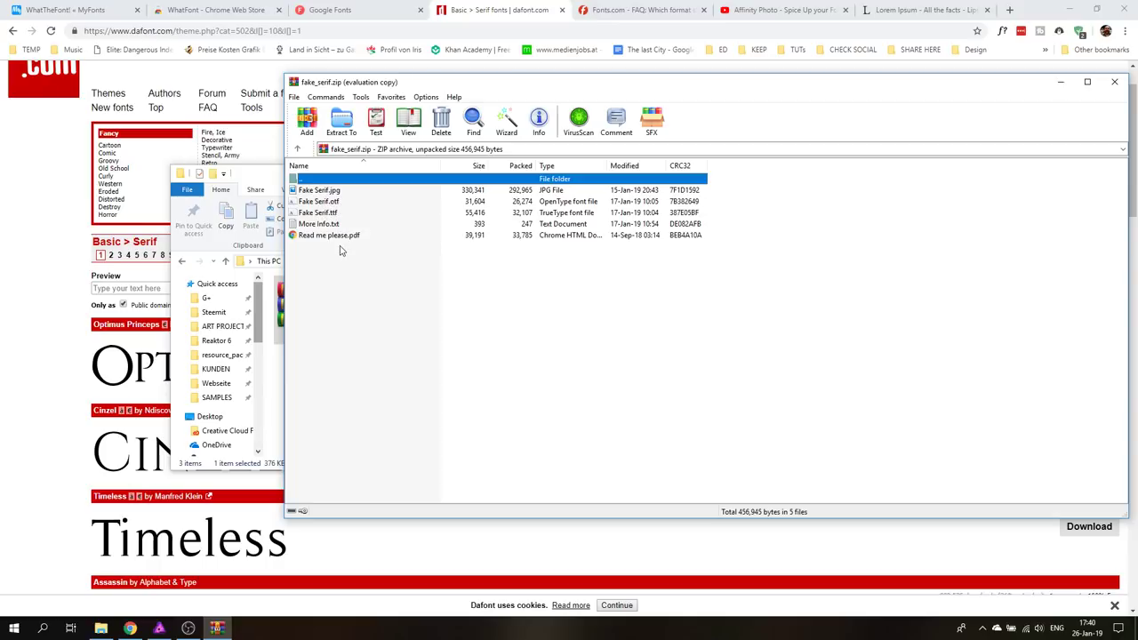
mouse_move(349, 269)
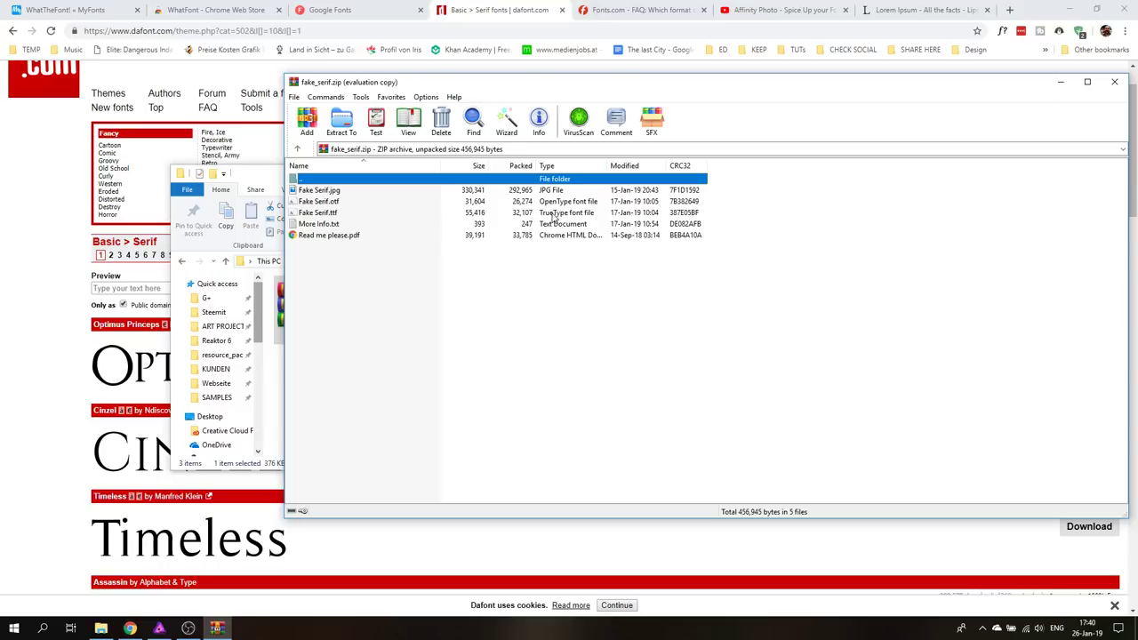
mouse_move(560, 217)
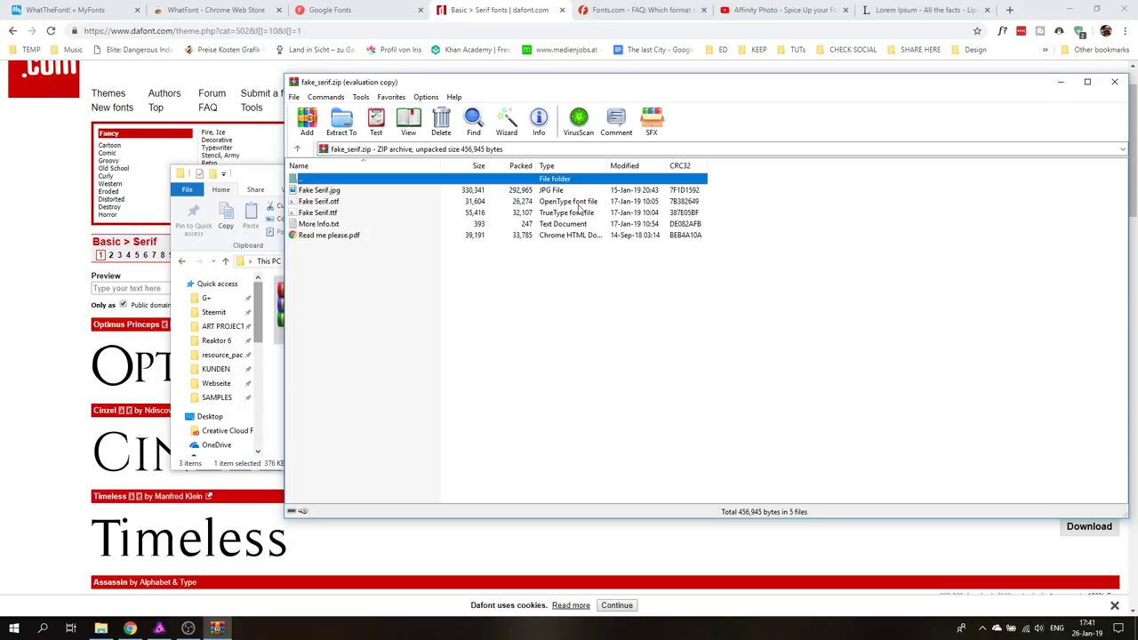
mouse_move(381, 203)
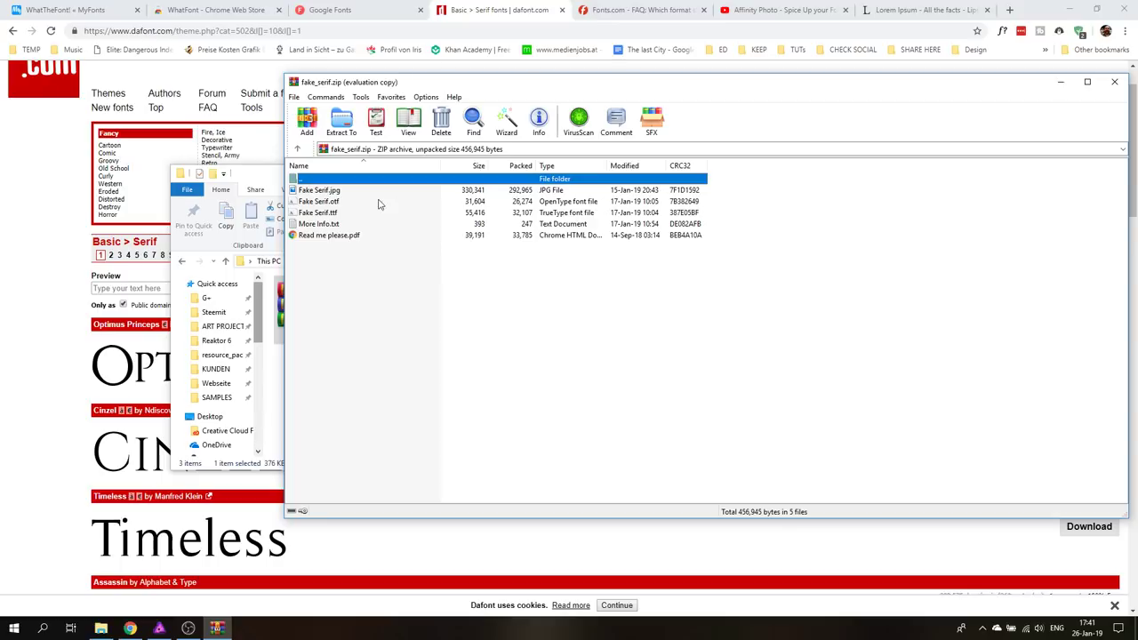
- Preview Fake Serif.otf in Windows Font Viewer and install it on the system
double_click(318, 201)
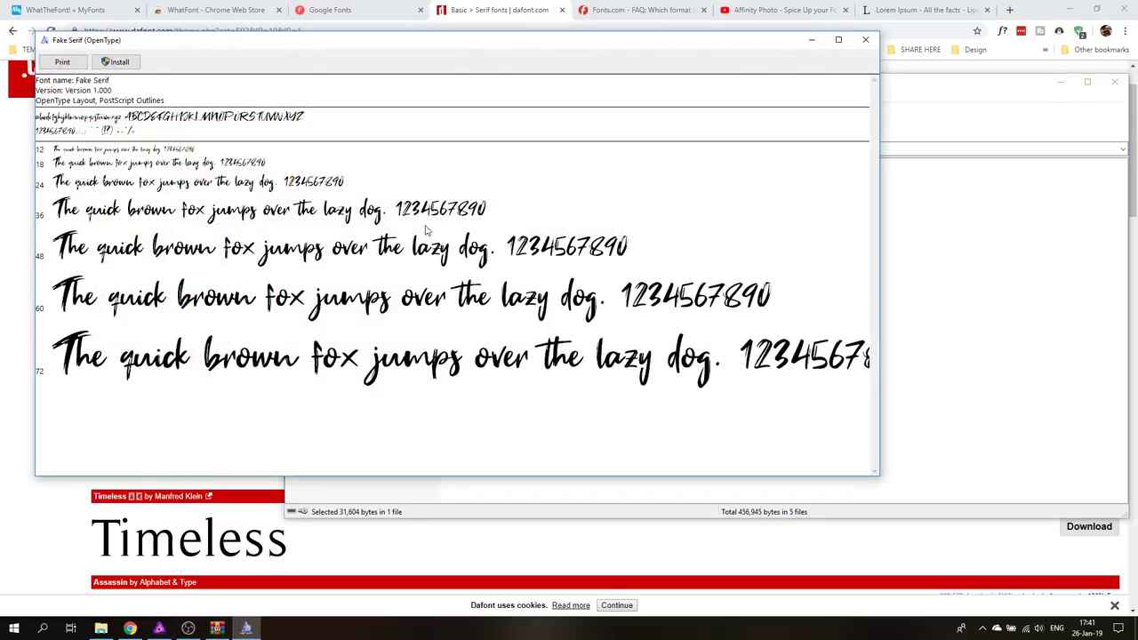
mouse_move(363, 245)
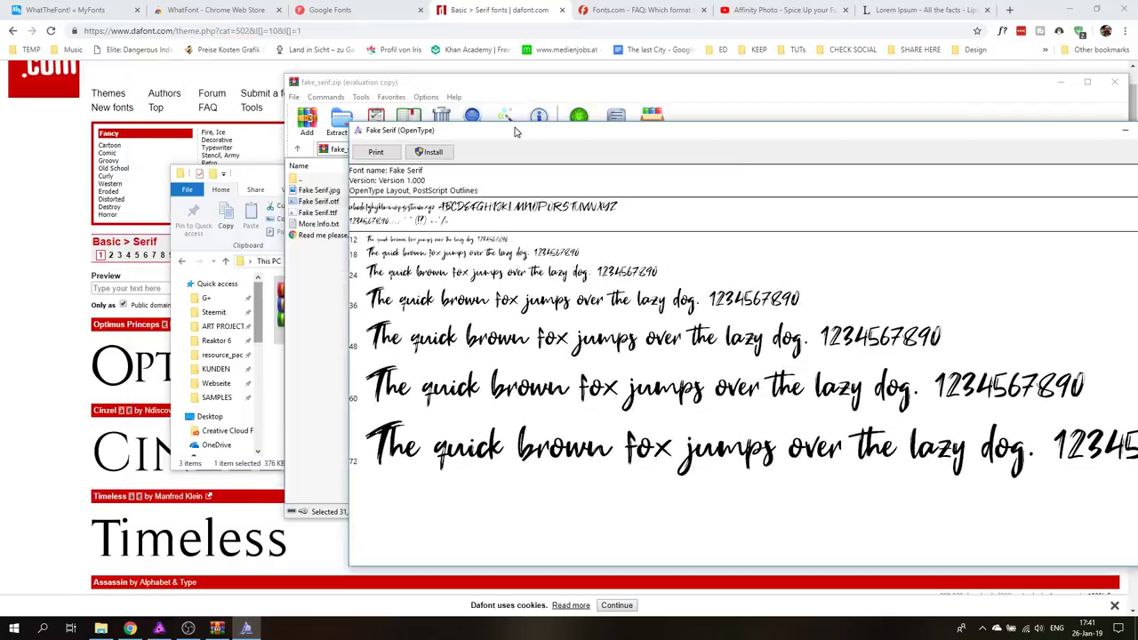
click(431, 151)
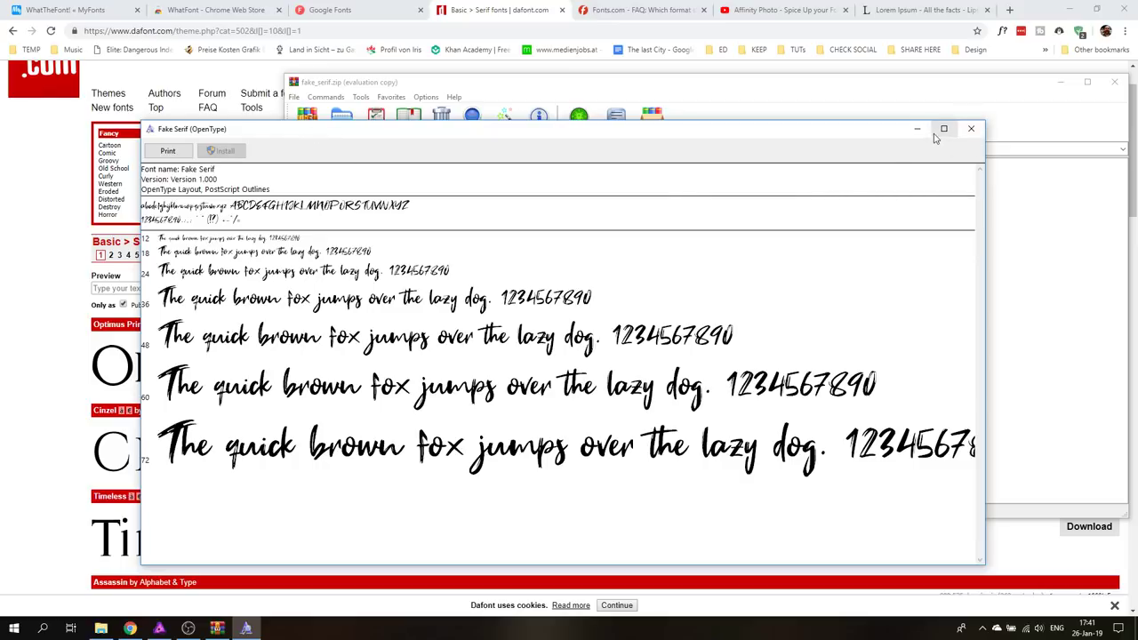
mouse_move(591, 176)
text(fa)
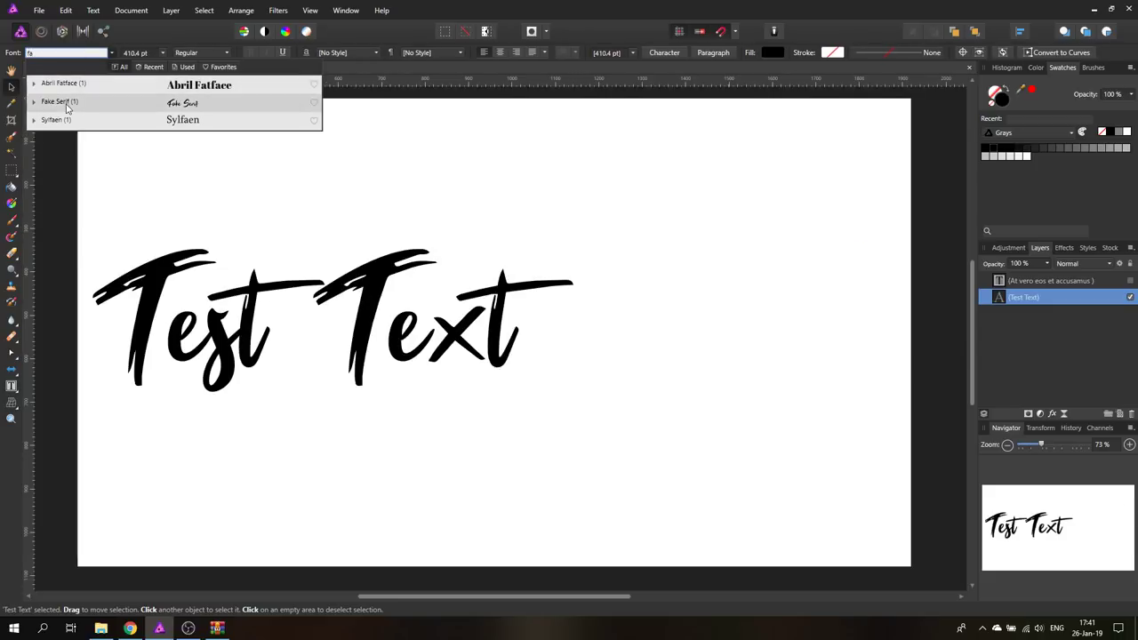
- Apply the newly installed Fake Serif font to the Test Text layer
click(57, 101)
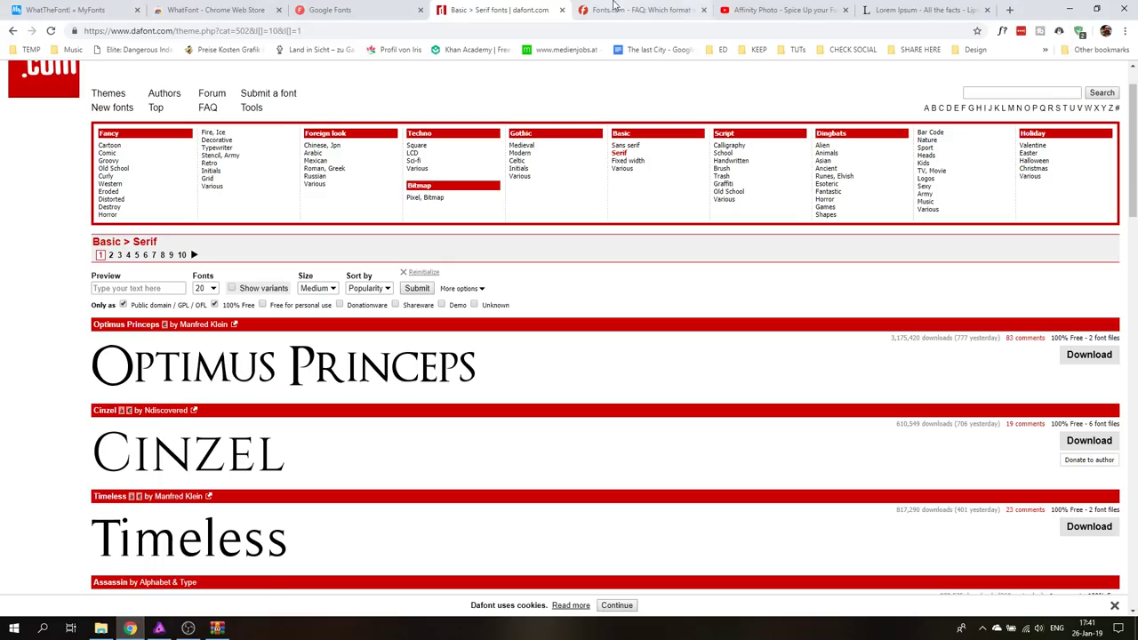
- Bring up Fonts.com's page on OpenType, PostScript and TrueType formats
click(640, 11)
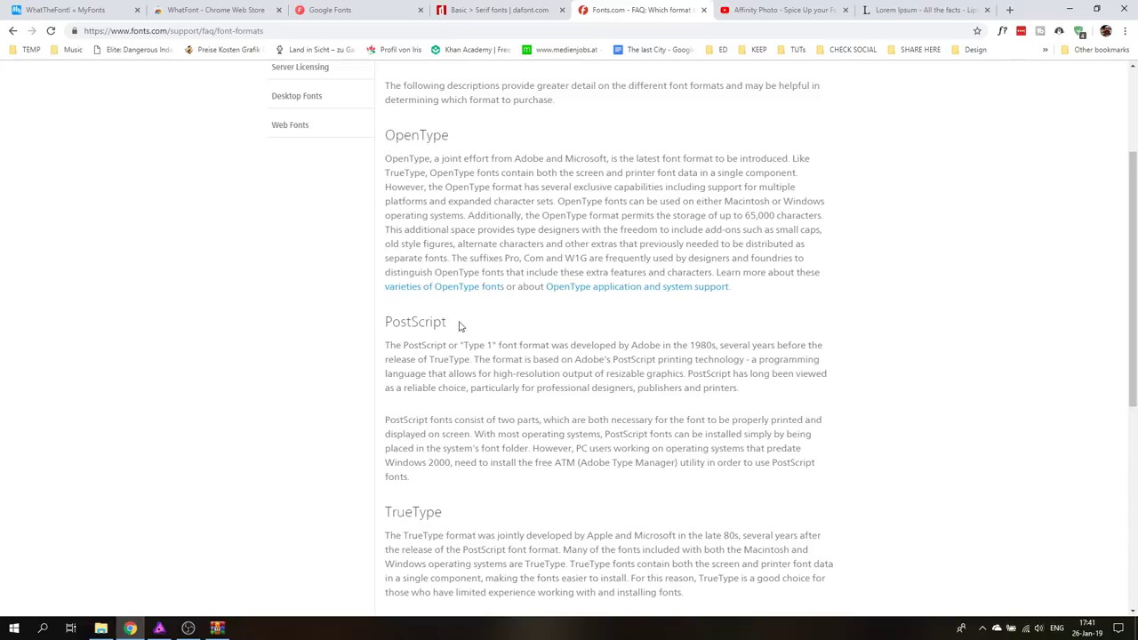
mouse_move(546, 246)
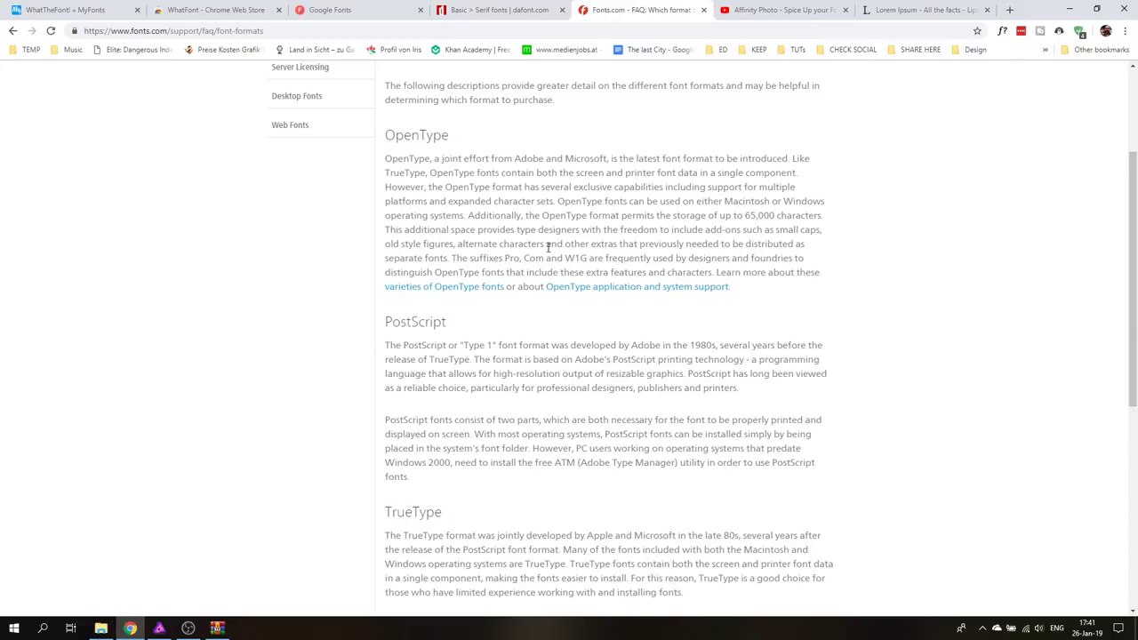
mouse_move(442, 359)
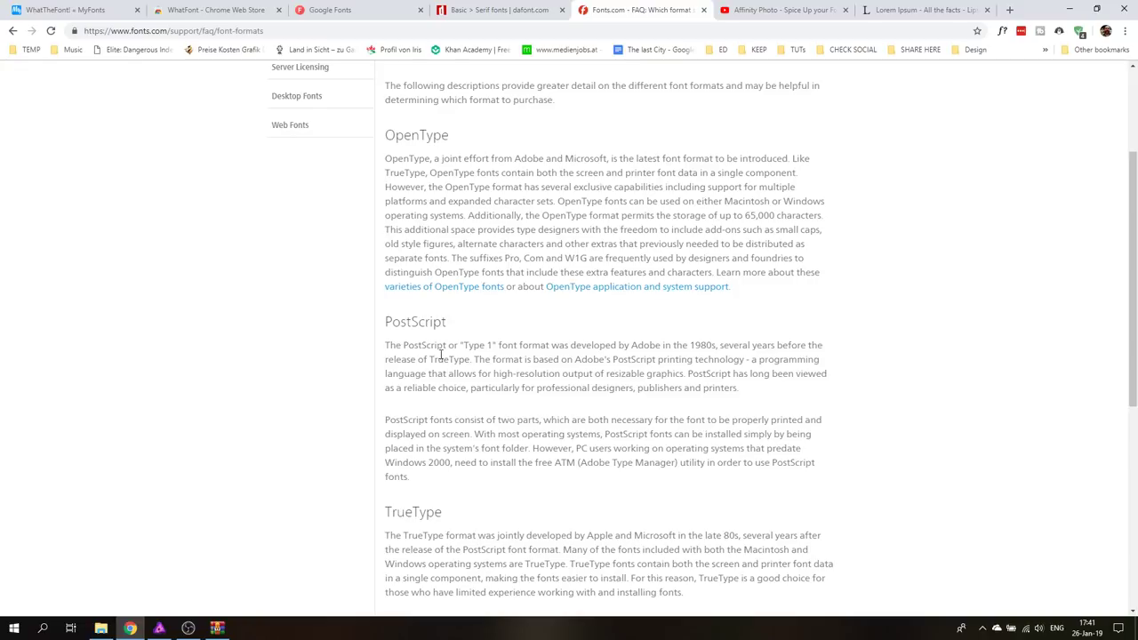
mouse_move(434, 359)
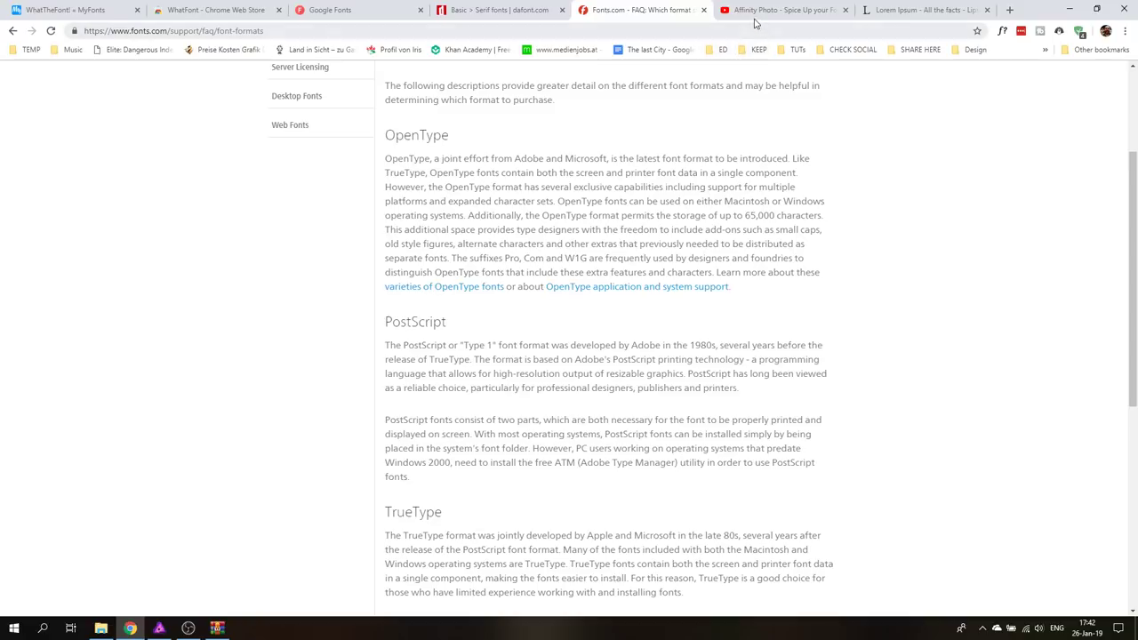
- Switch to the YouTube tab with the Spice Up your Fonts video
click(782, 11)
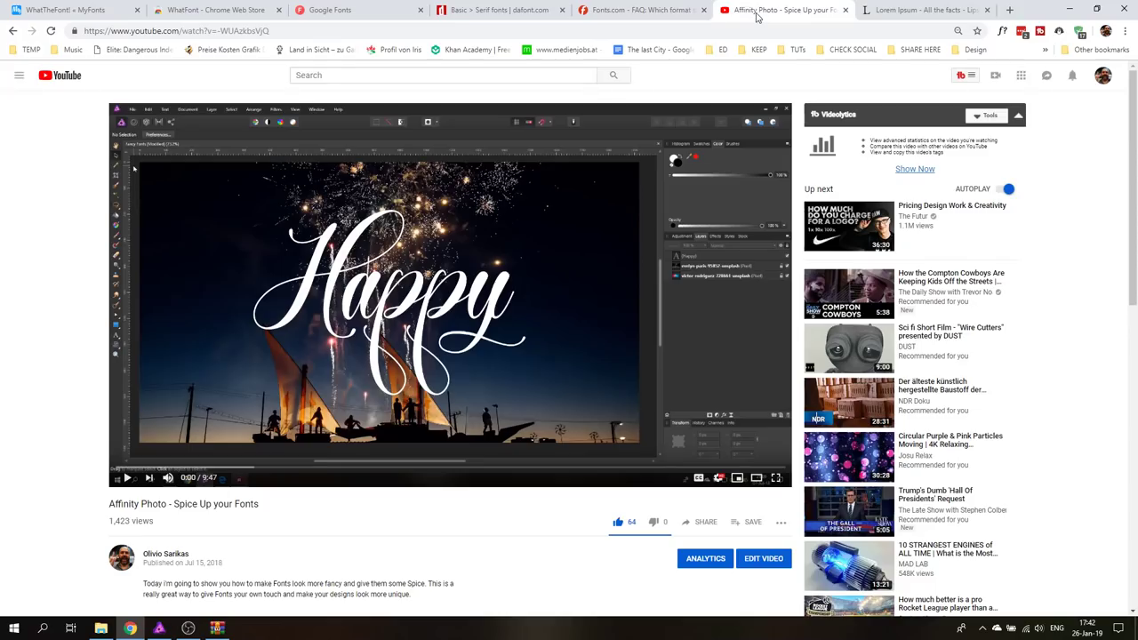
mouse_move(345, 349)
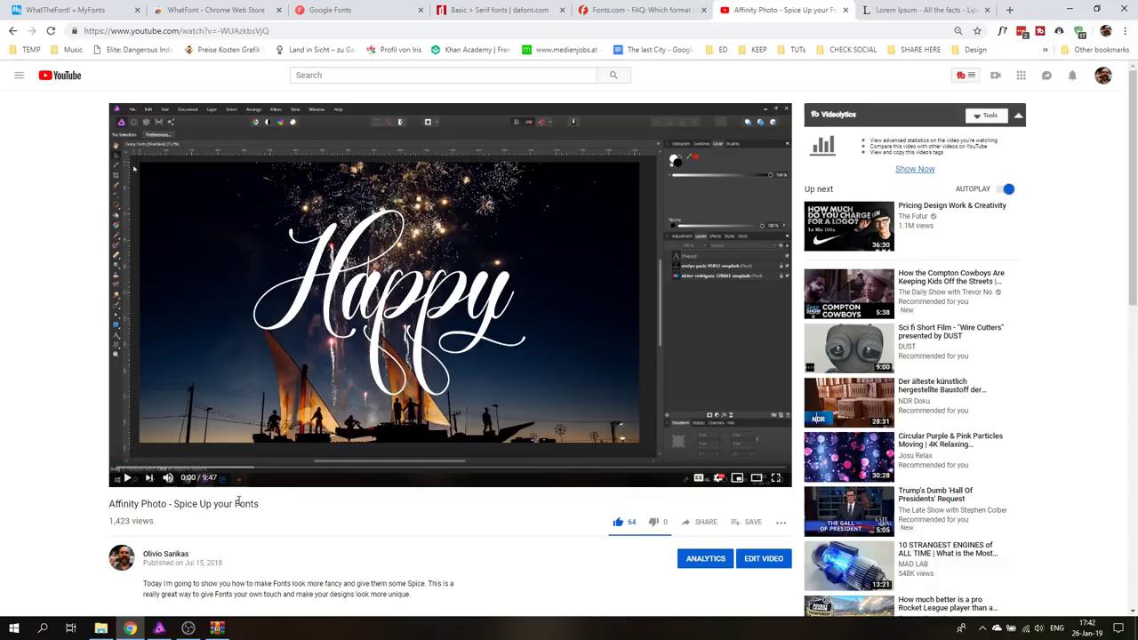
mouse_move(468, 465)
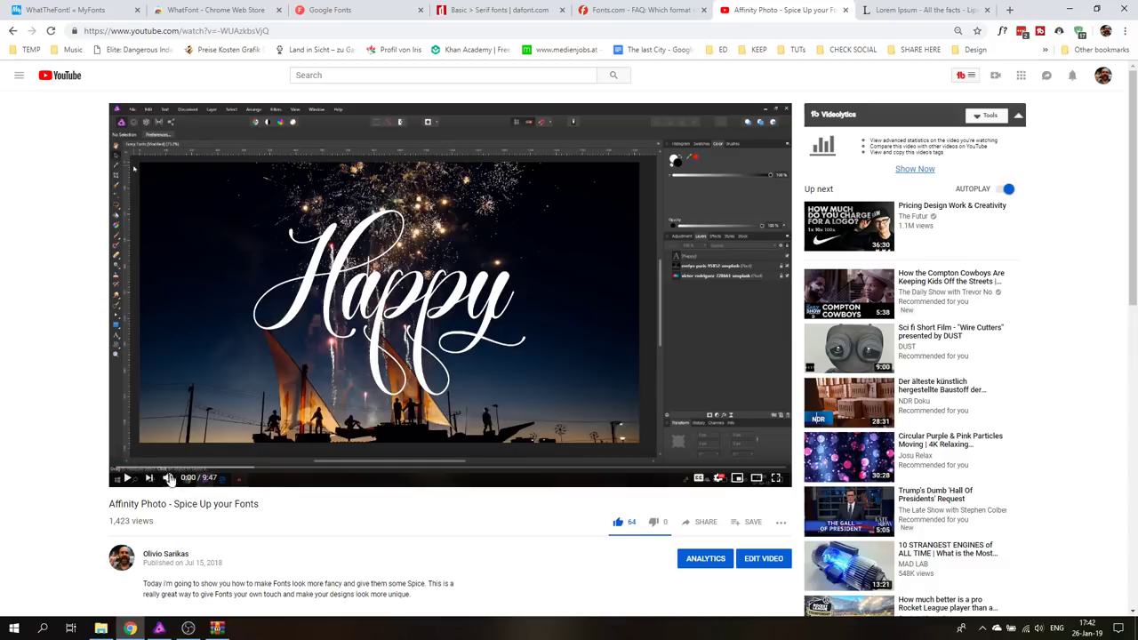
mouse_move(569, 470)
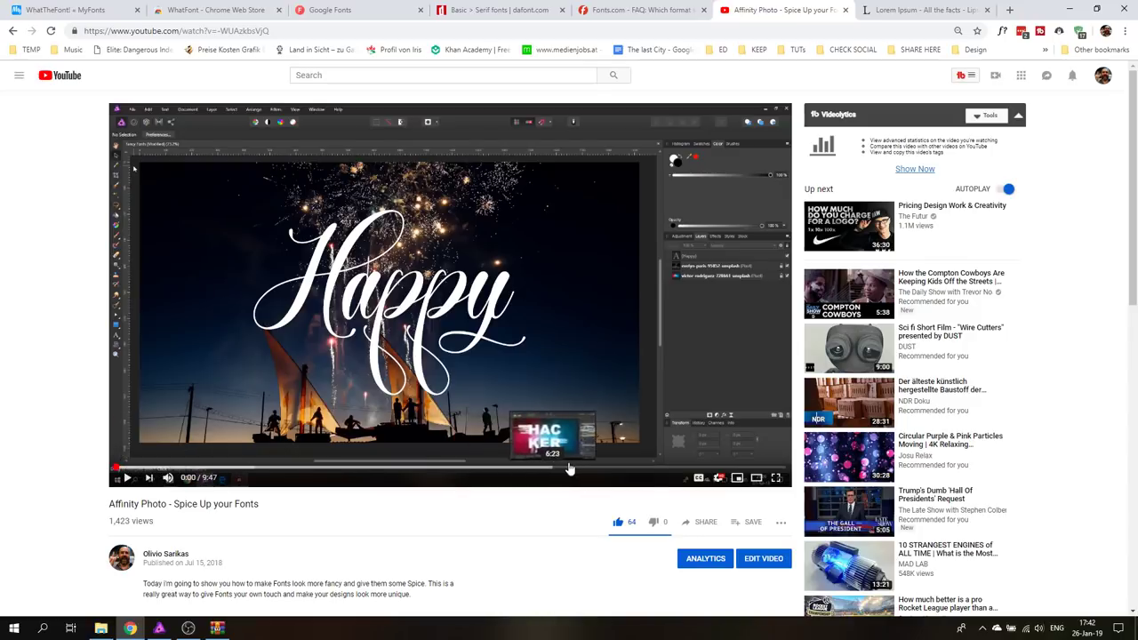
mouse_move(372, 473)
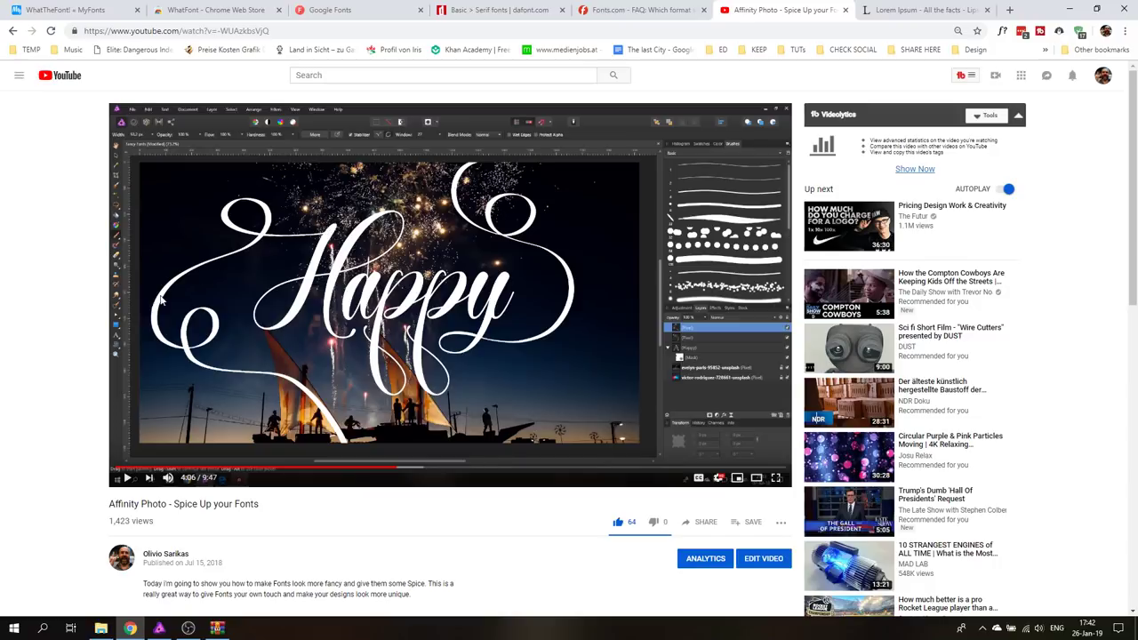
mouse_move(352, 210)
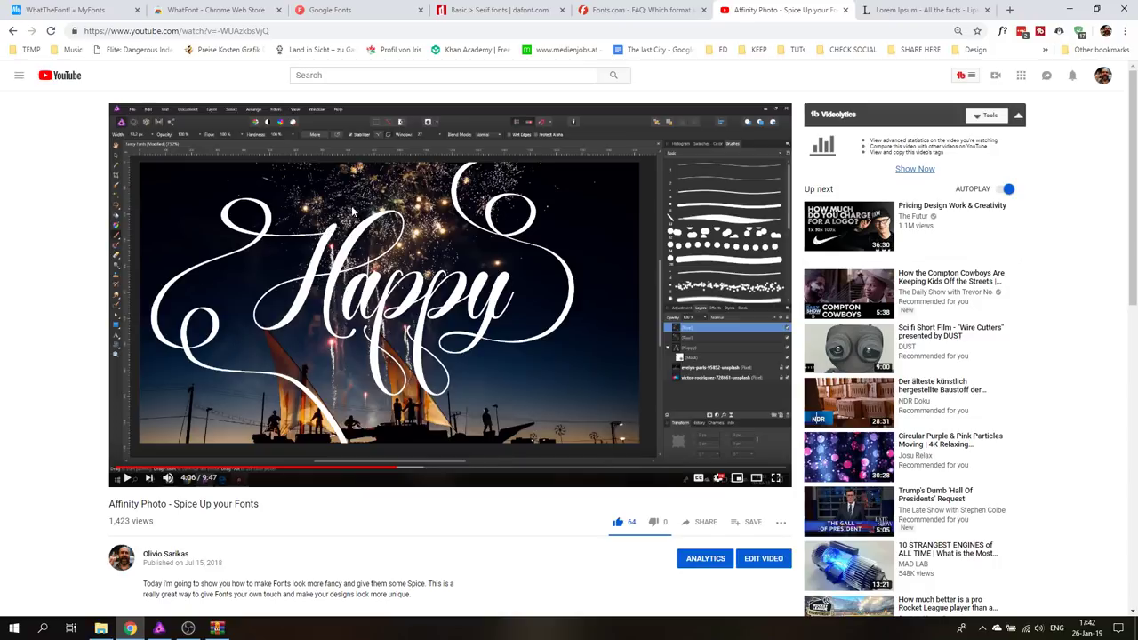
mouse_move(541, 187)
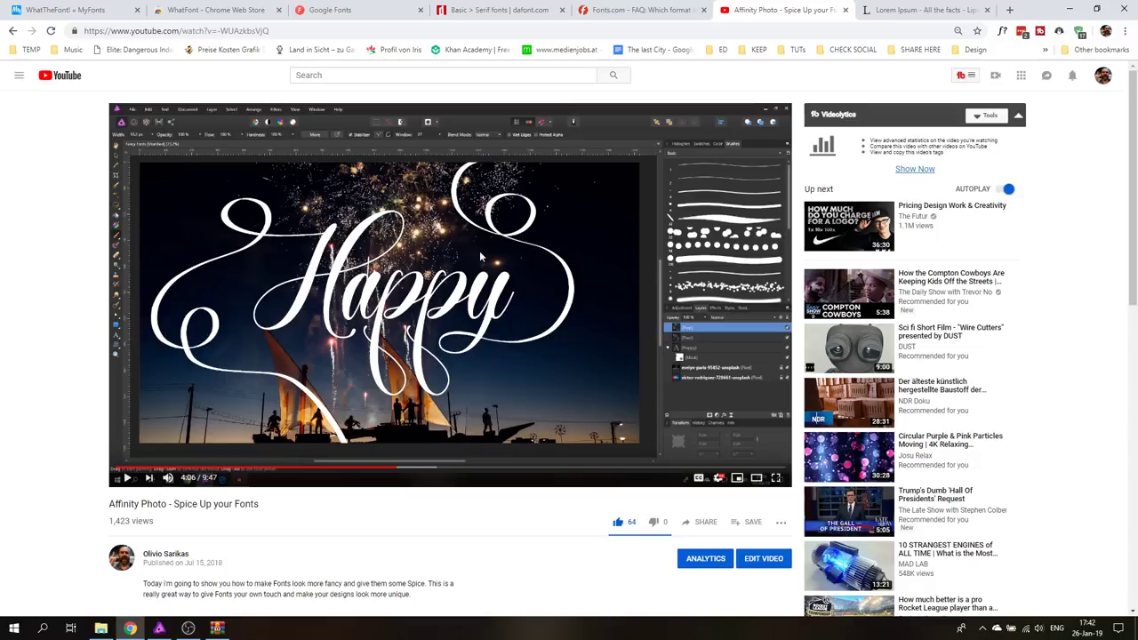
mouse_move(466, 352)
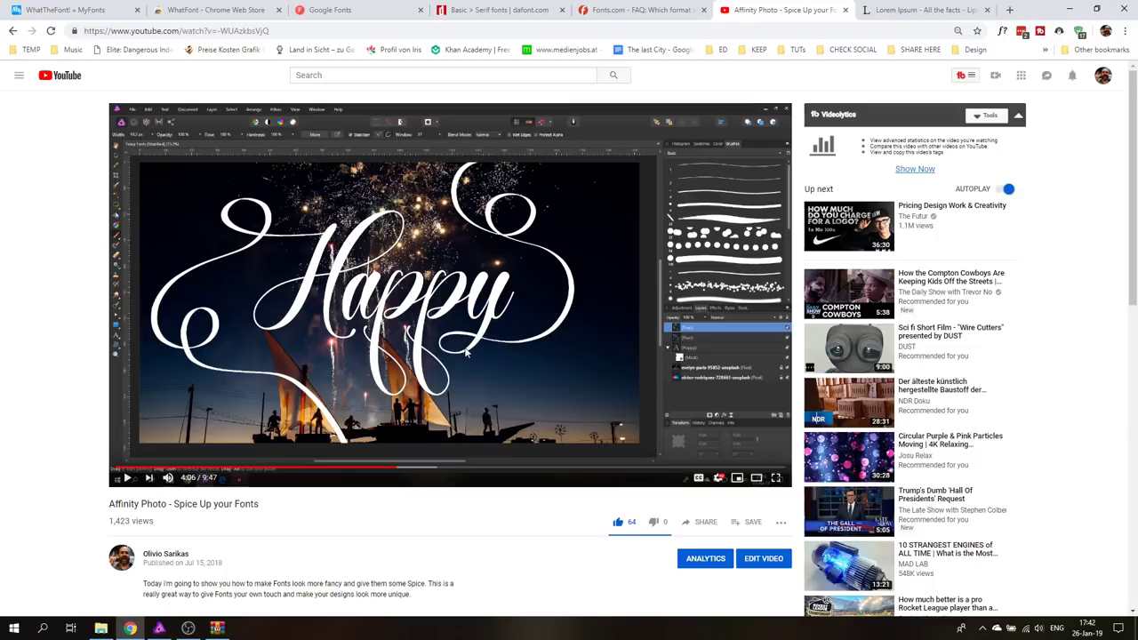
mouse_move(466, 342)
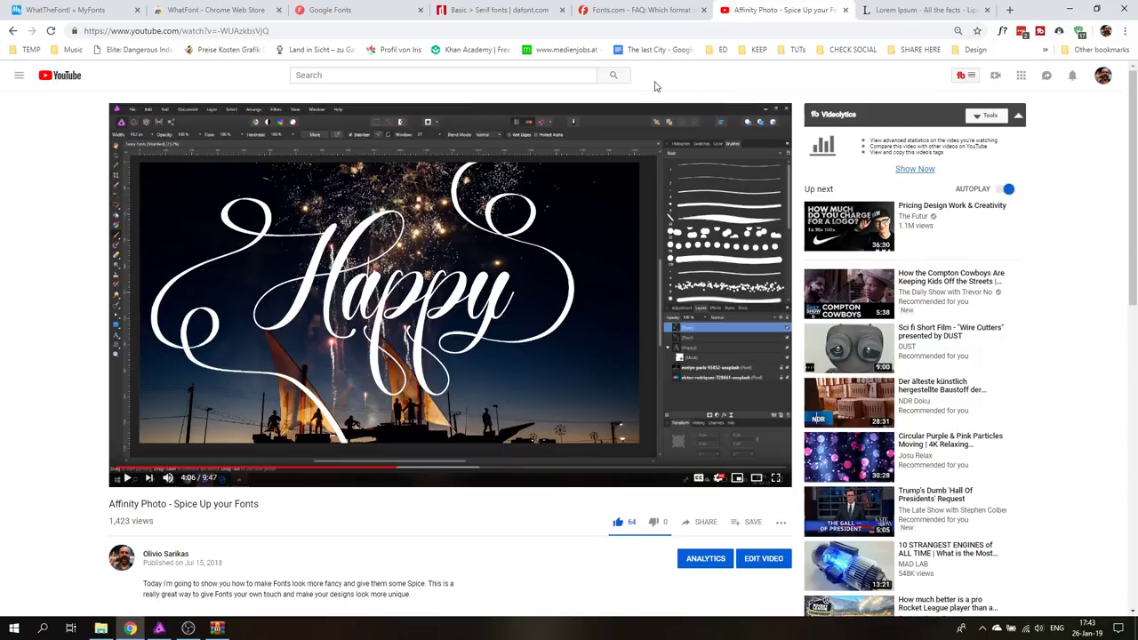
- On lipsum.com, scroll to the Latin sections and select a Lorem Ipsum passage to copy
click(925, 11)
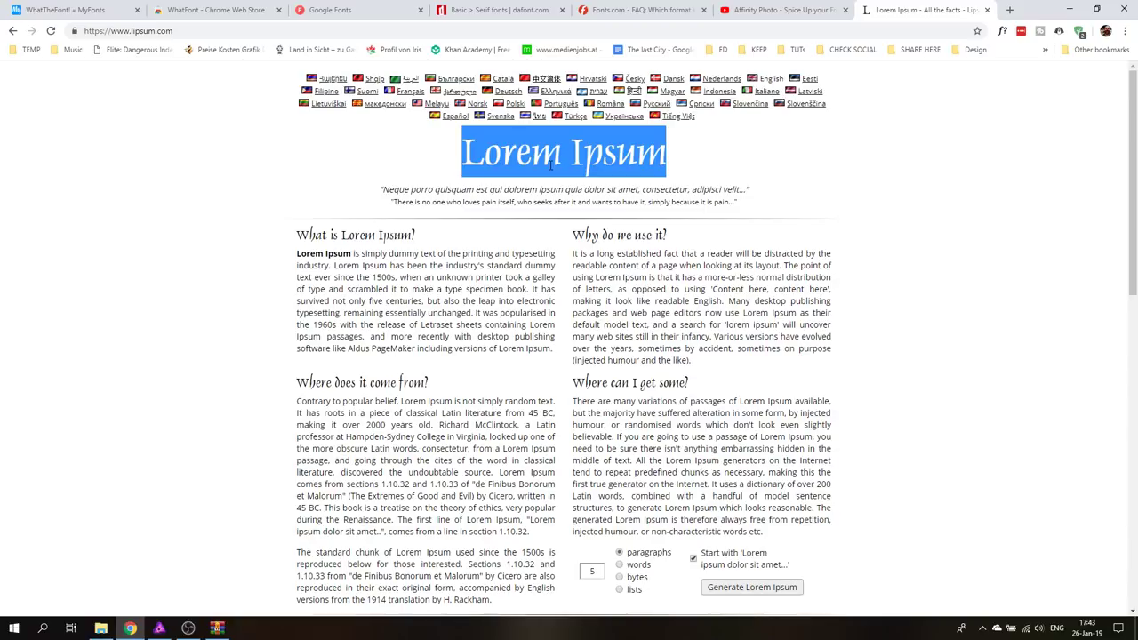
click(259, 247)
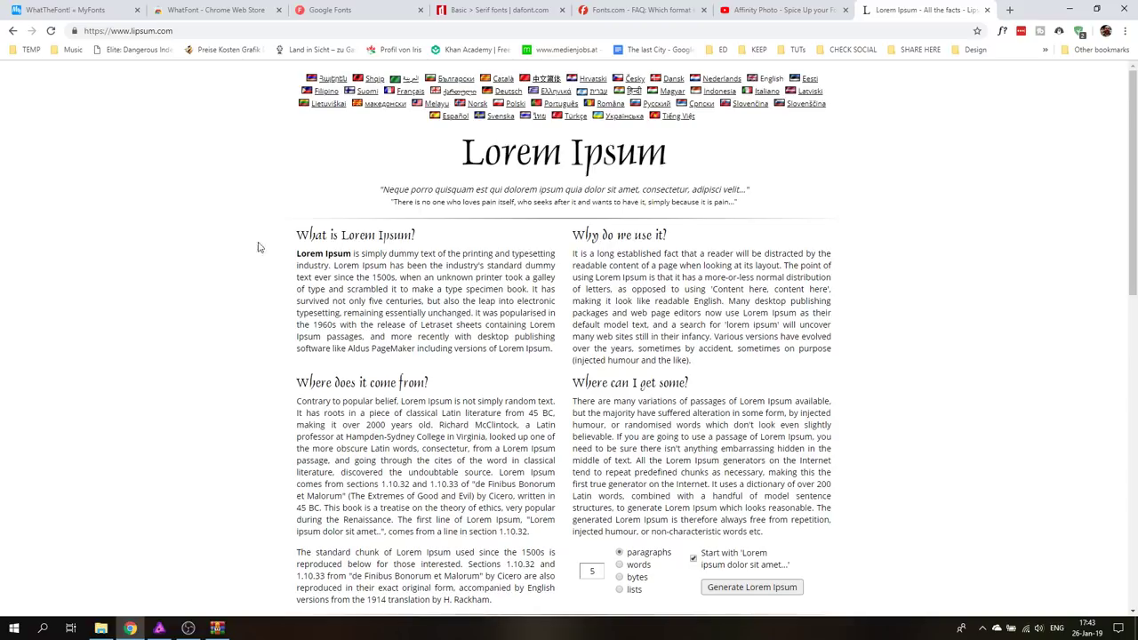
mouse_move(221, 317)
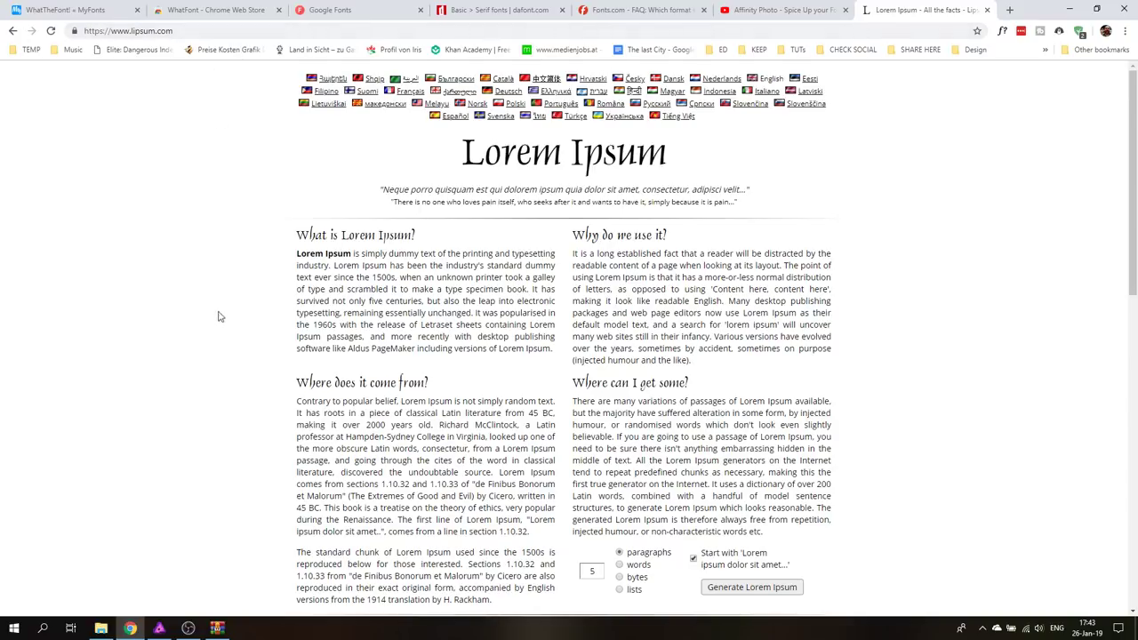
scroll(down, 3)
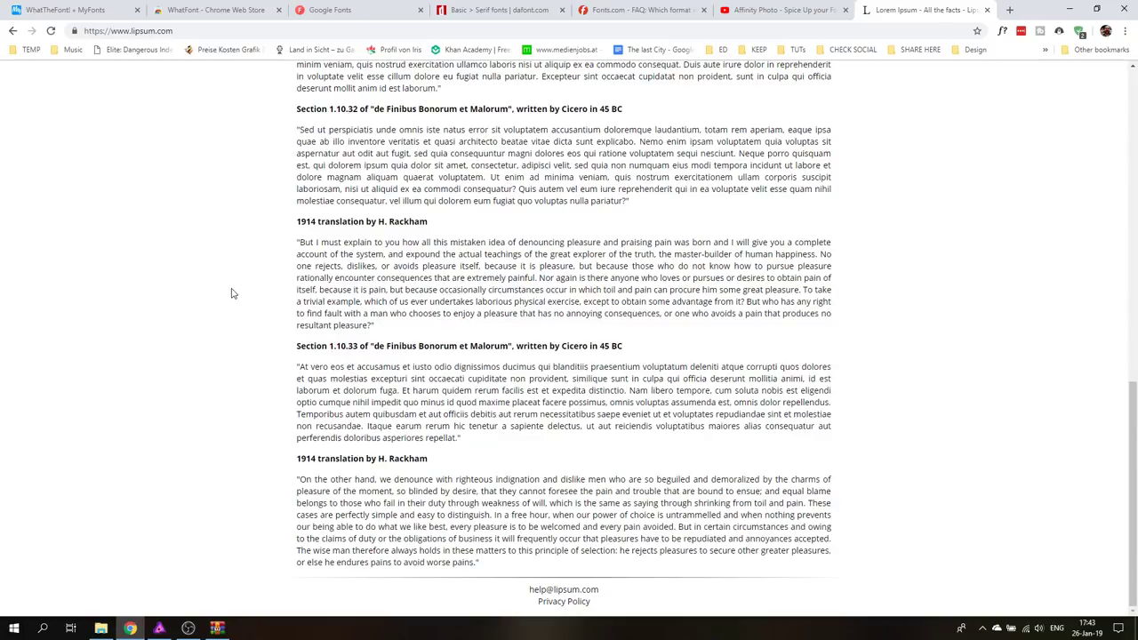
mouse_move(230, 288)
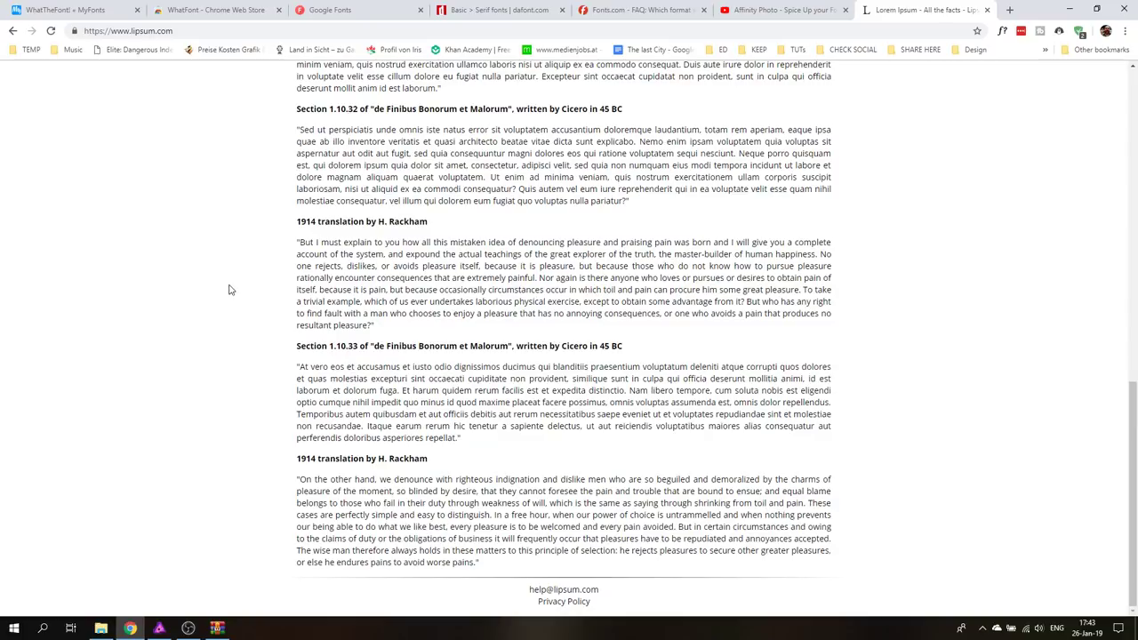
scroll(up, 3)
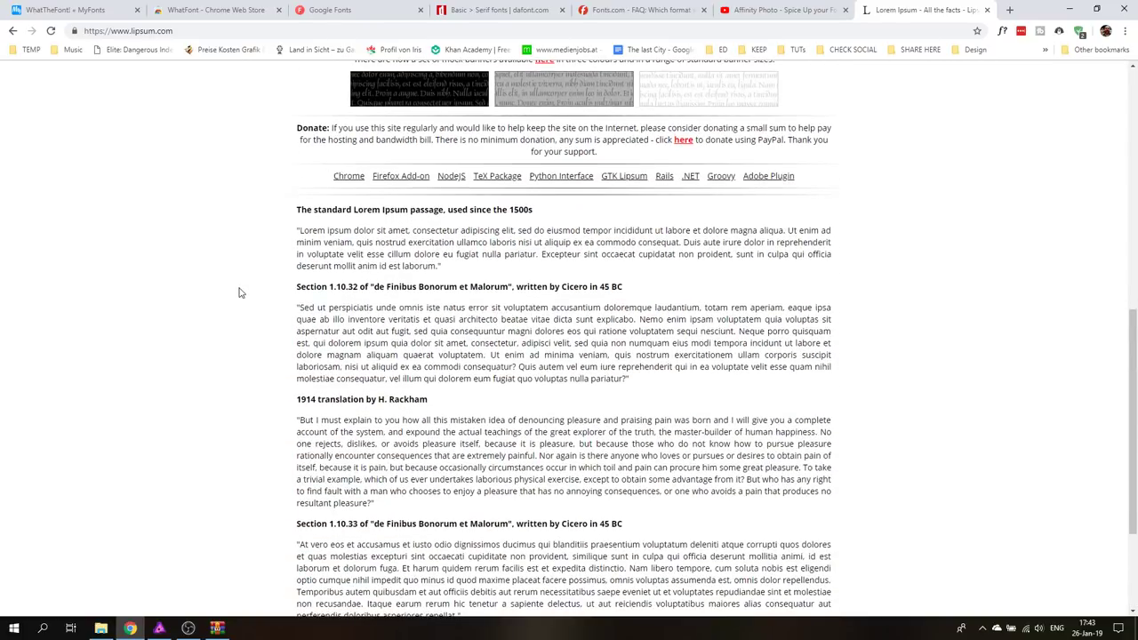
scroll(down, 3)
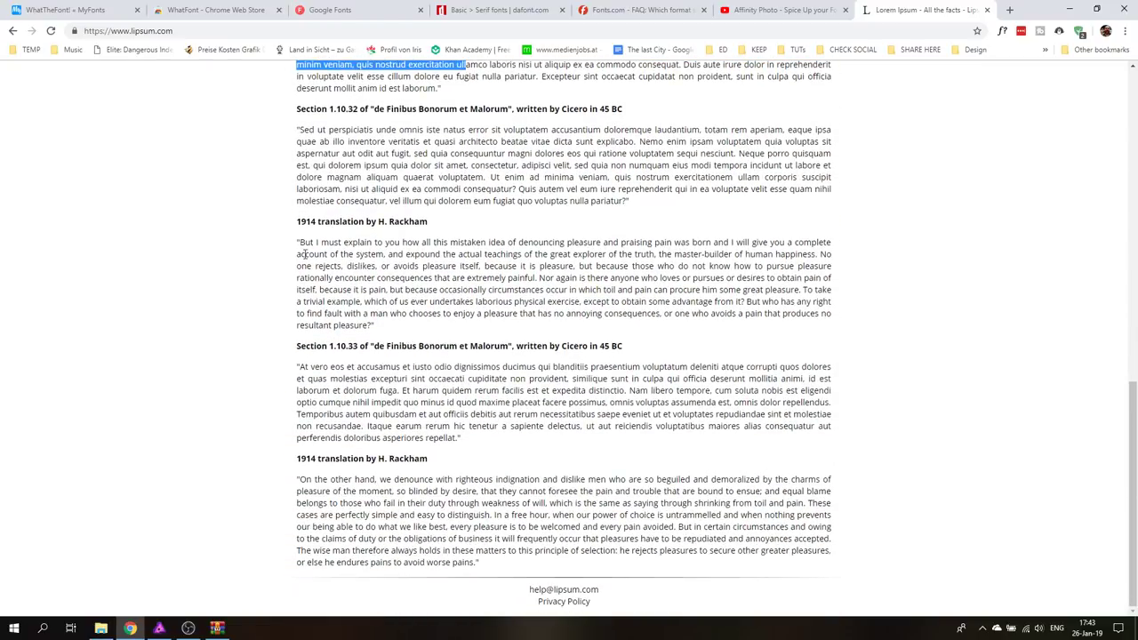
drag(320, 242, 374, 324)
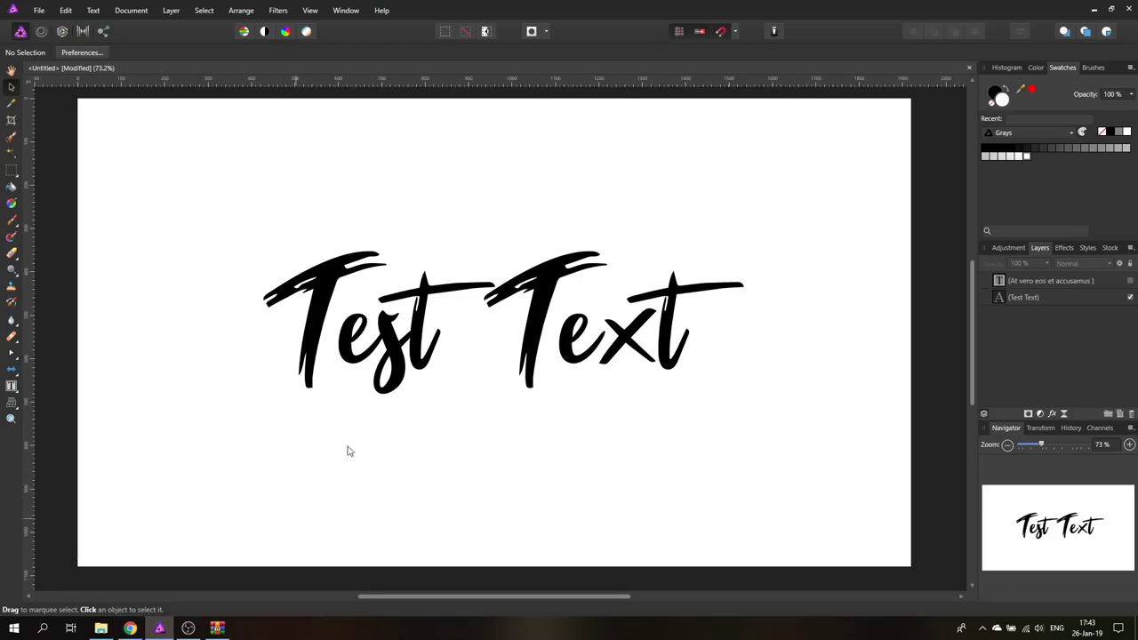
mouse_move(317, 328)
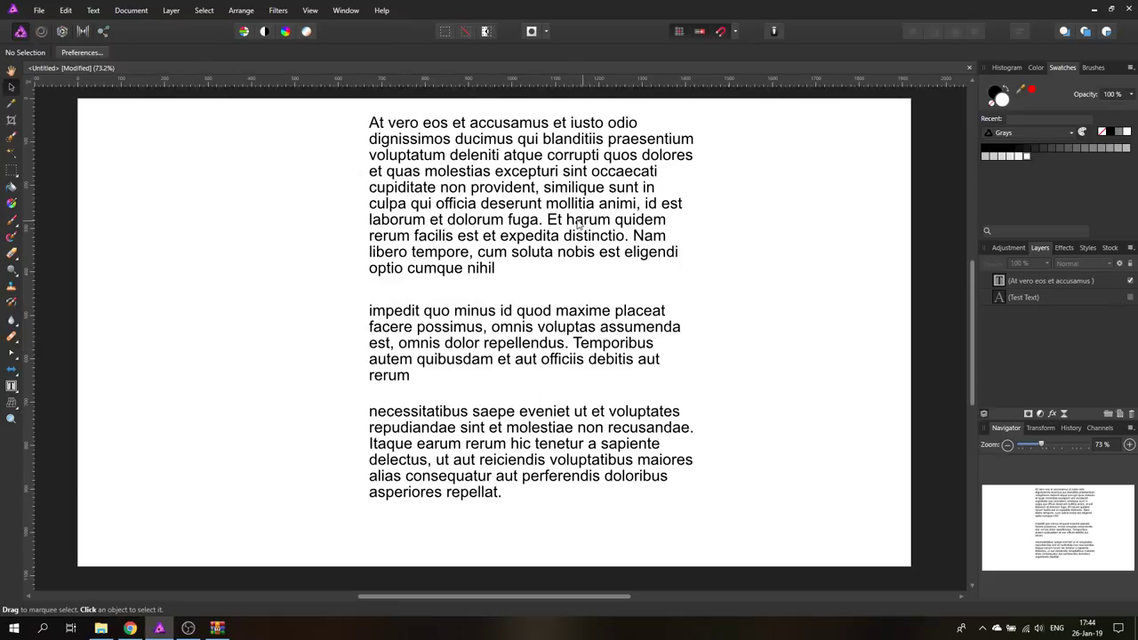
mouse_move(502, 274)
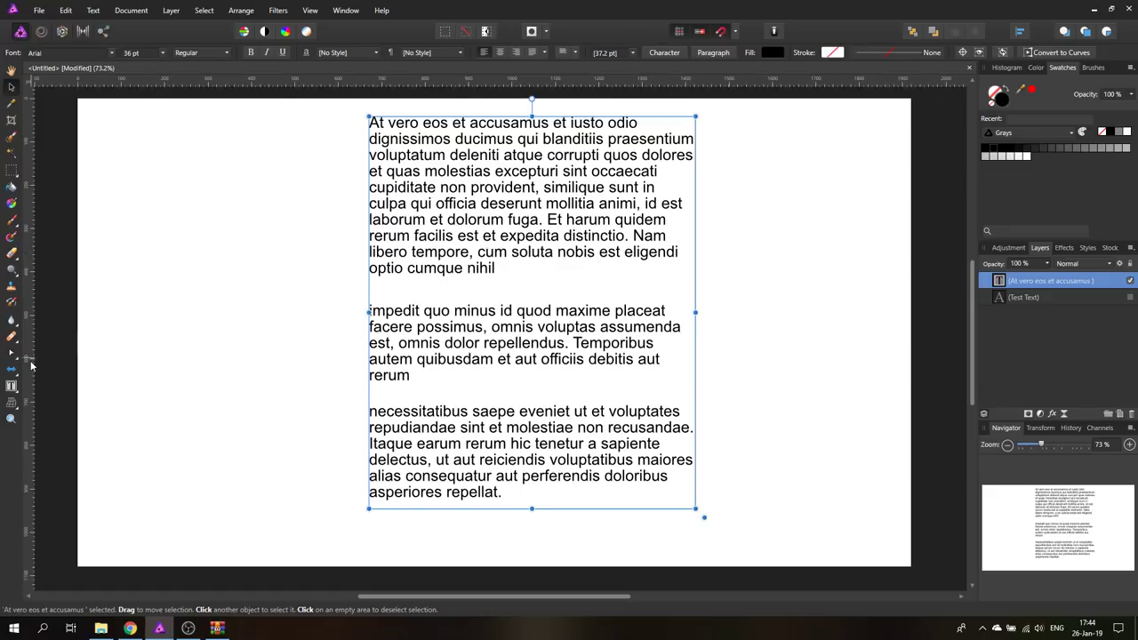
- Show the text tool flyout with its choice of text-drawing modes
click(10, 386)
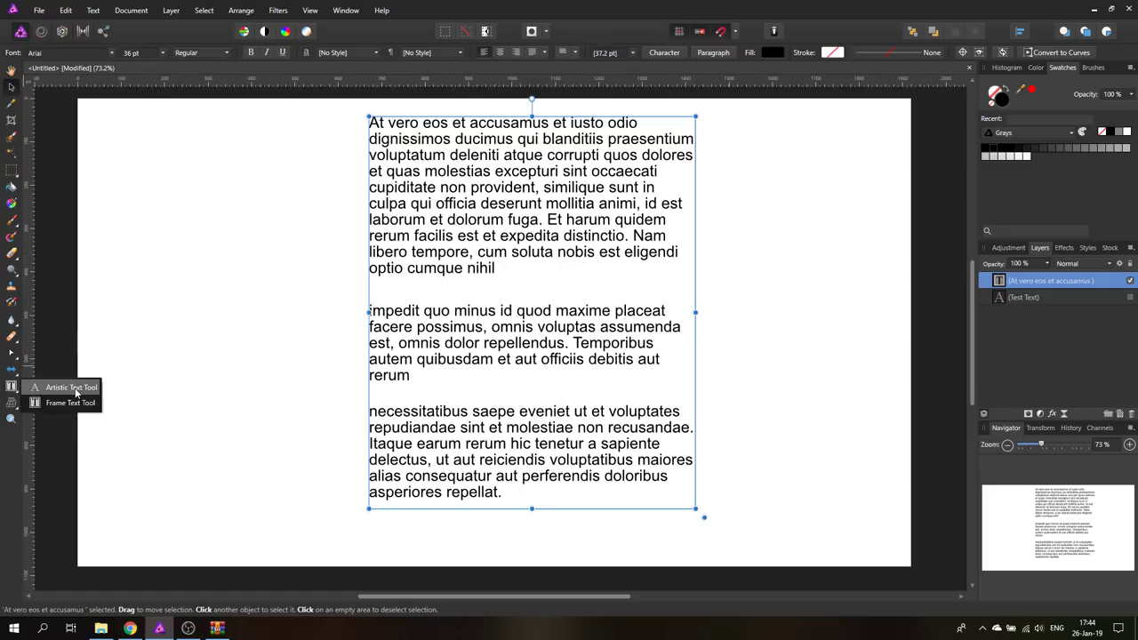
mouse_move(43, 410)
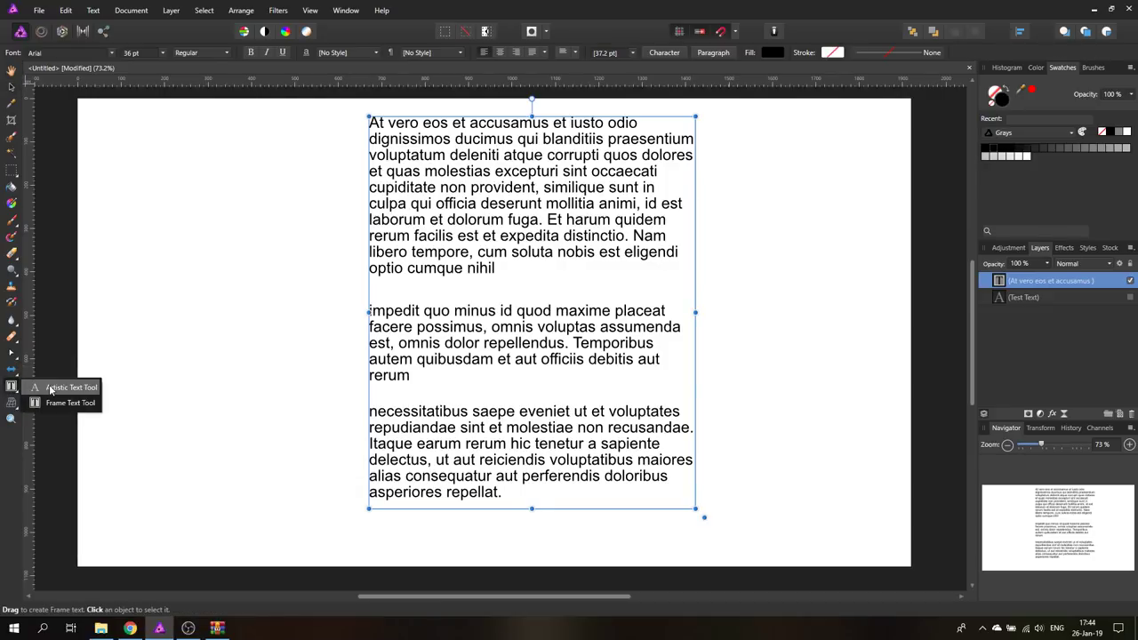
mouse_move(39, 406)
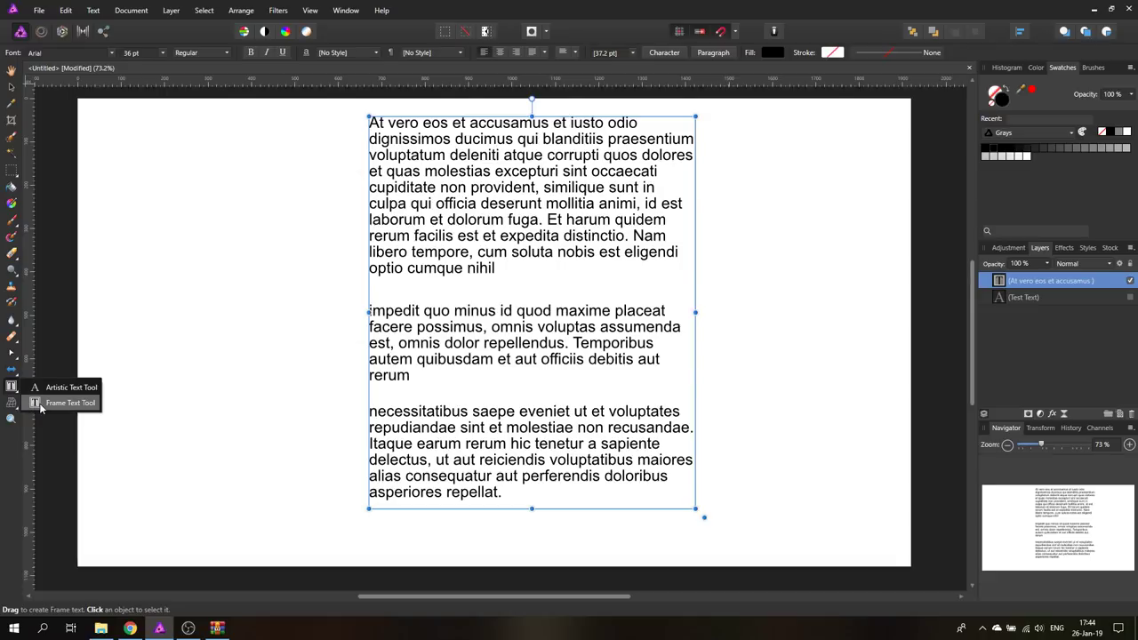
- Draw a tall text frame at the page's left and adjust its width to fit the paragraphs
drag(133, 210, 240, 359)
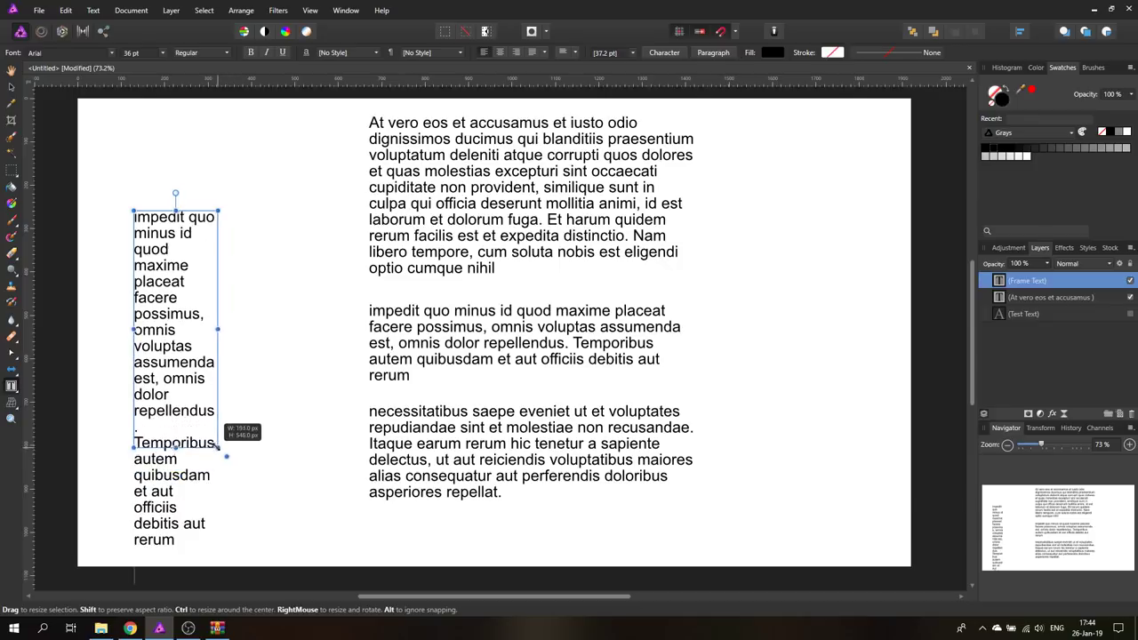
drag(228, 456, 335, 448)
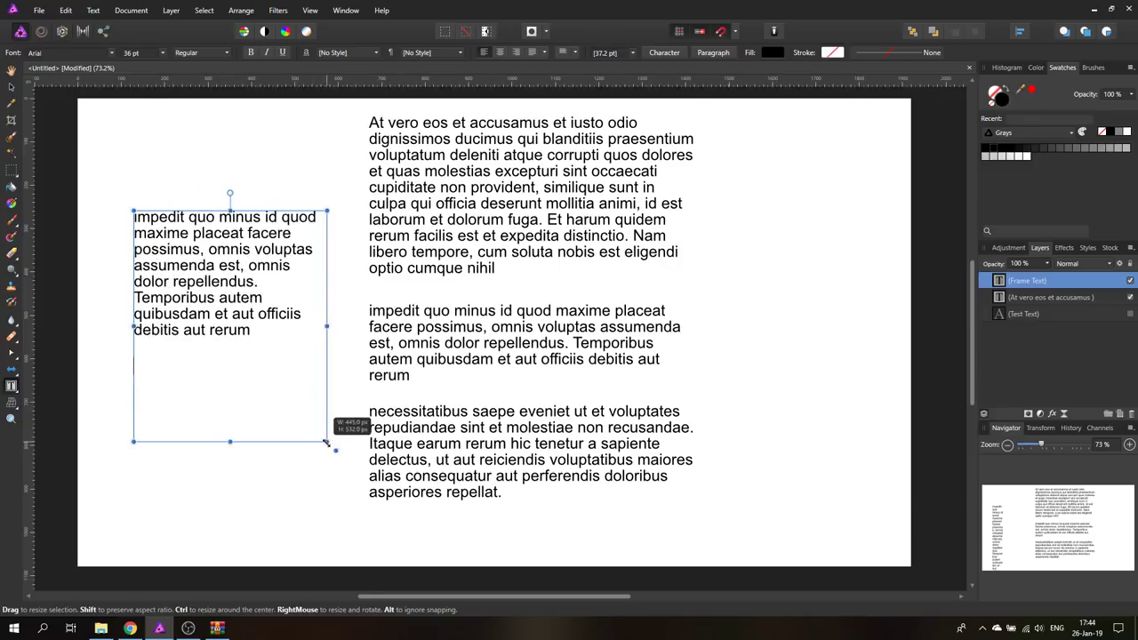
drag(335, 452, 267, 407)
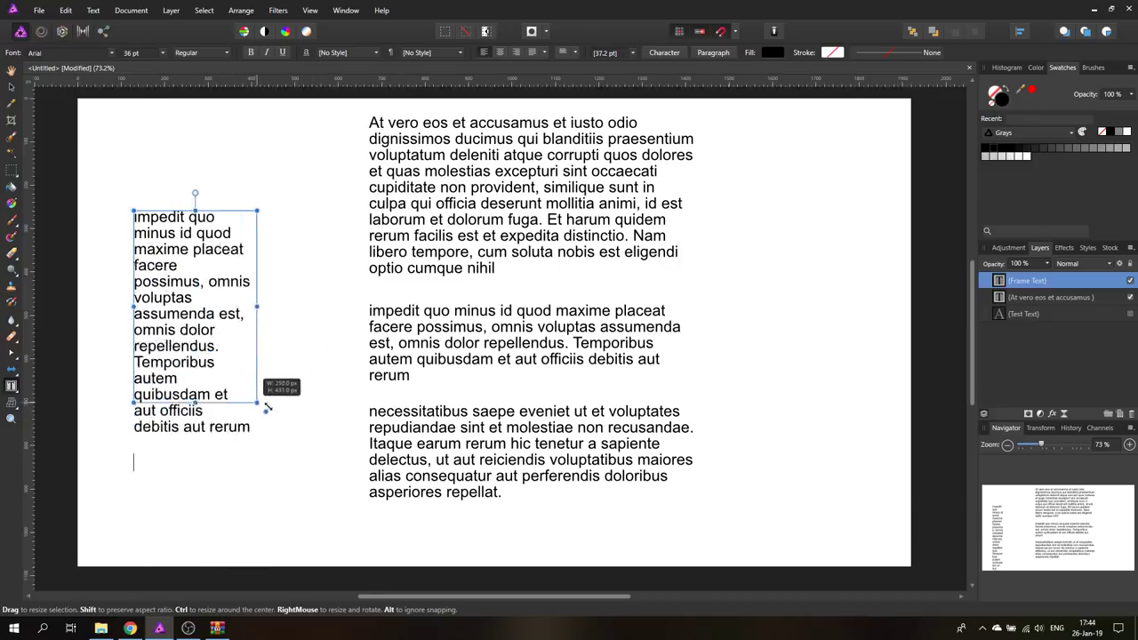
drag(256, 408, 231, 409)
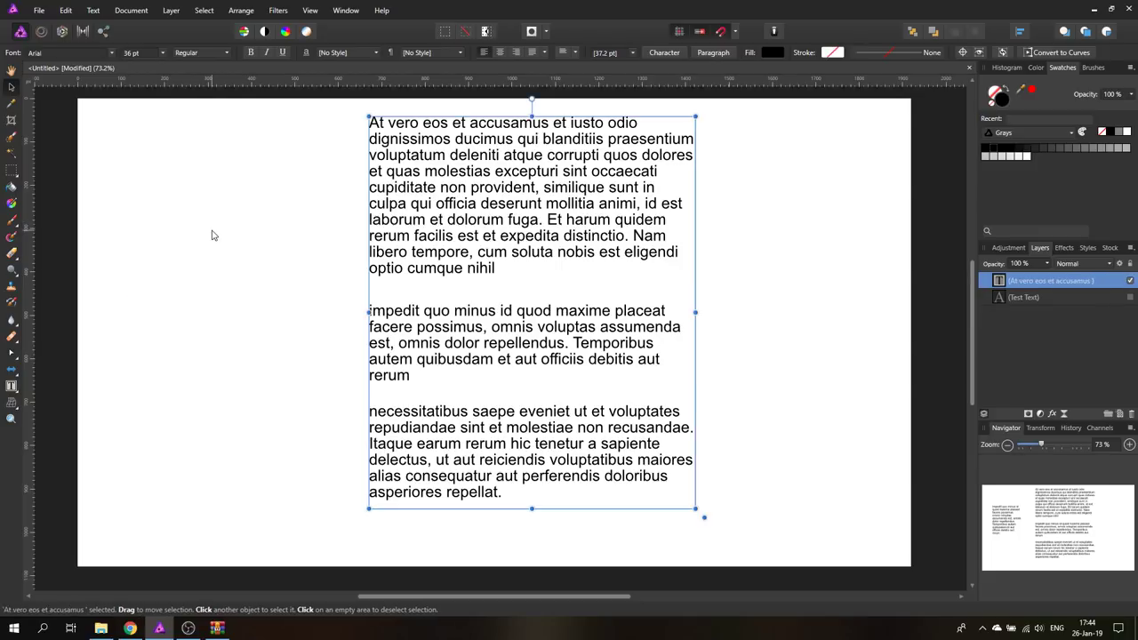
mouse_move(495, 164)
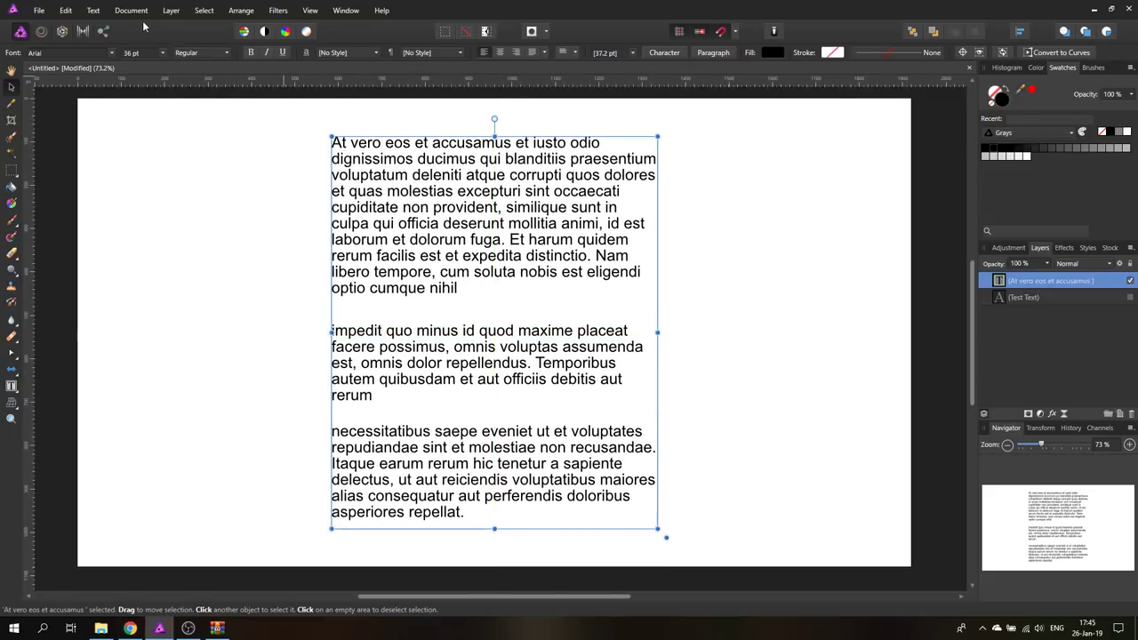
- Show the Paragraph panel via Text > Show Paragraph and centre the paragraphs
click(93, 11)
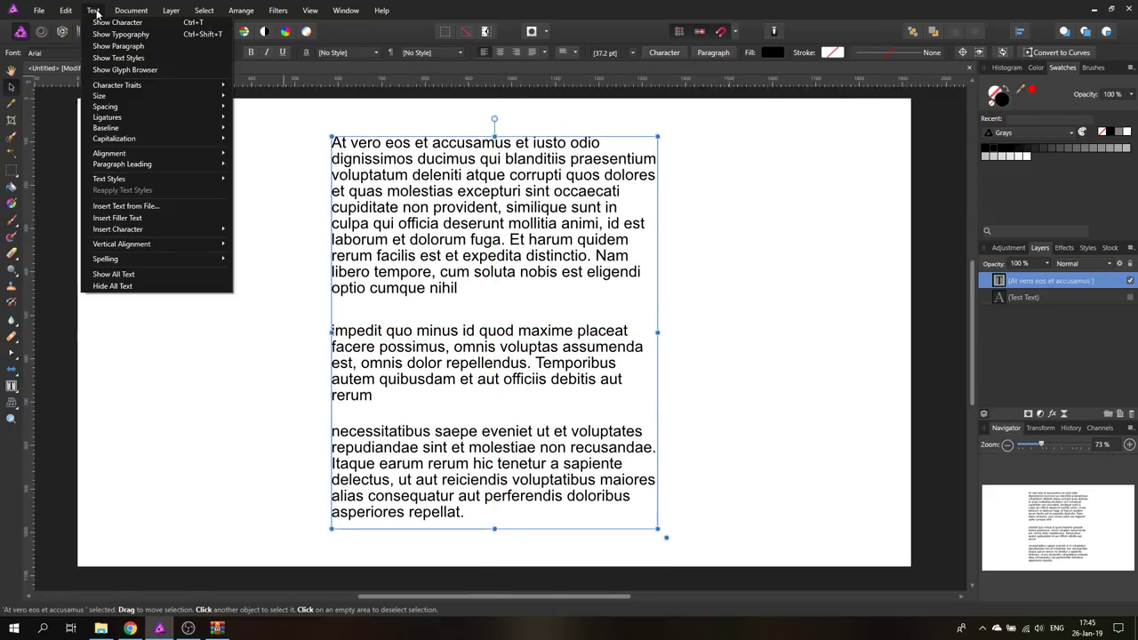
mouse_move(117, 47)
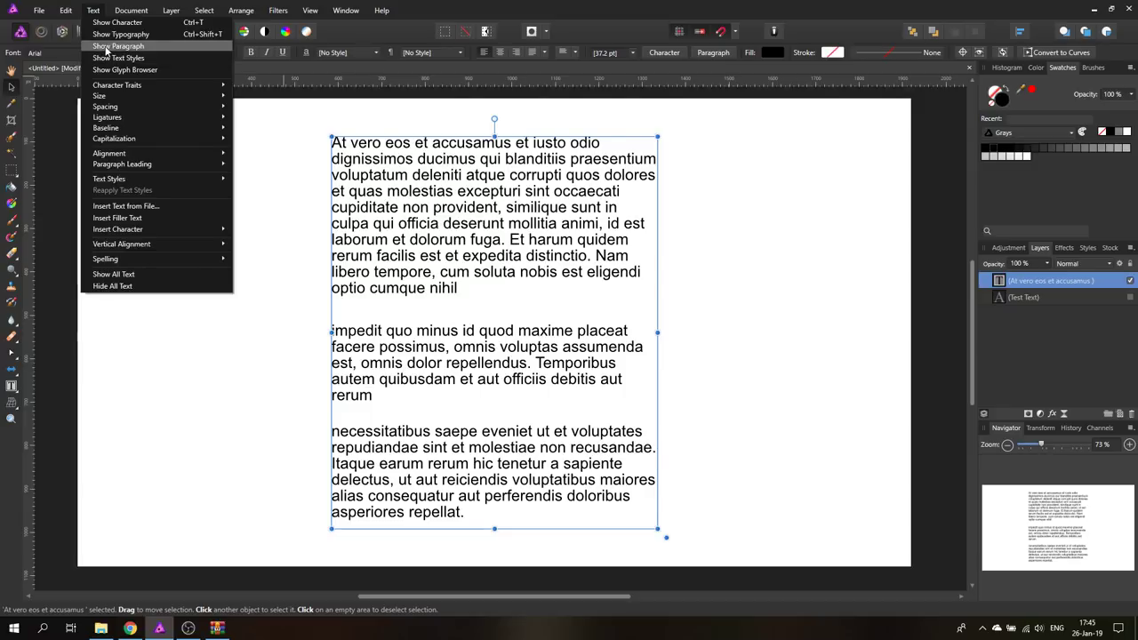
click(119, 46)
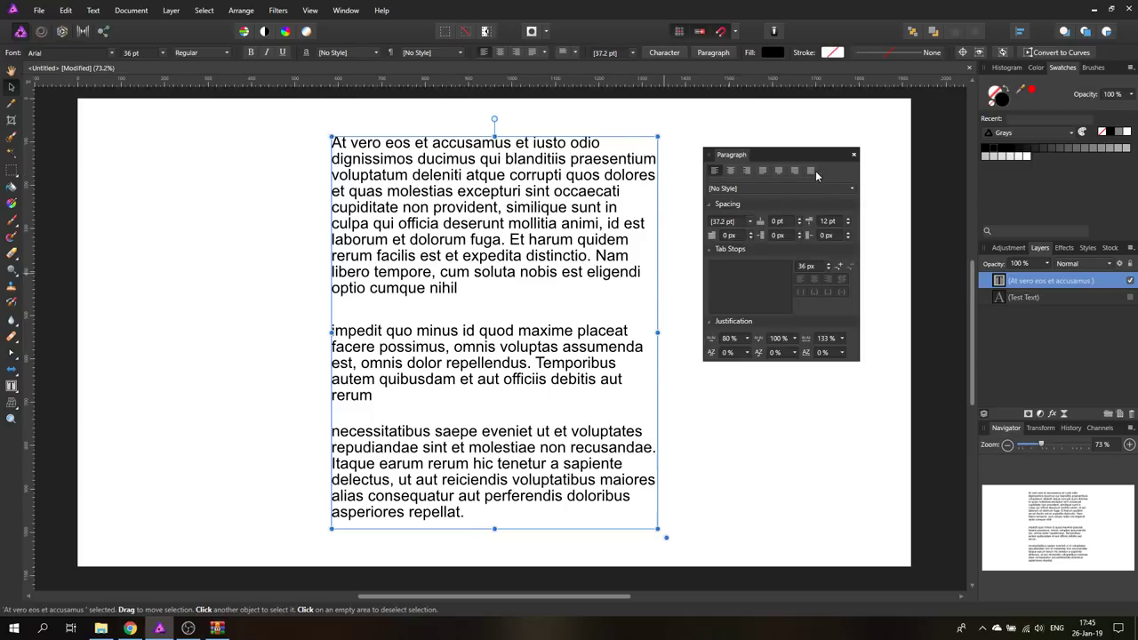
mouse_move(715, 171)
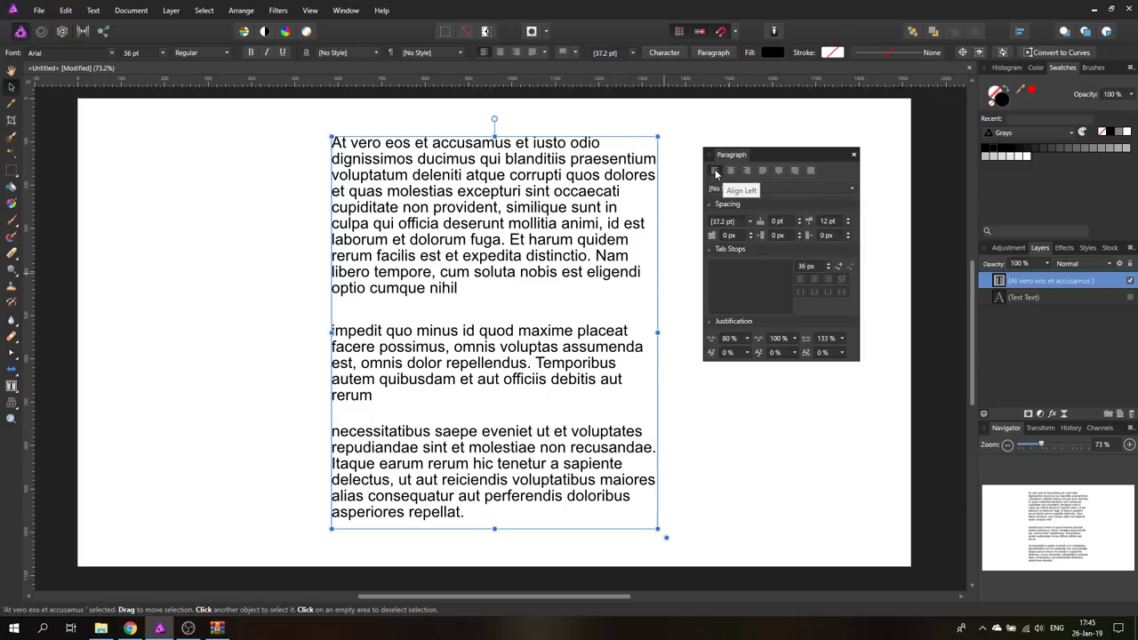
click(731, 170)
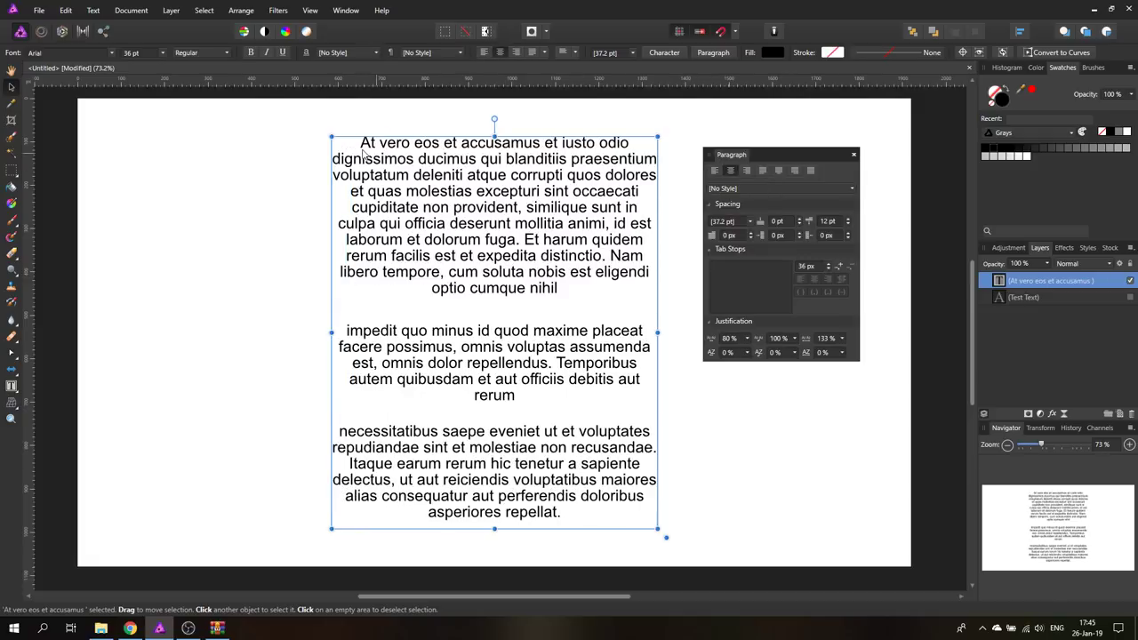
mouse_move(502, 481)
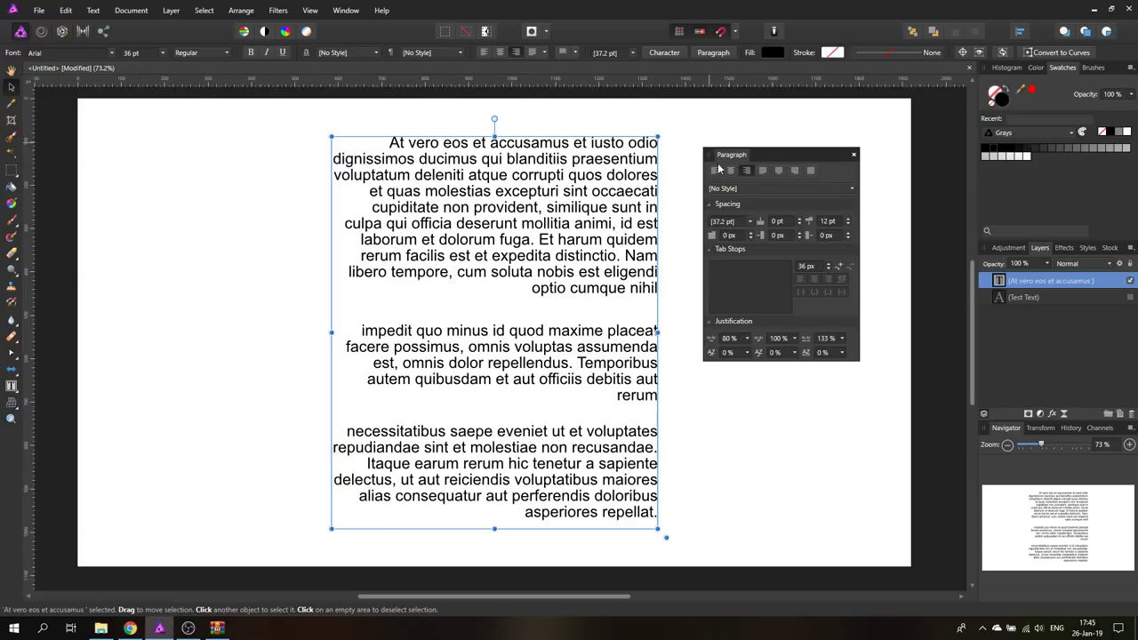
mouse_move(887, 163)
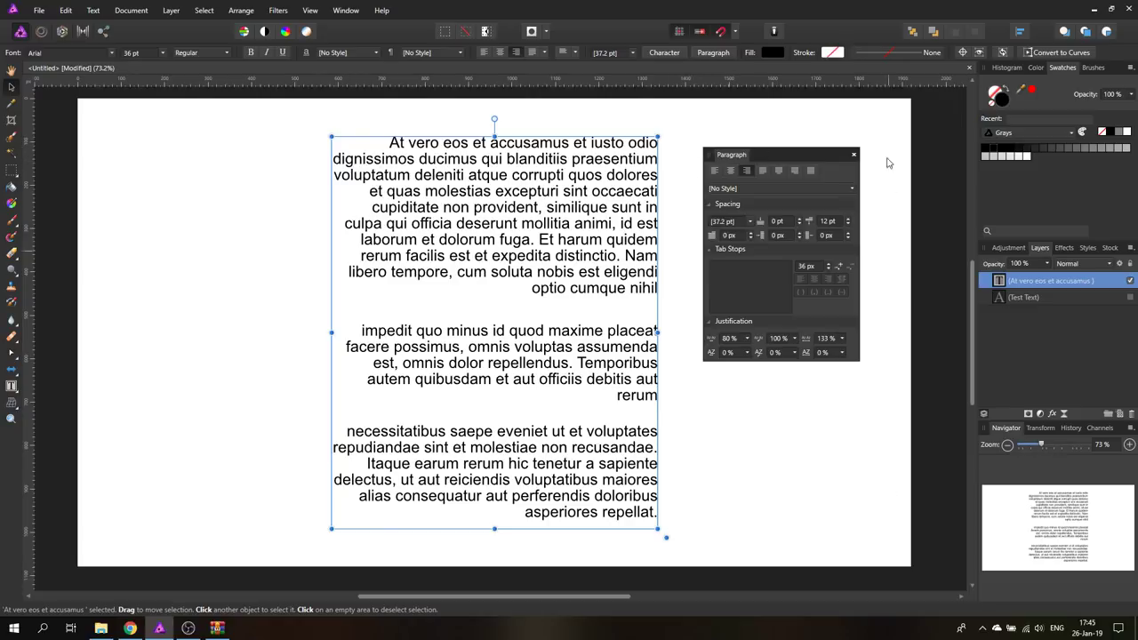
mouse_move(633, 148)
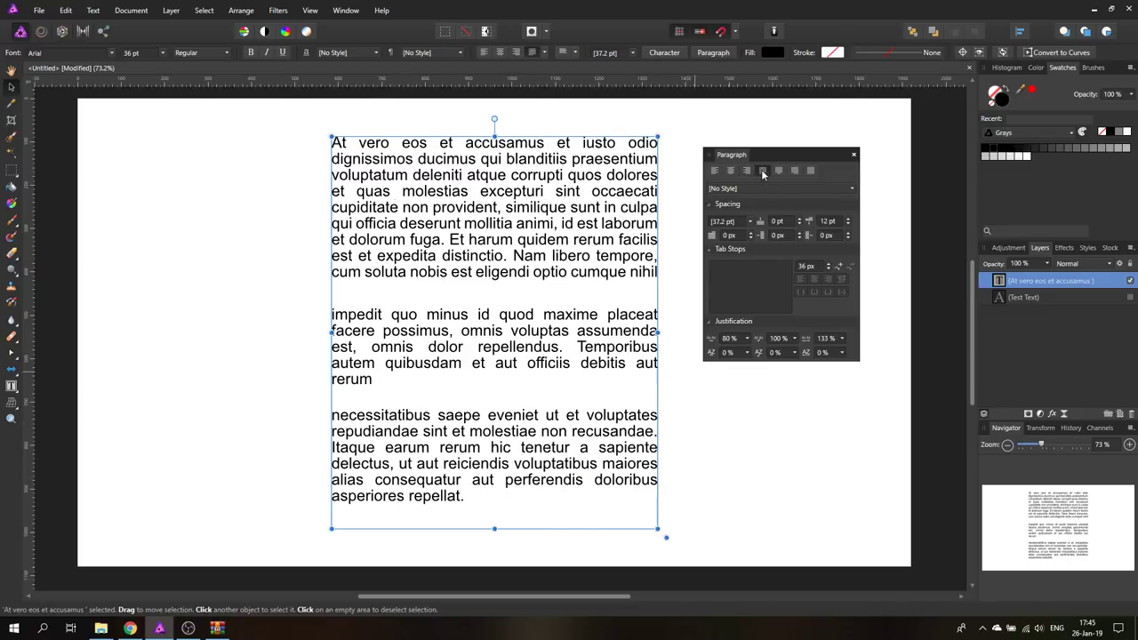
- Justify the paragraphs, trying last lines left and centred, ending flush right
click(779, 171)
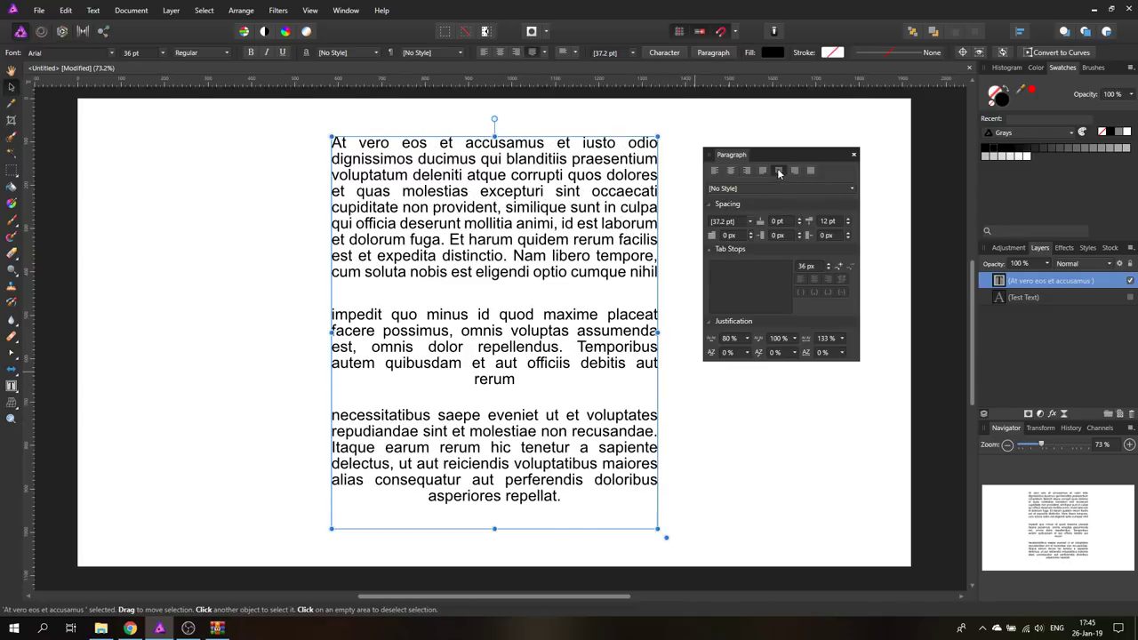
click(779, 171)
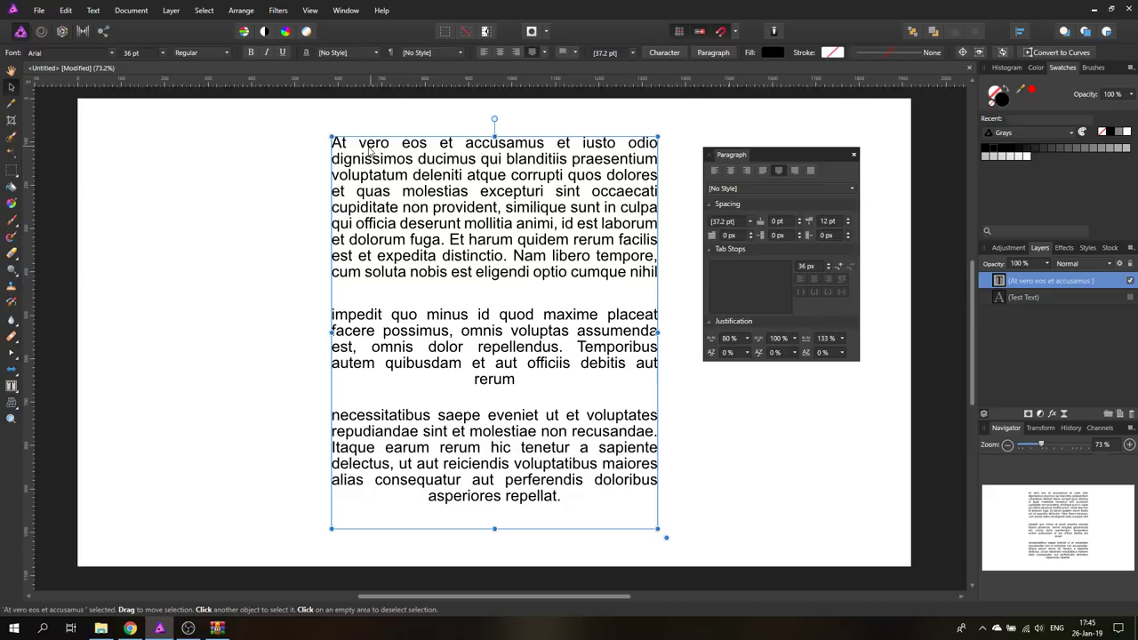
mouse_move(633, 313)
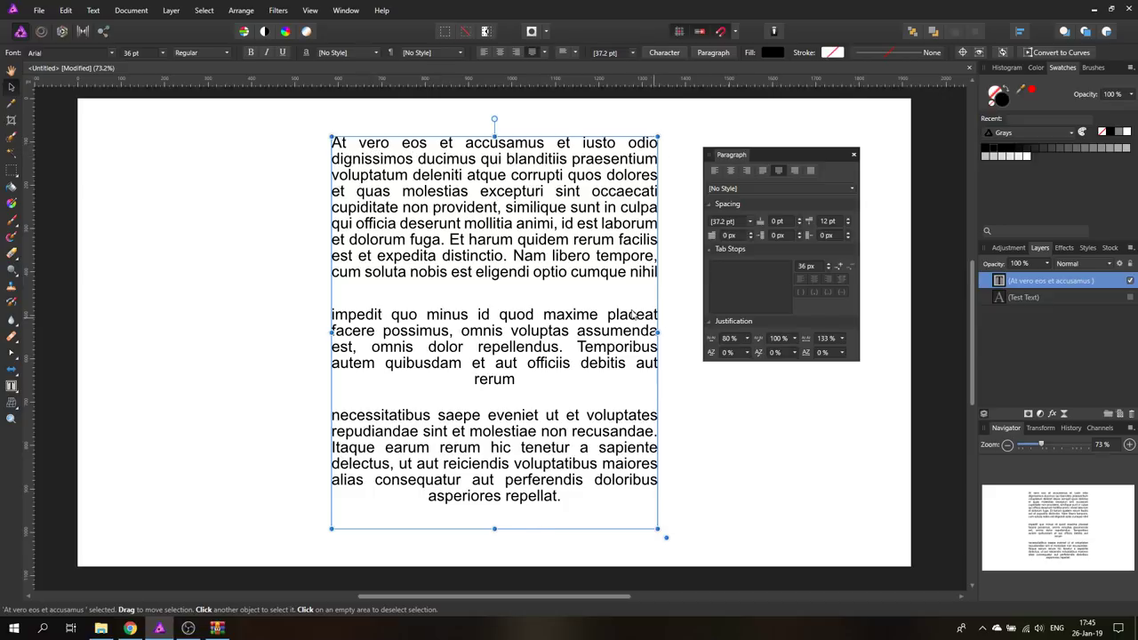
mouse_move(573, 281)
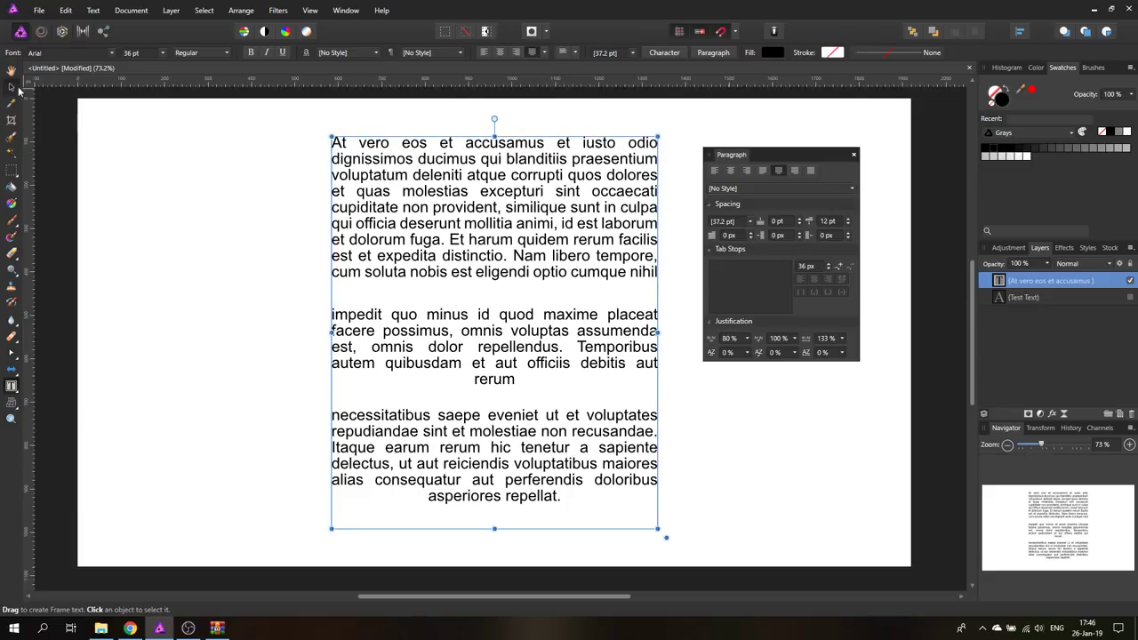
click(416, 160)
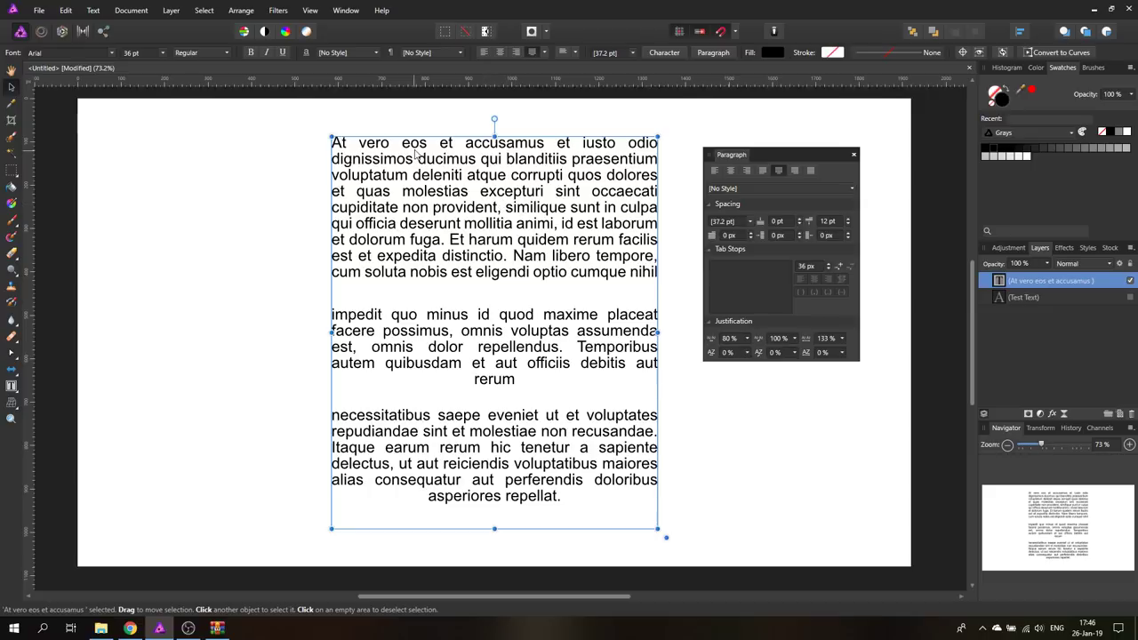
click(795, 171)
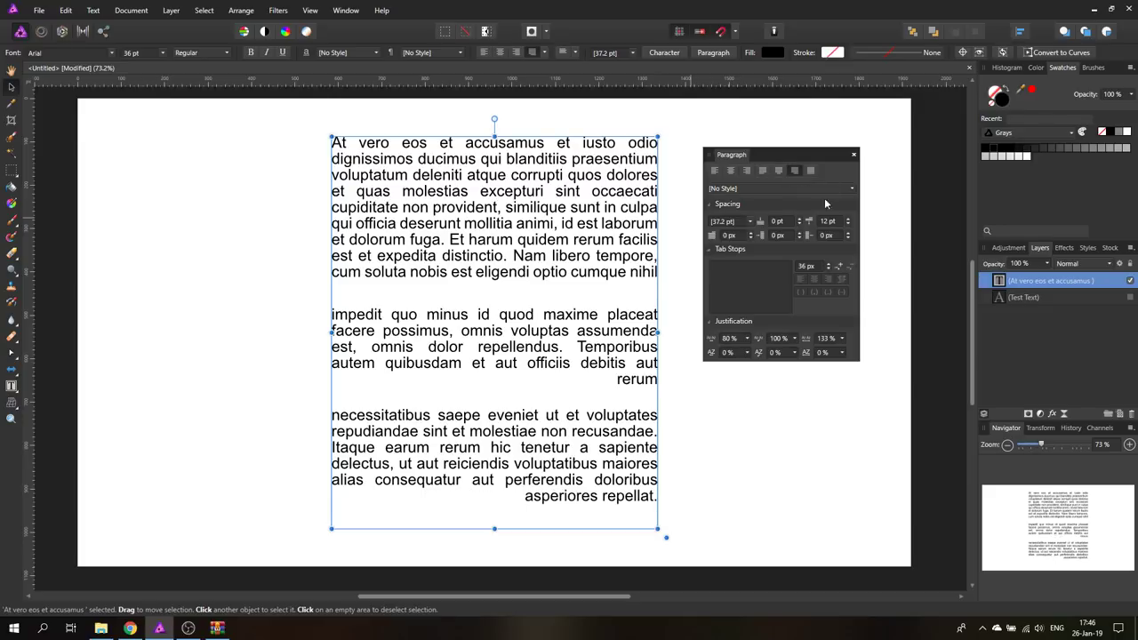
mouse_move(628, 388)
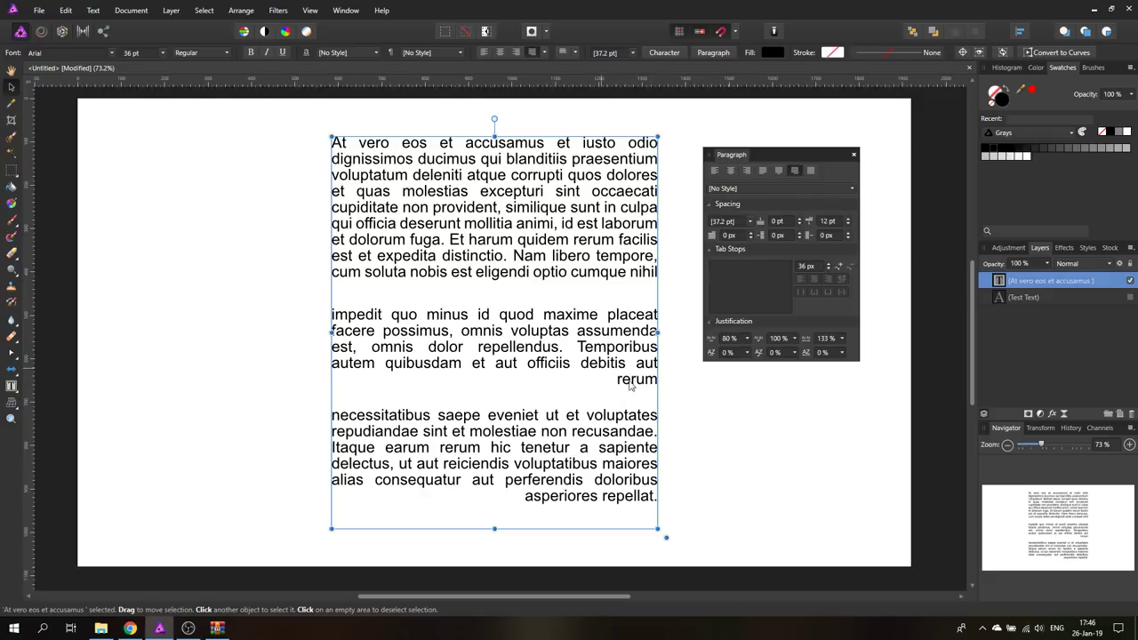
mouse_move(577, 508)
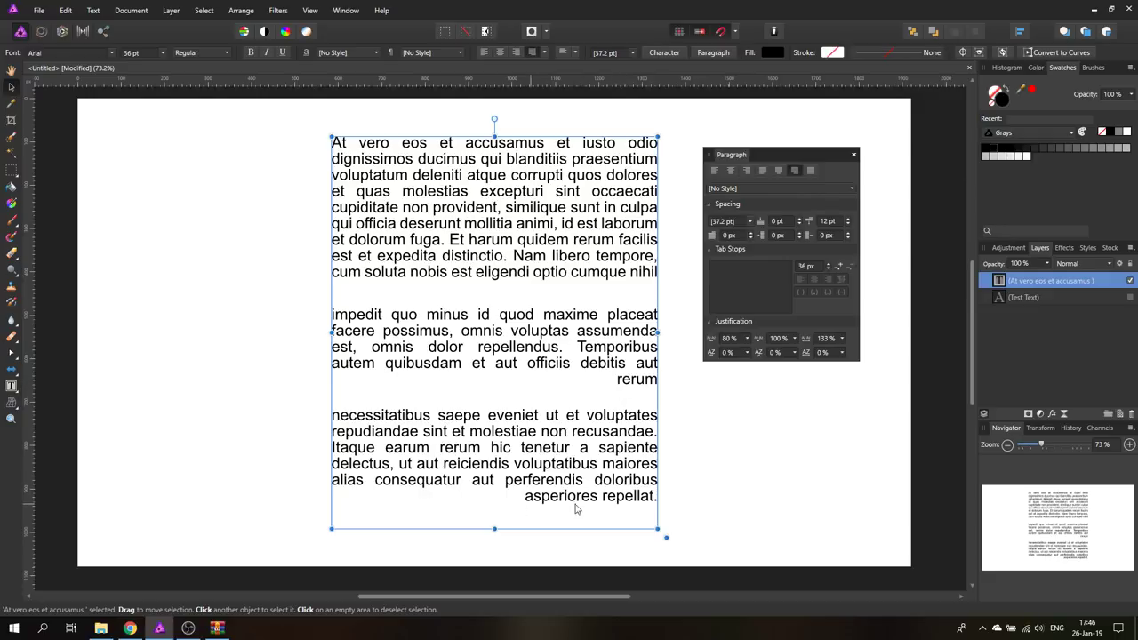
mouse_move(793, 206)
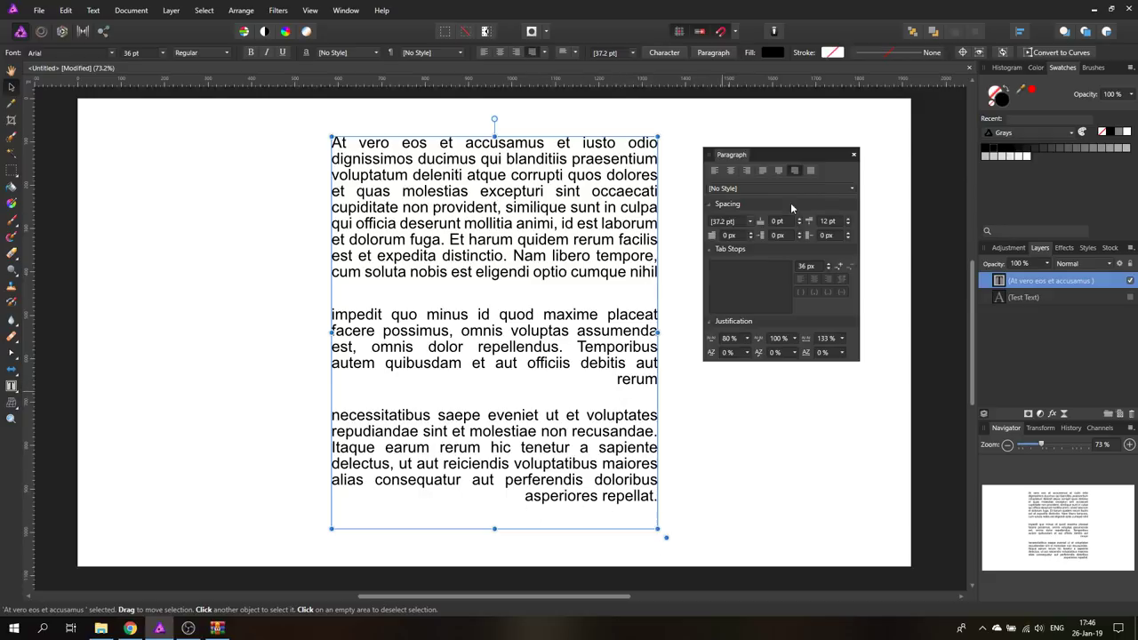
mouse_move(811, 171)
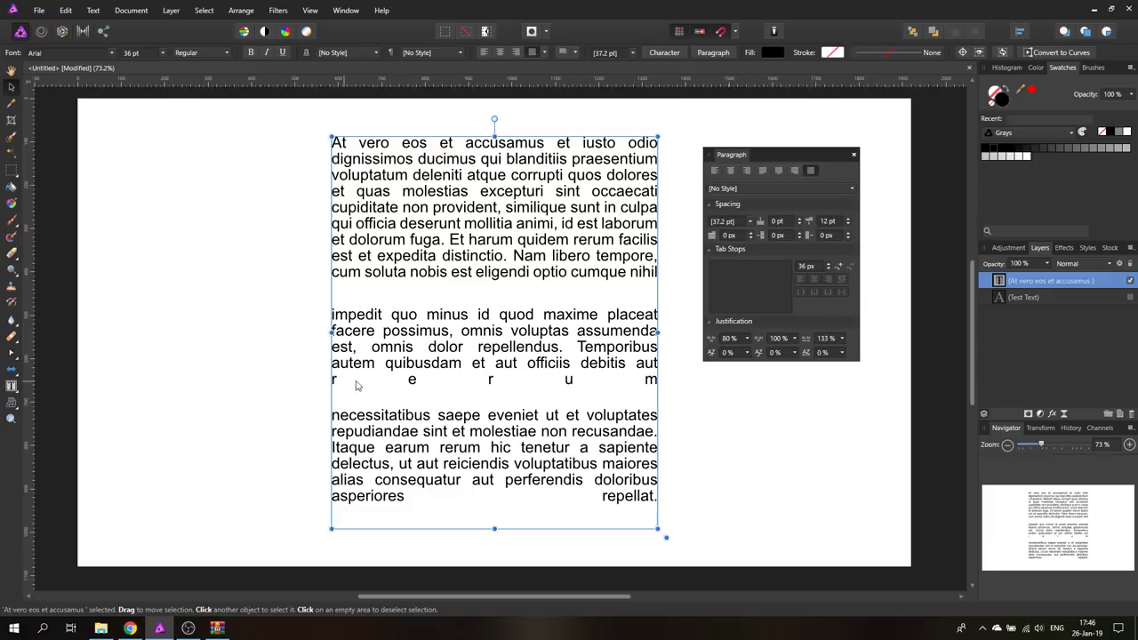
mouse_move(626, 388)
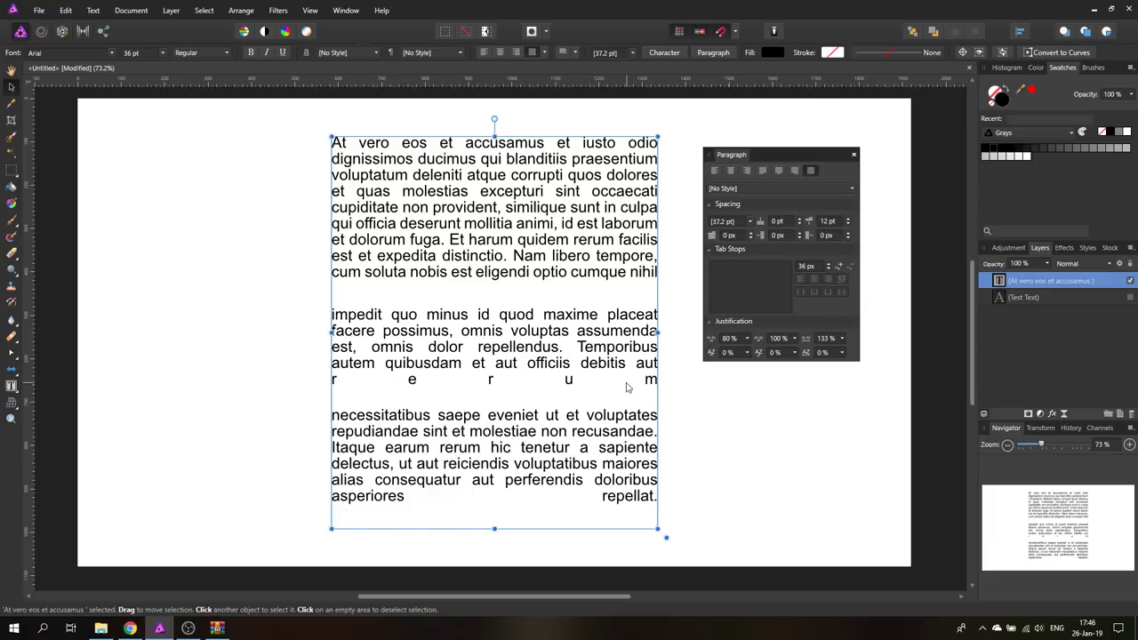
mouse_move(612, 386)
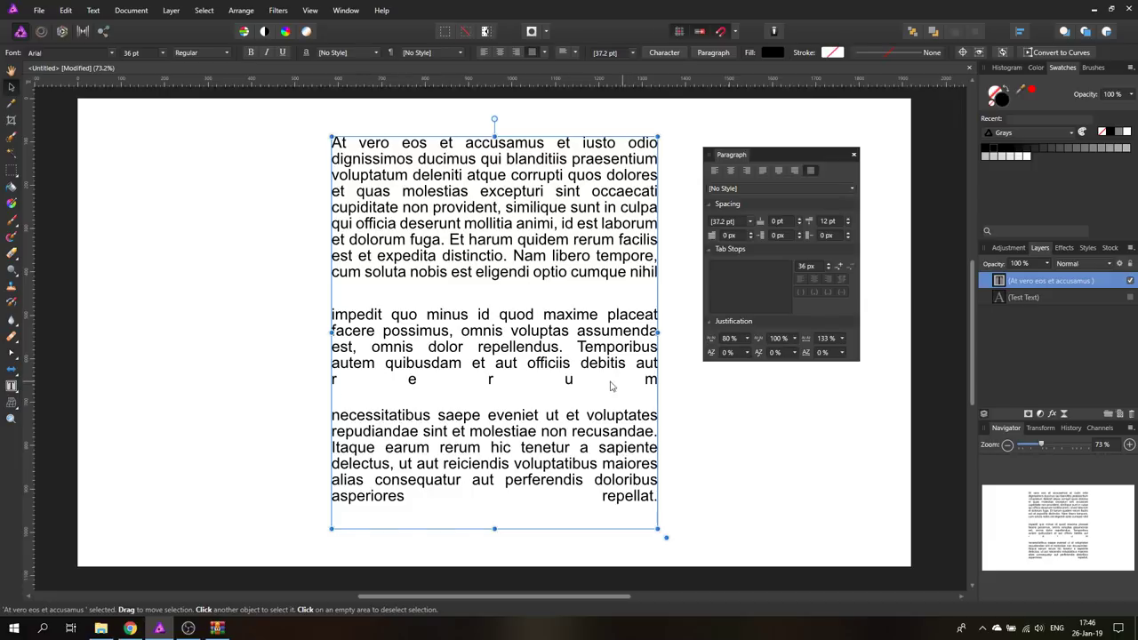
mouse_move(592, 400)
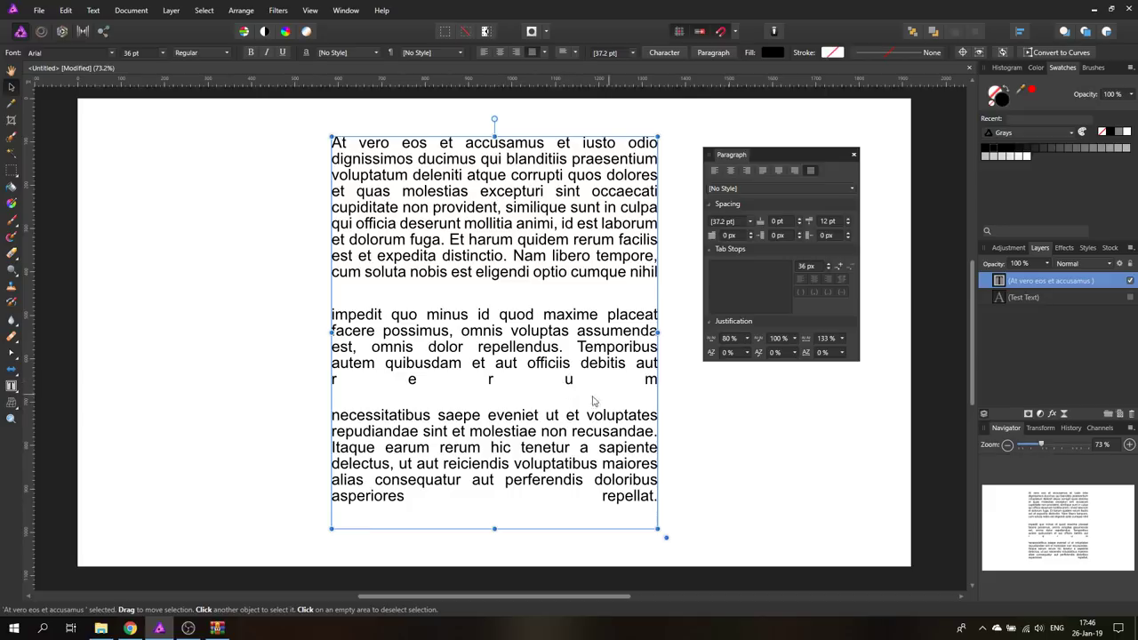
mouse_move(742, 189)
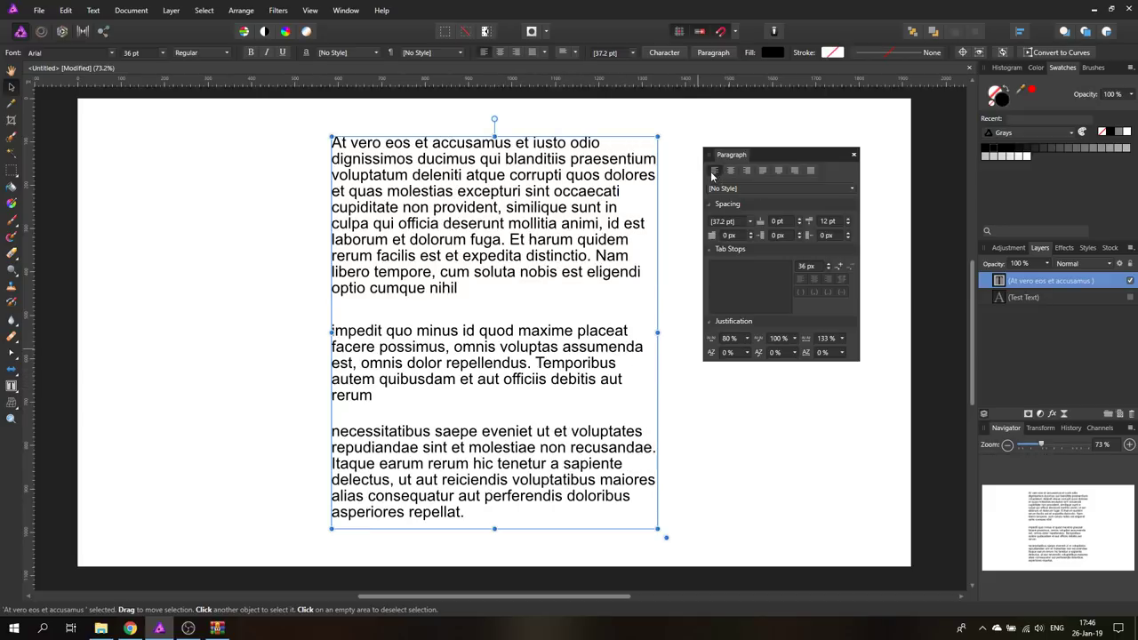
mouse_move(734, 230)
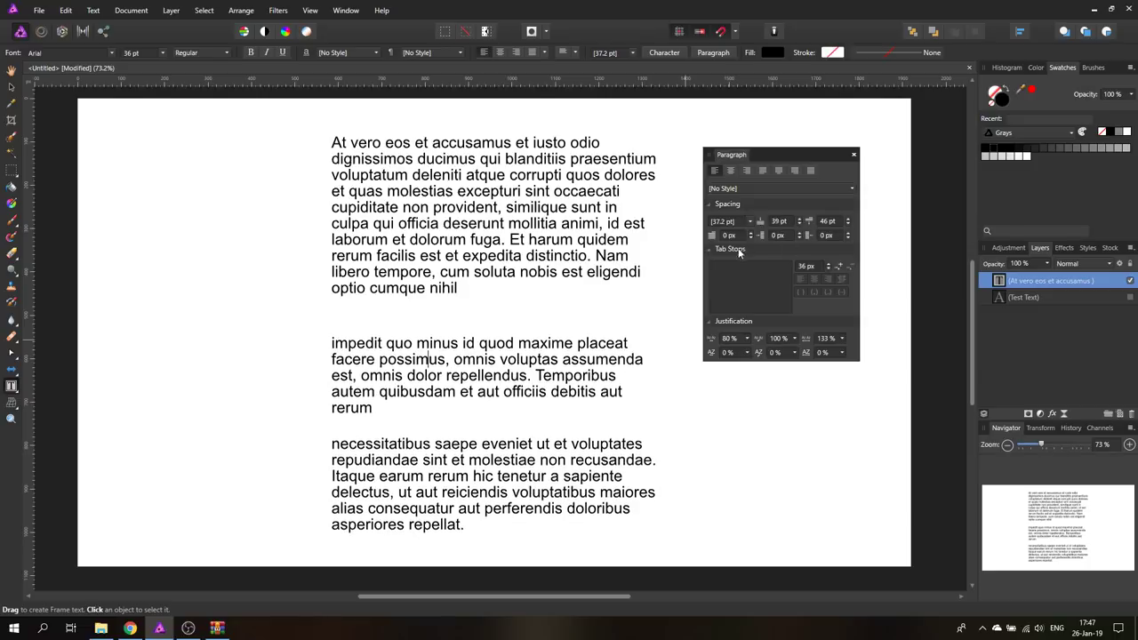
- Set paragraph Space Before/After and a deep first-line indent on the second paragraph
click(797, 217)
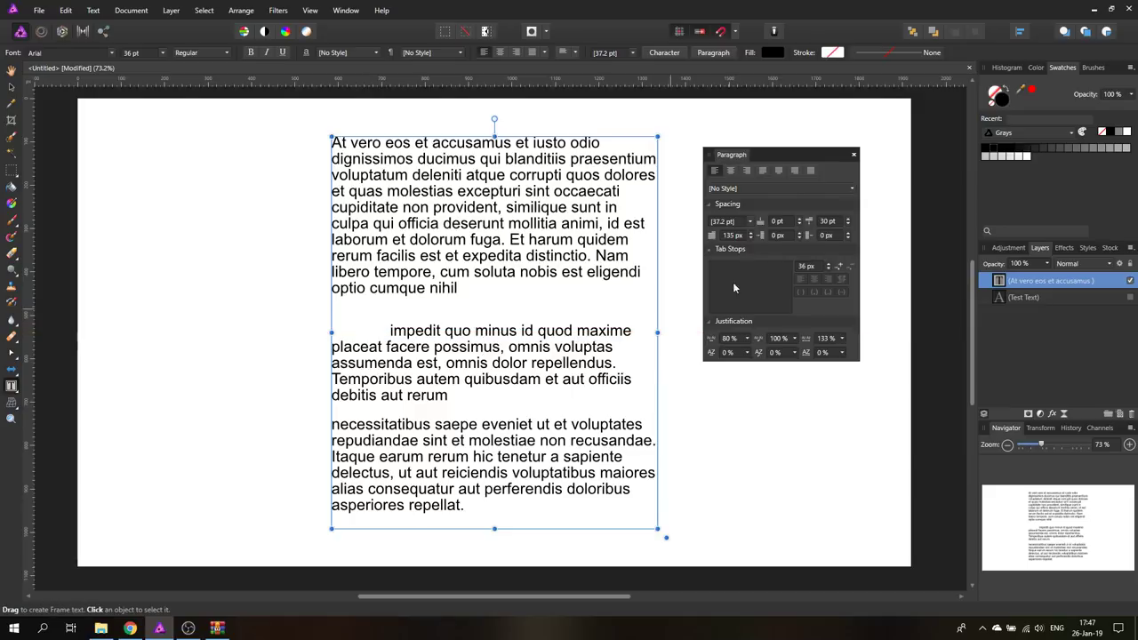
mouse_move(713, 239)
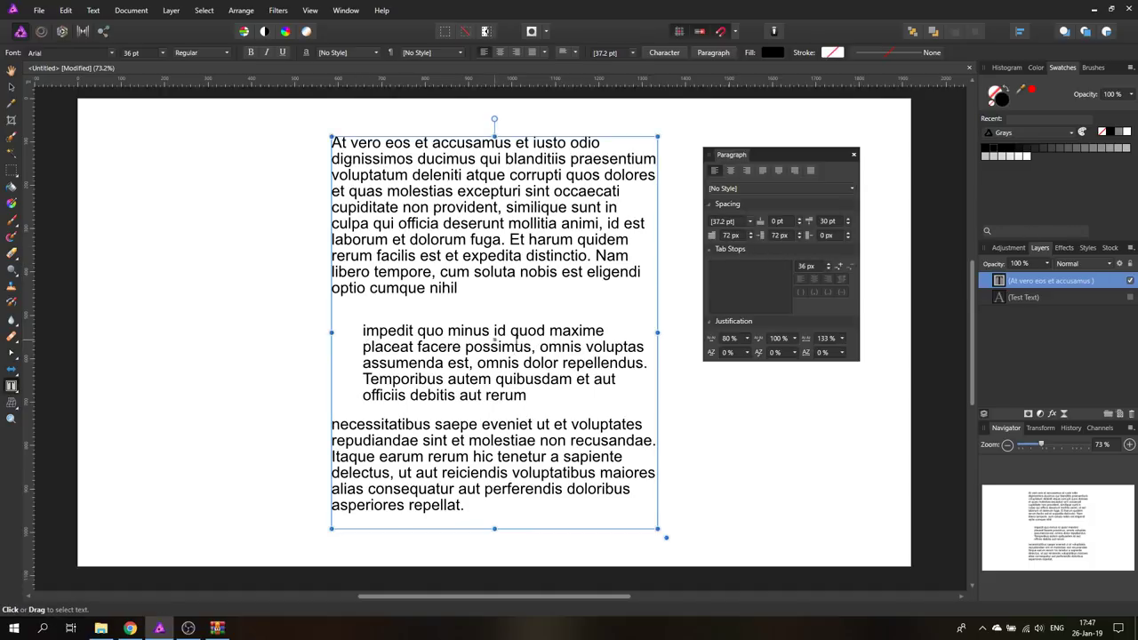
- Give the second paragraph Left and Right indents, then reset left and first-line indents to 0
click(779, 235)
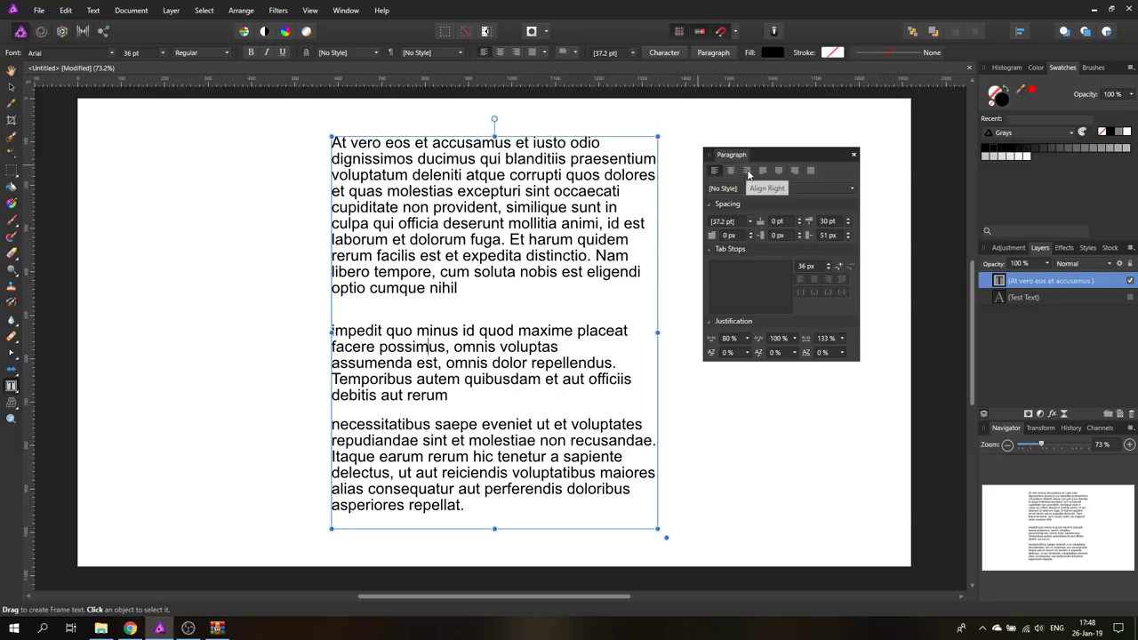
click(747, 171)
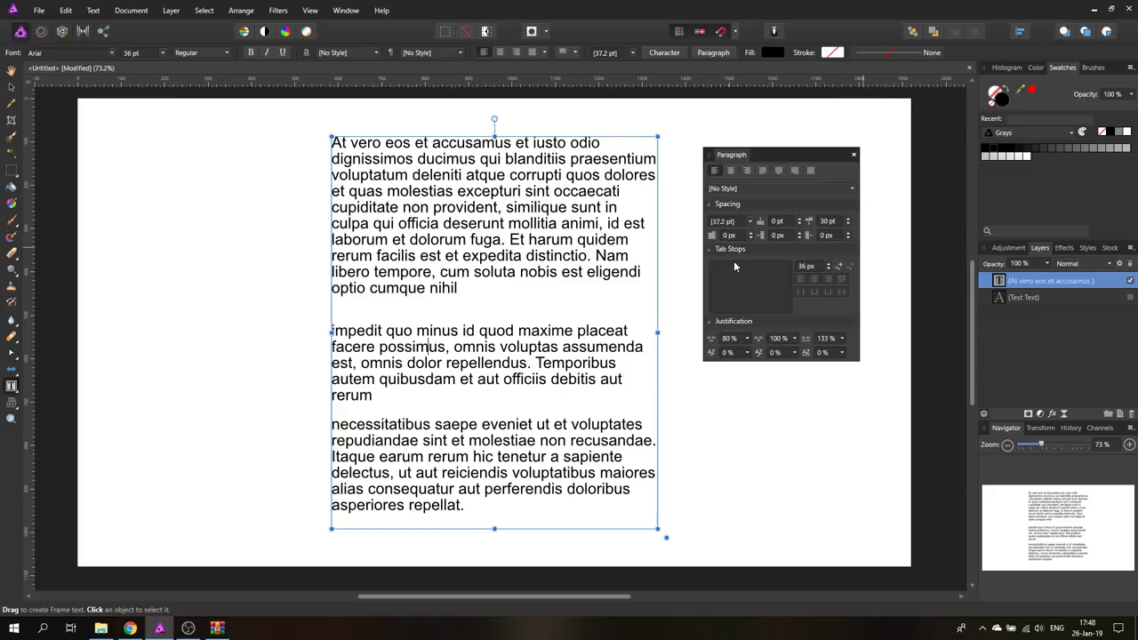
mouse_move(774, 273)
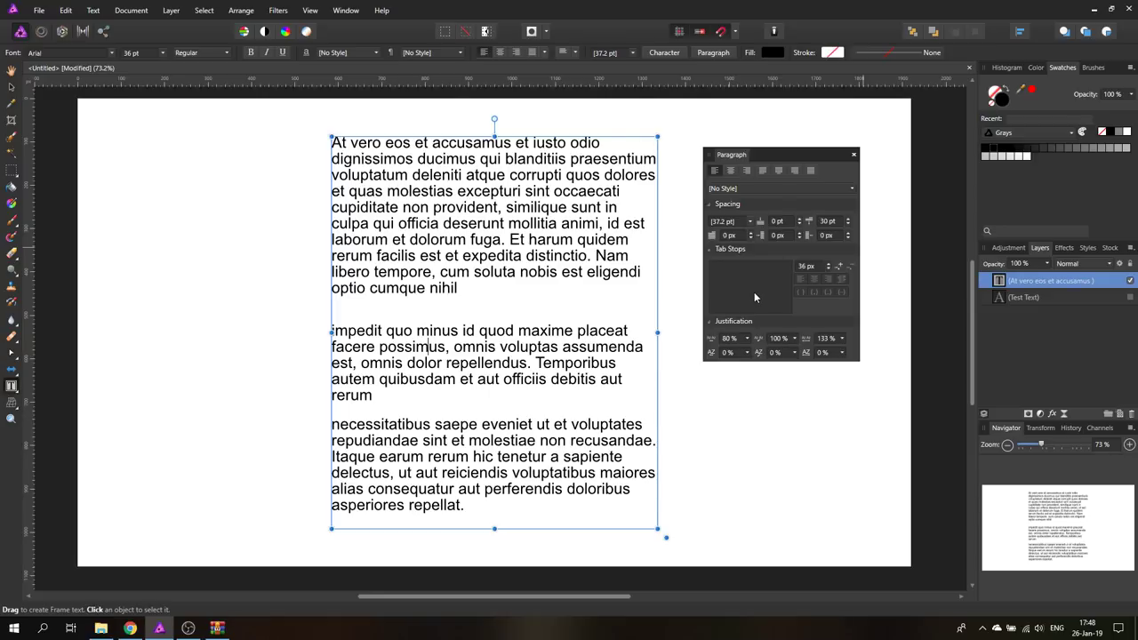
mouse_move(725, 340)
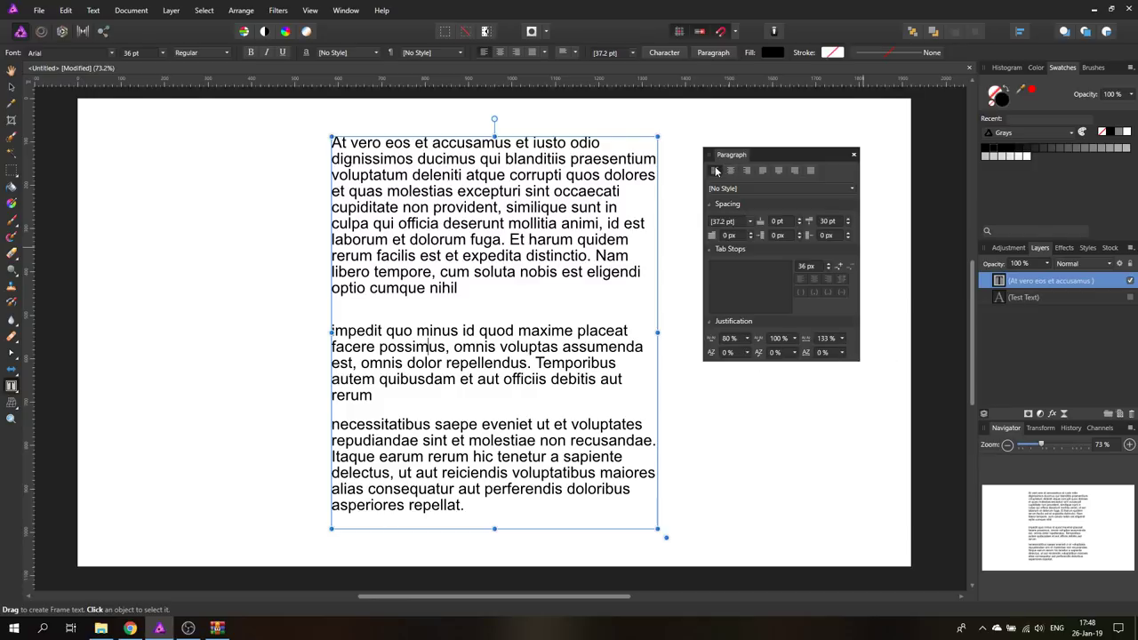
mouse_move(809, 170)
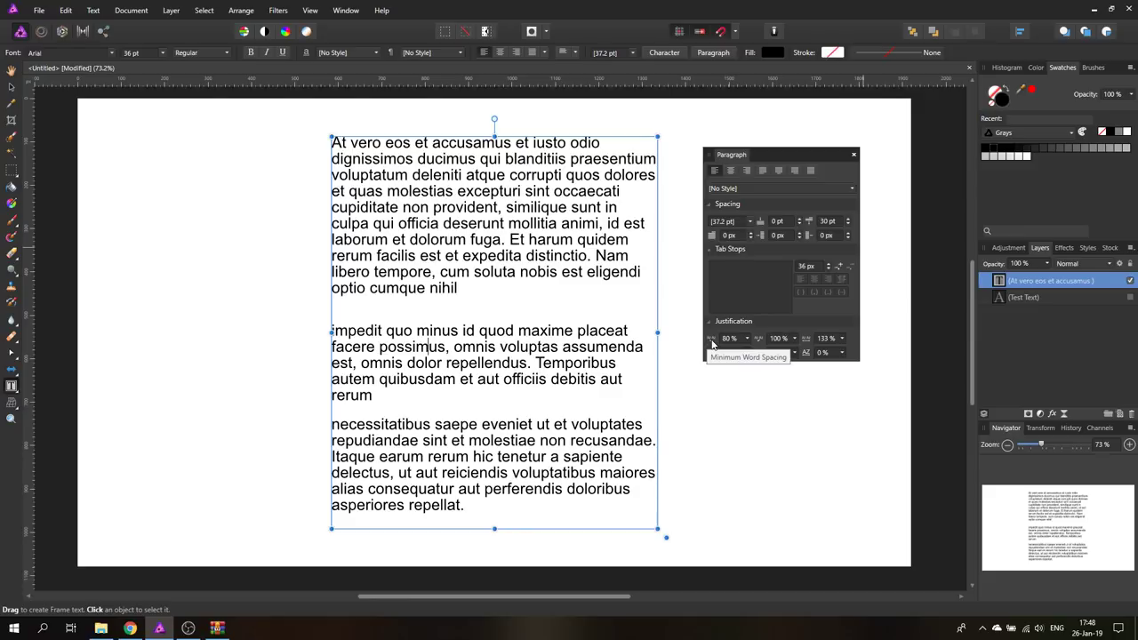
mouse_move(761, 344)
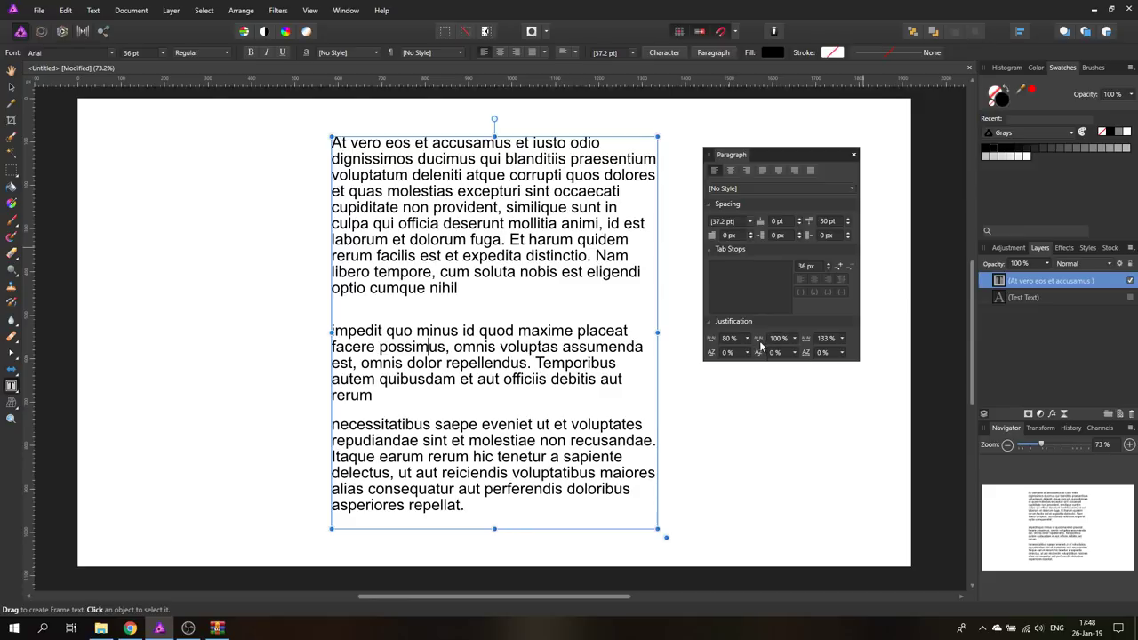
mouse_move(804, 339)
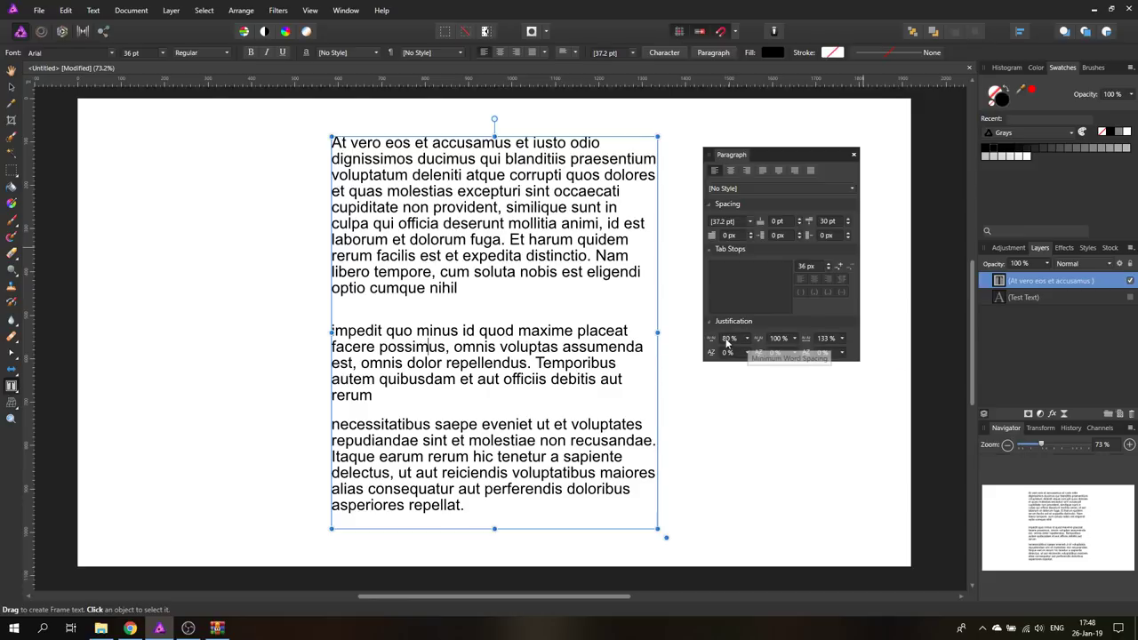
mouse_move(791, 338)
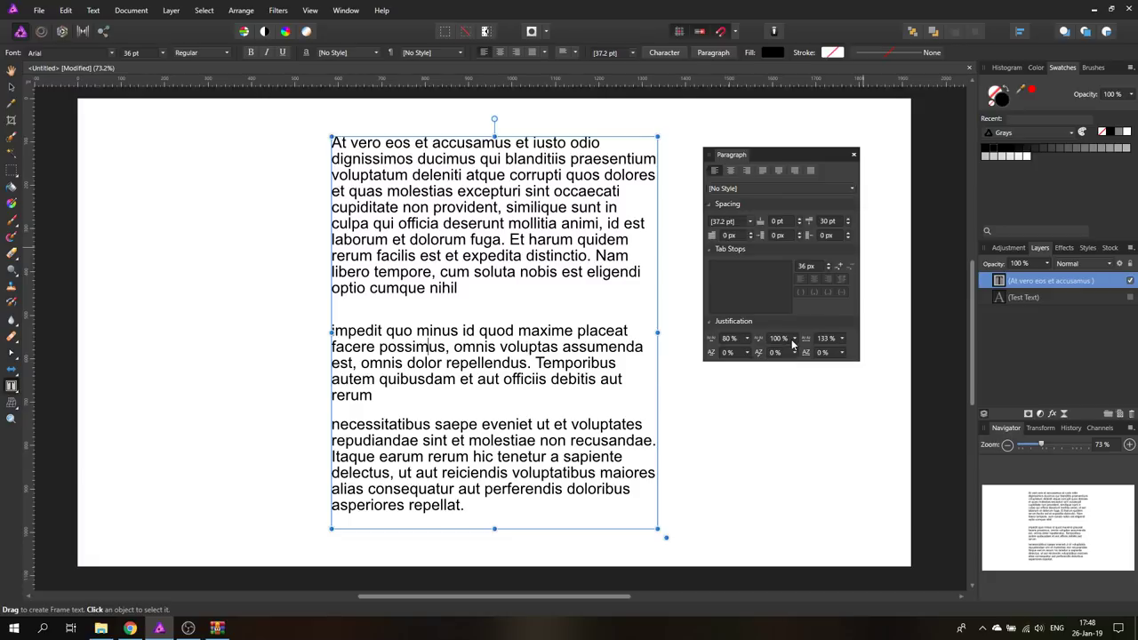
mouse_move(712, 352)
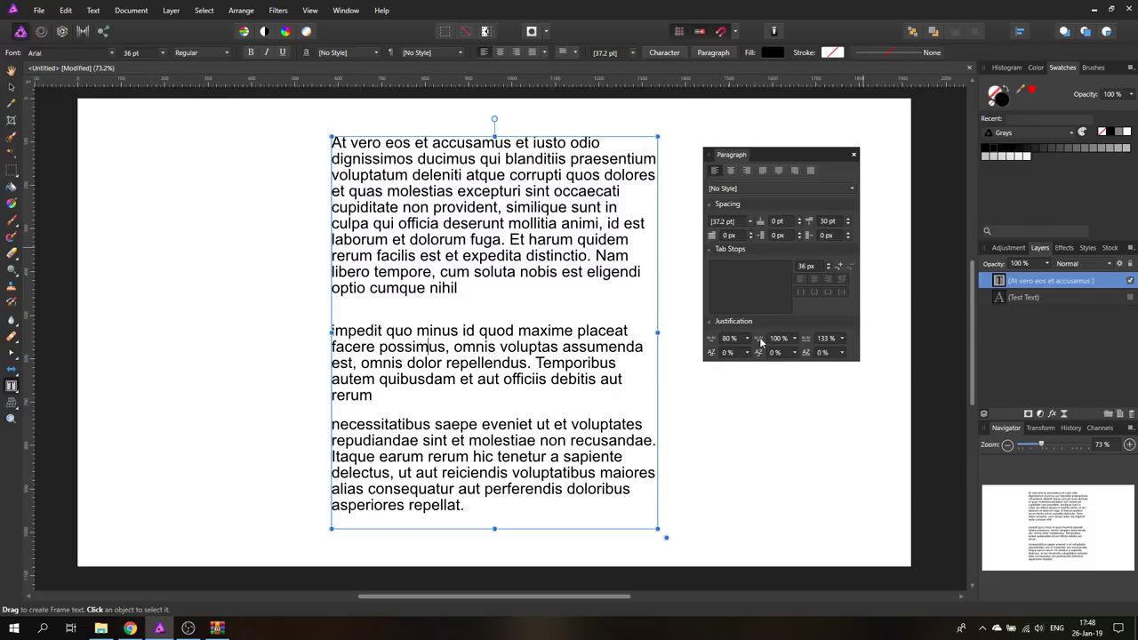
mouse_move(761, 343)
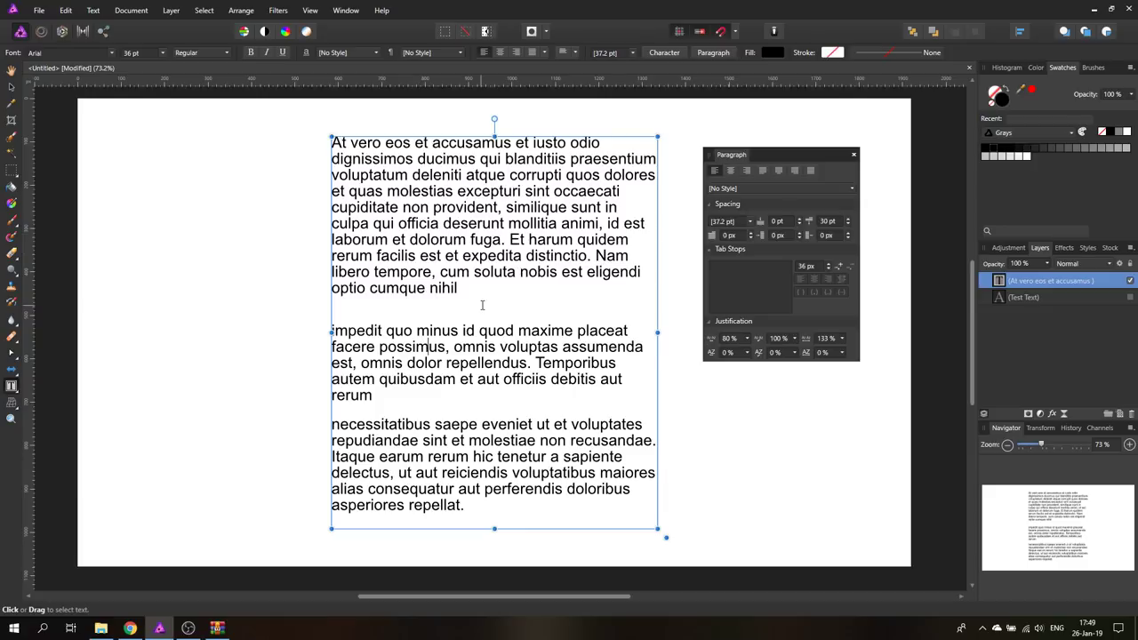
mouse_move(681, 309)
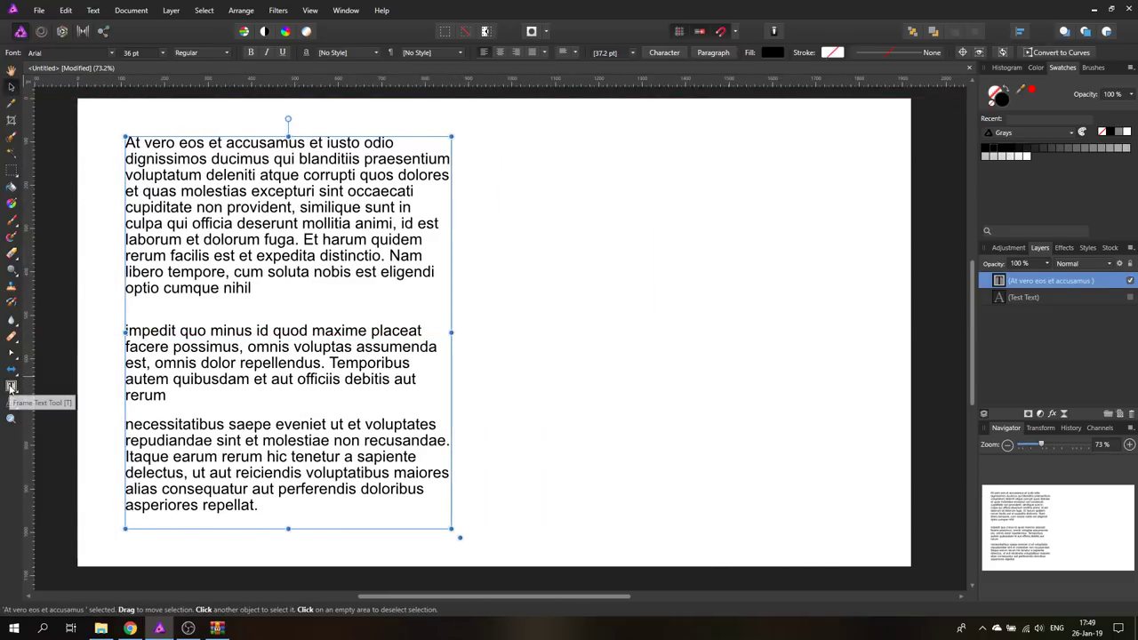
- Draw a second text frame right of the paragraphs, test-type into it and clear it
drag(502, 186, 565, 275)
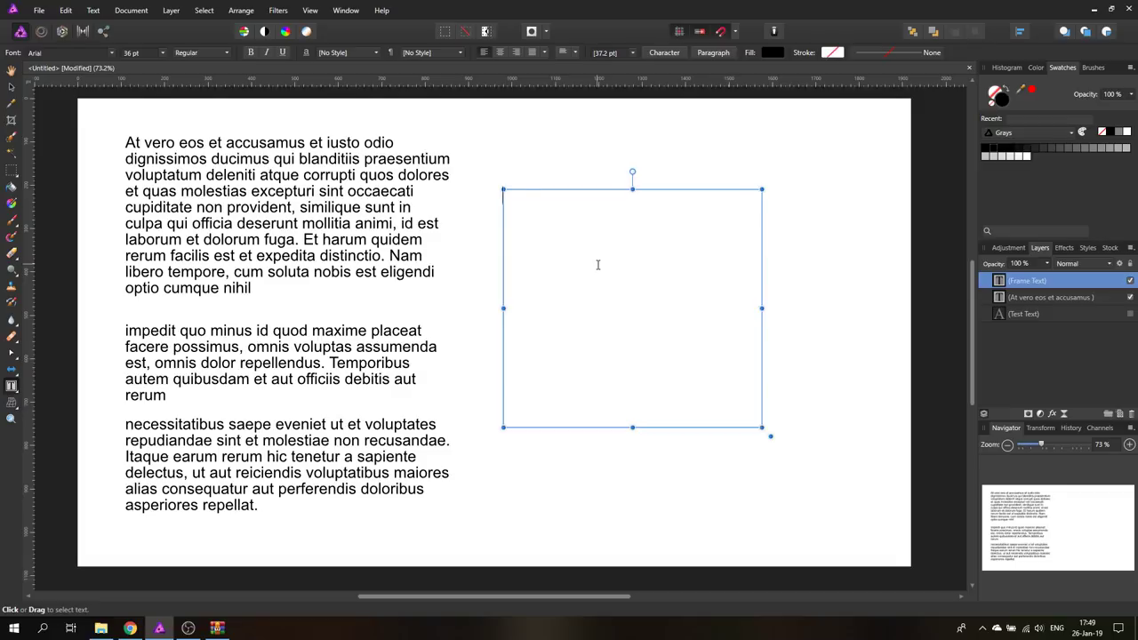
text(swdfsefsfs)
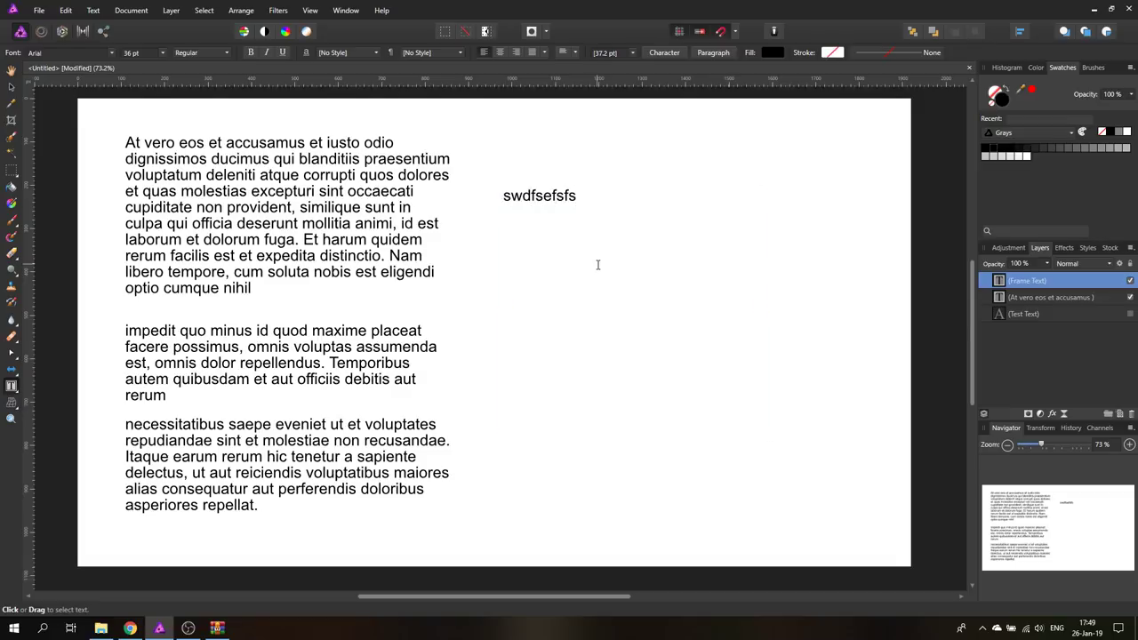
click(541, 196)
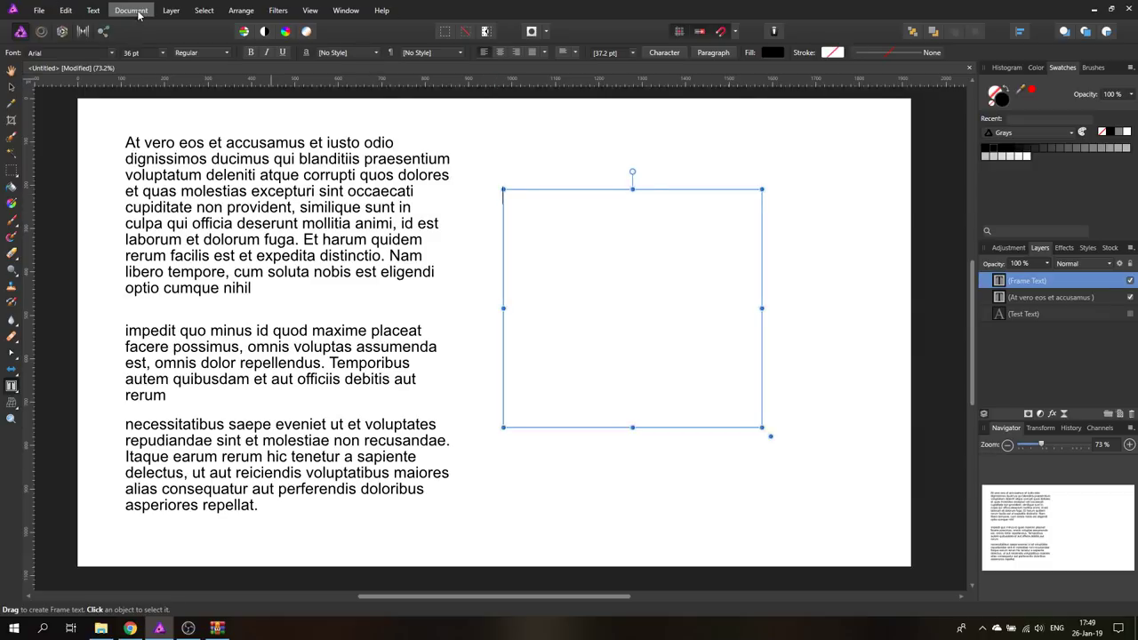
- Show the Glyph Browser from the Text menu and pick the Webdings font
click(93, 11)
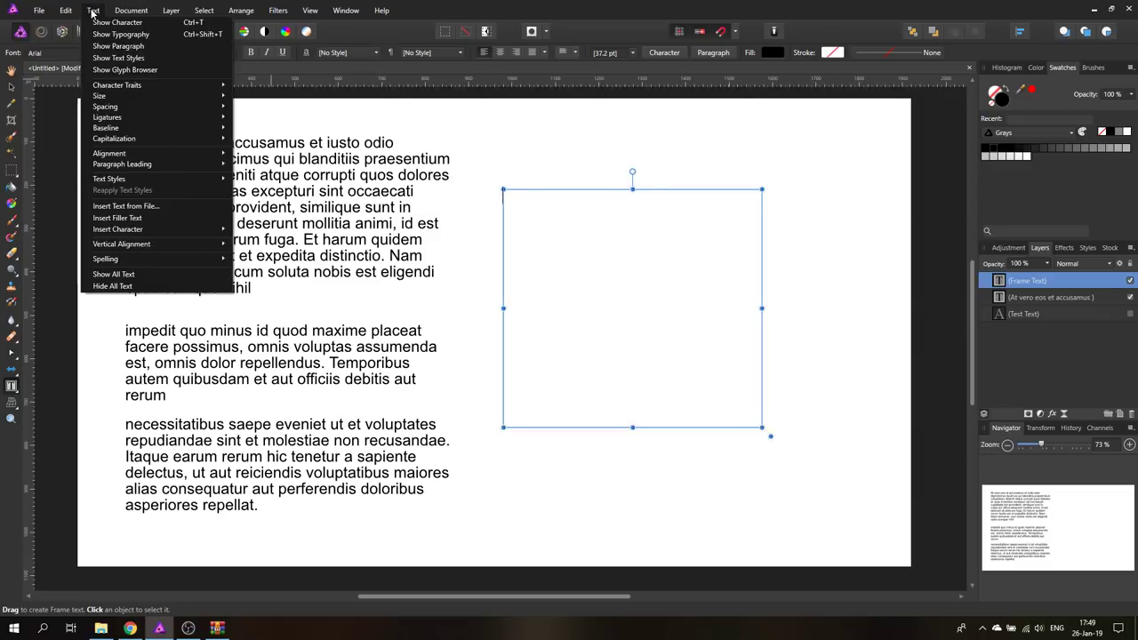
mouse_move(121, 71)
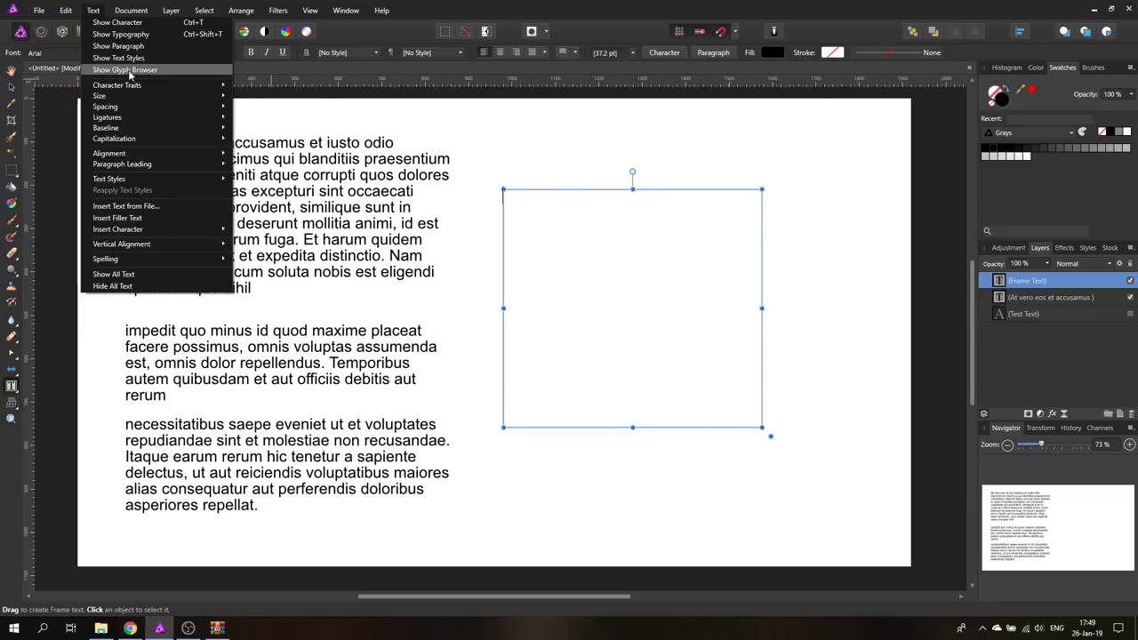
click(124, 69)
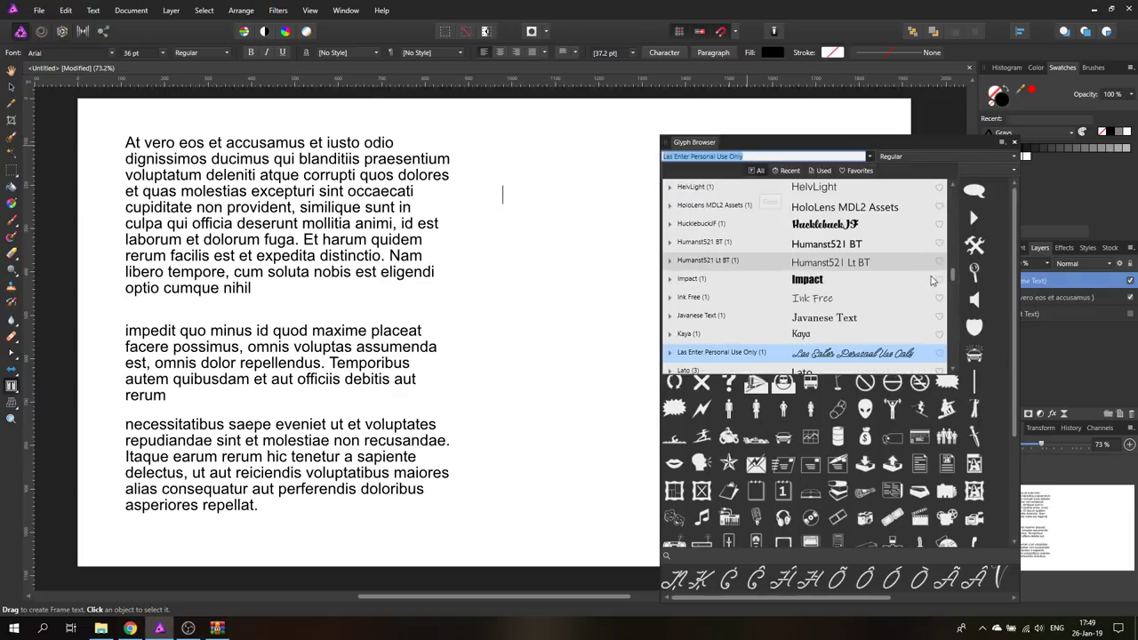
scroll(down, 3)
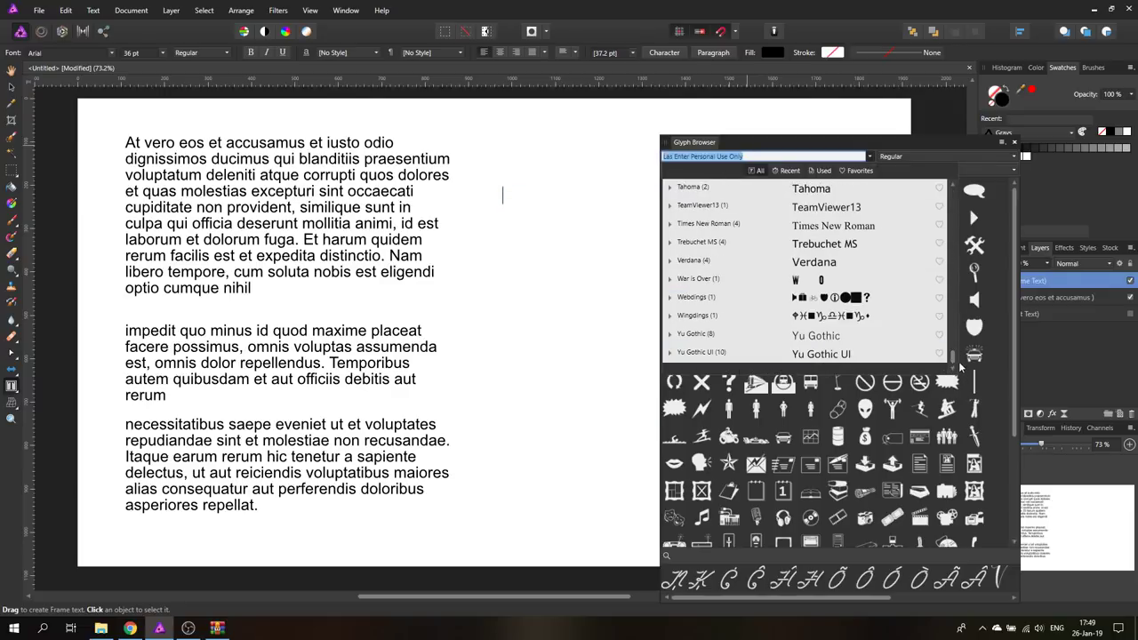
mouse_move(692, 302)
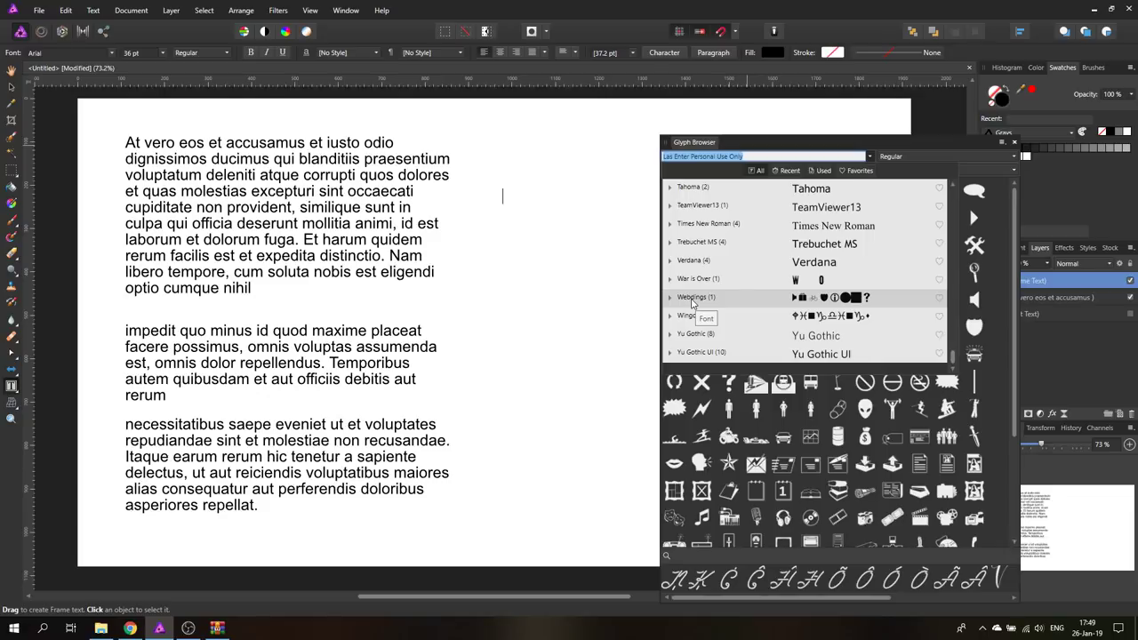
click(690, 297)
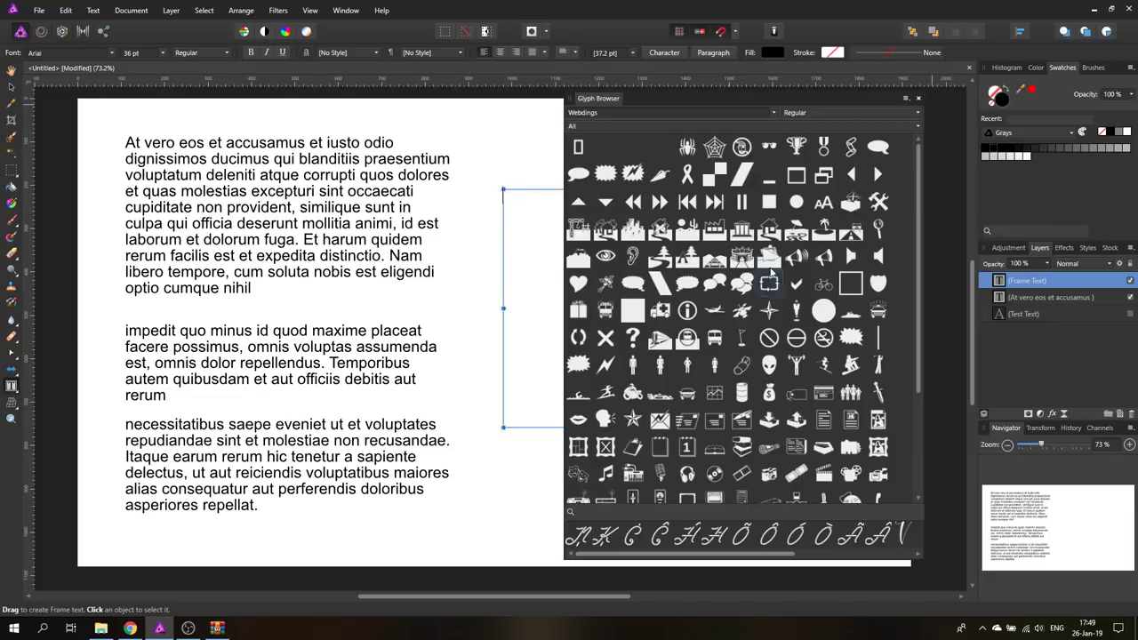
mouse_move(904, 104)
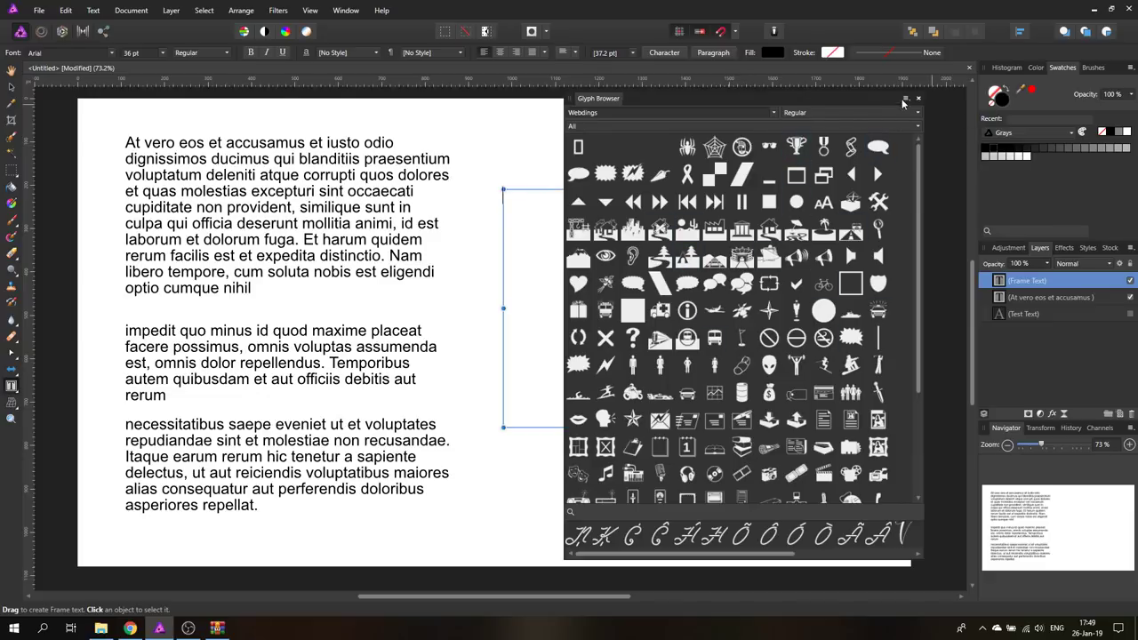
- Try the smallest glyph preview size, then enlarge the previews again
click(903, 99)
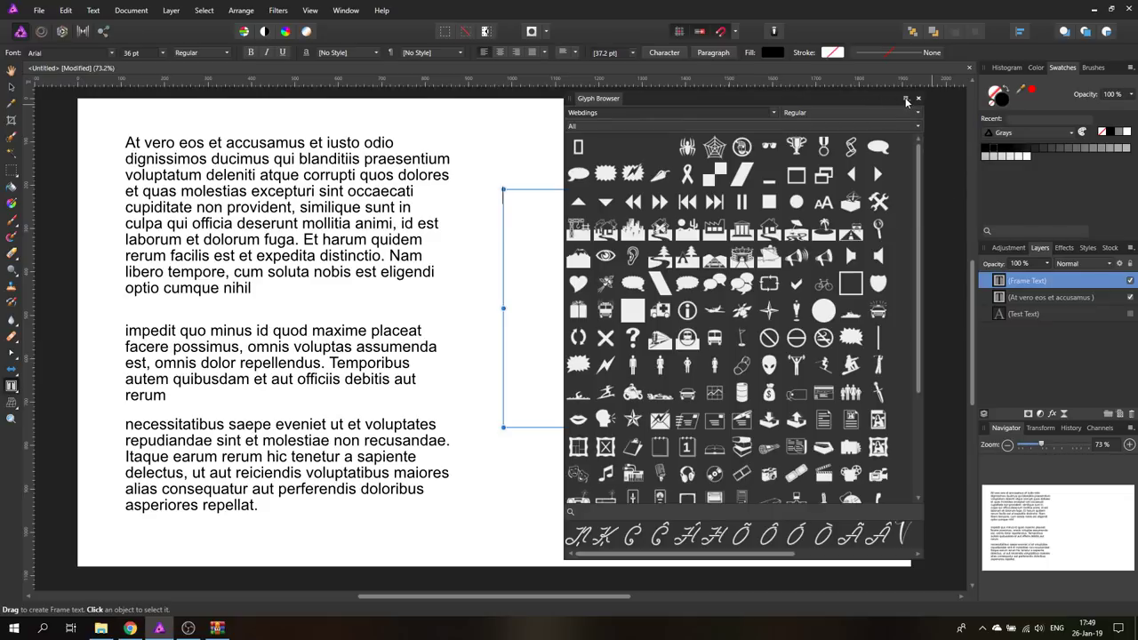
click(903, 98)
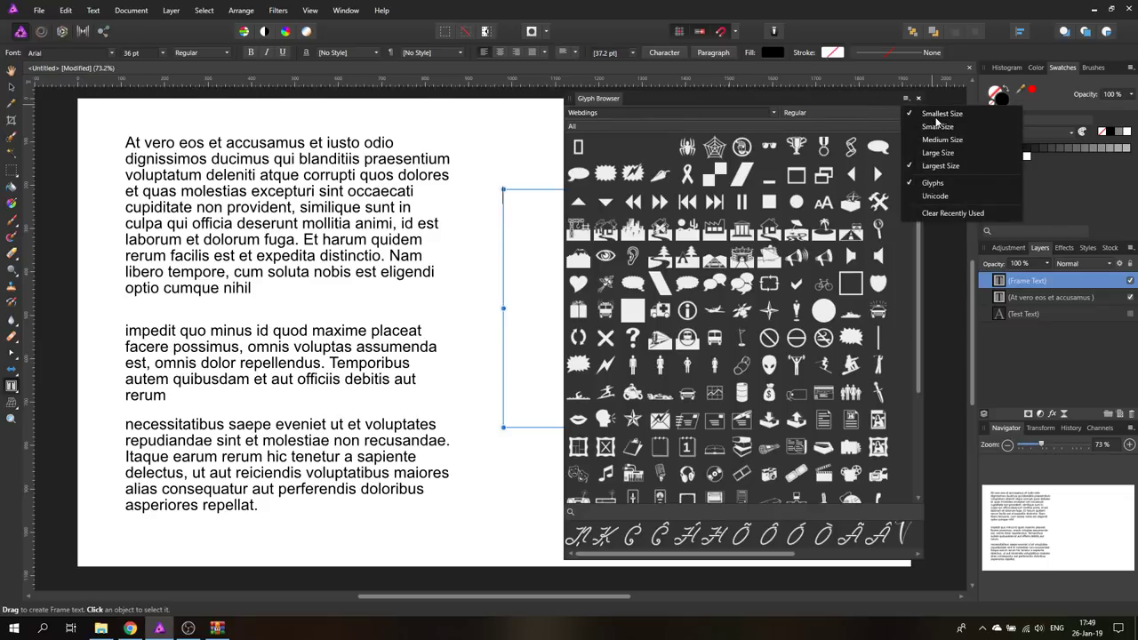
click(943, 114)
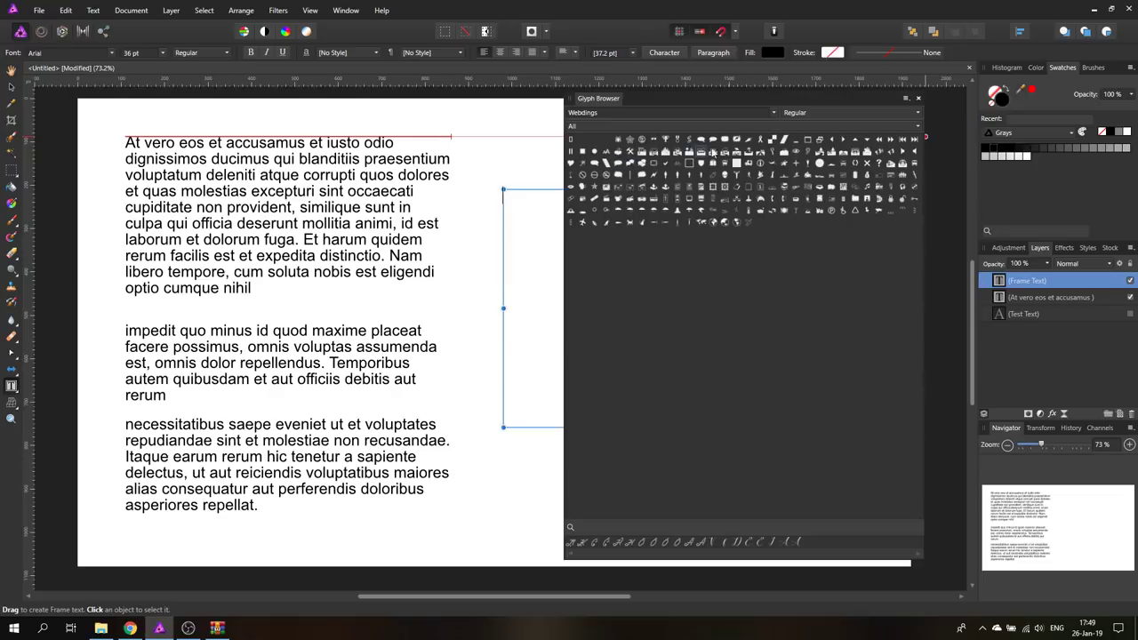
click(903, 98)
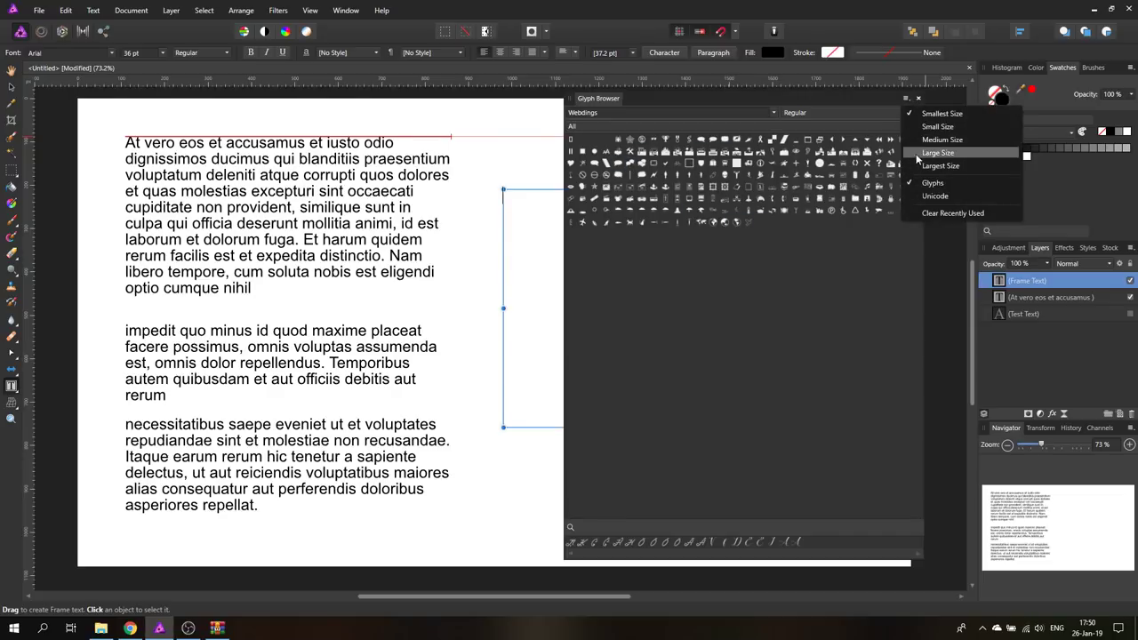
click(939, 165)
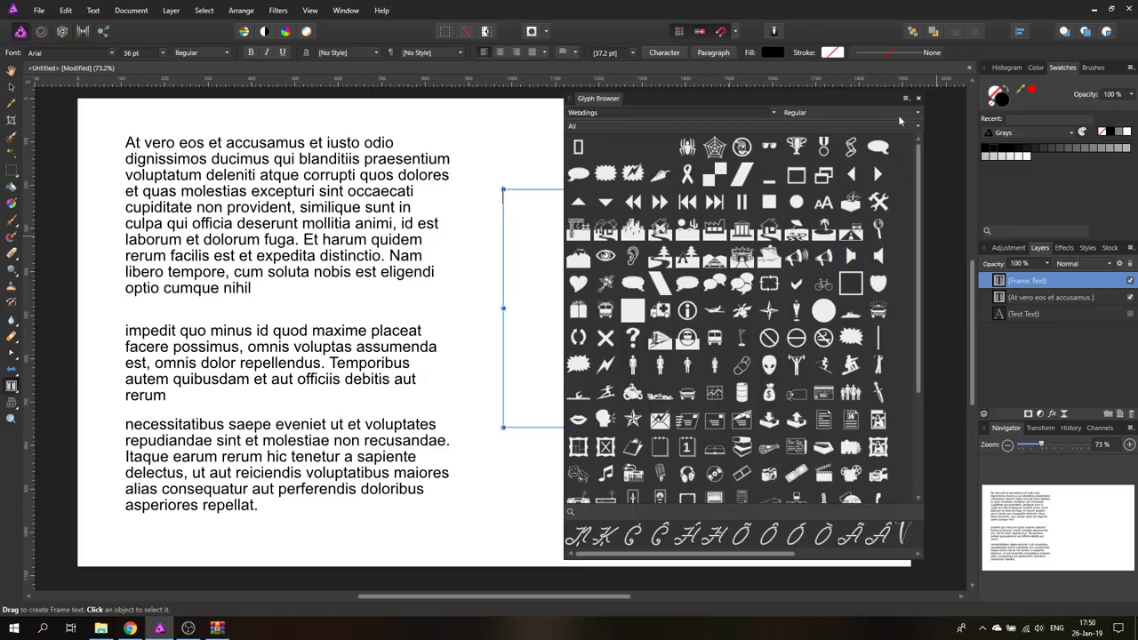
mouse_move(679, 101)
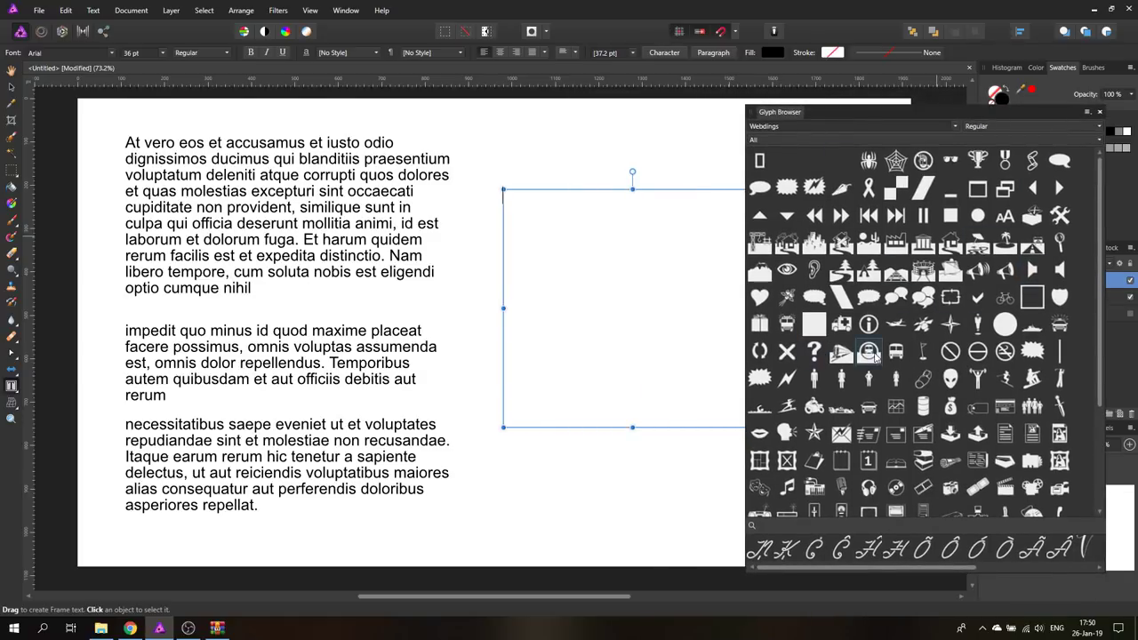
mouse_move(950, 406)
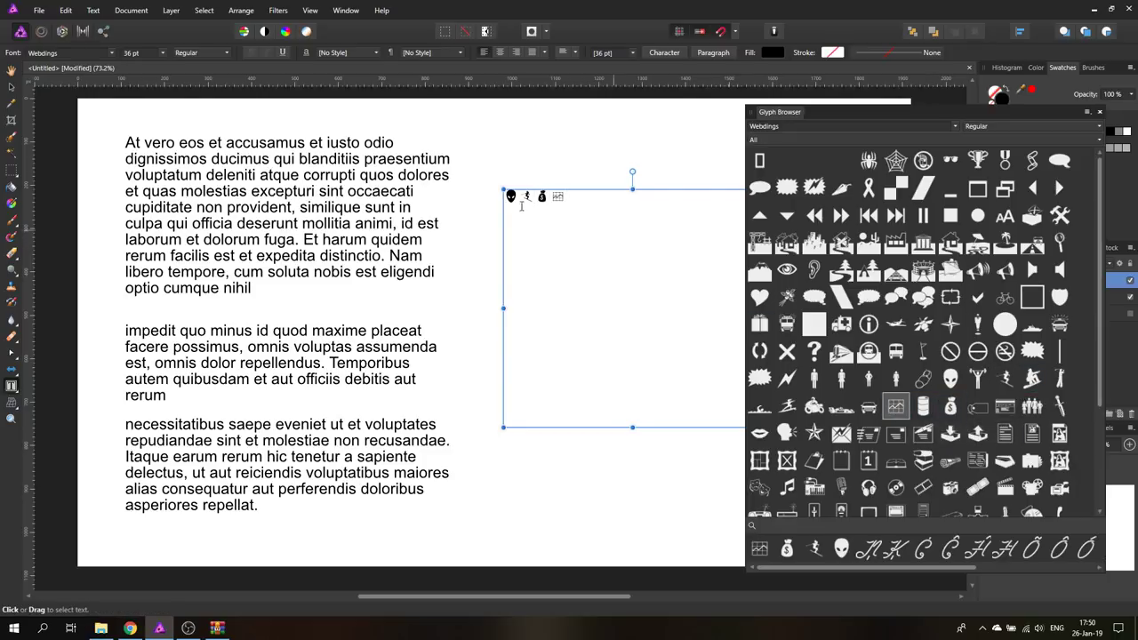
- Select the inserted Webdings icons and raise their font size to 144 pt
drag(507, 195, 565, 197)
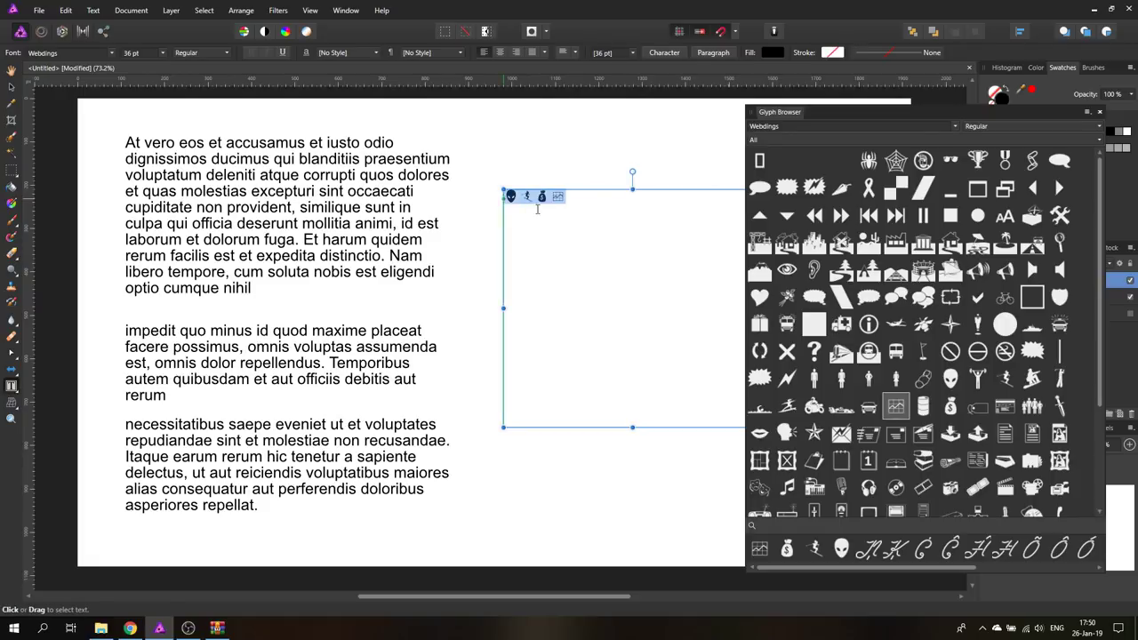
click(160, 53)
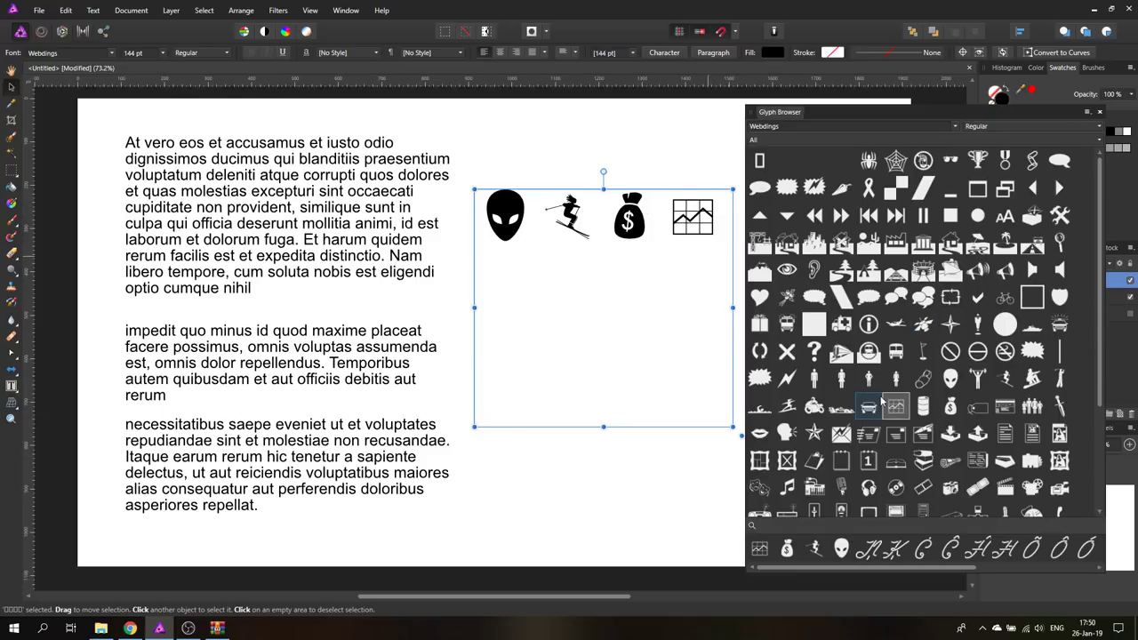
scroll(down, 3)
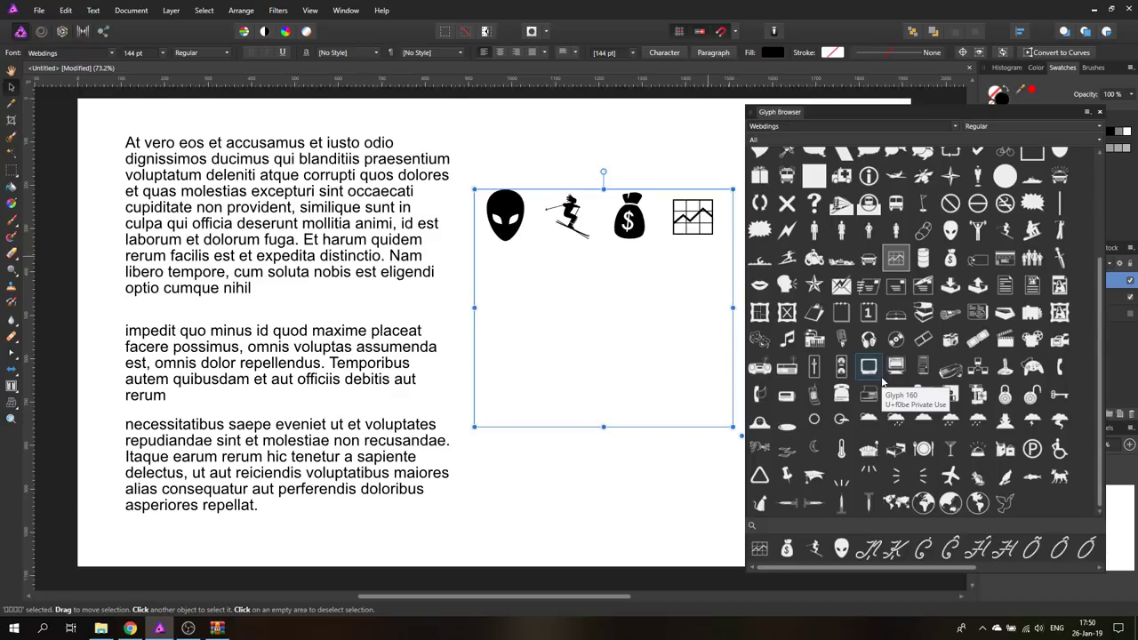
mouse_move(718, 219)
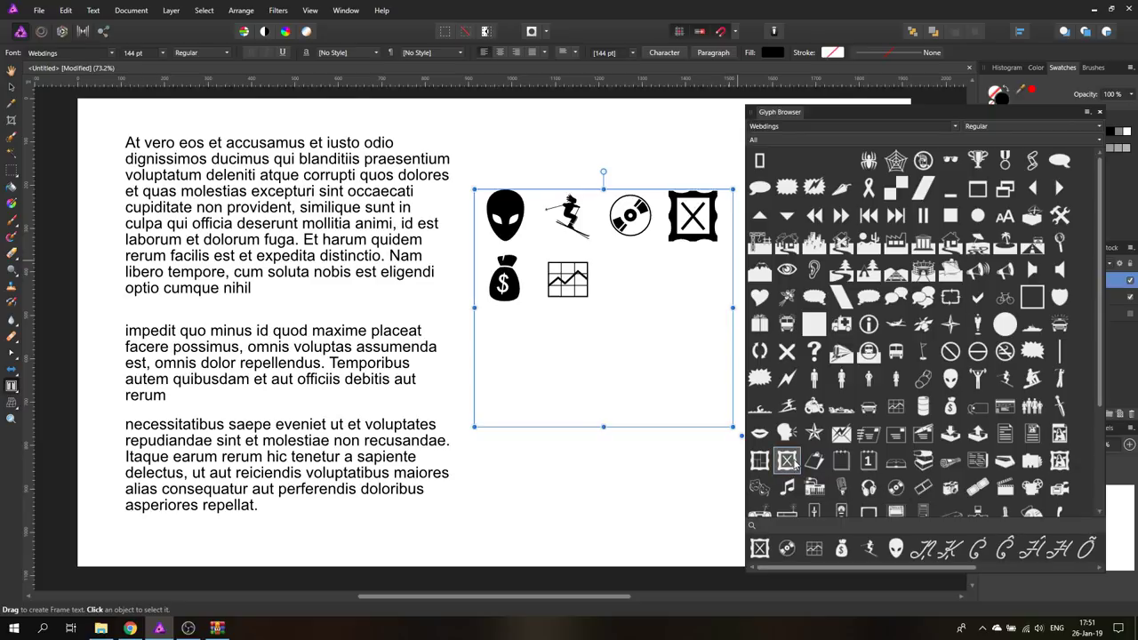
mouse_move(864, 379)
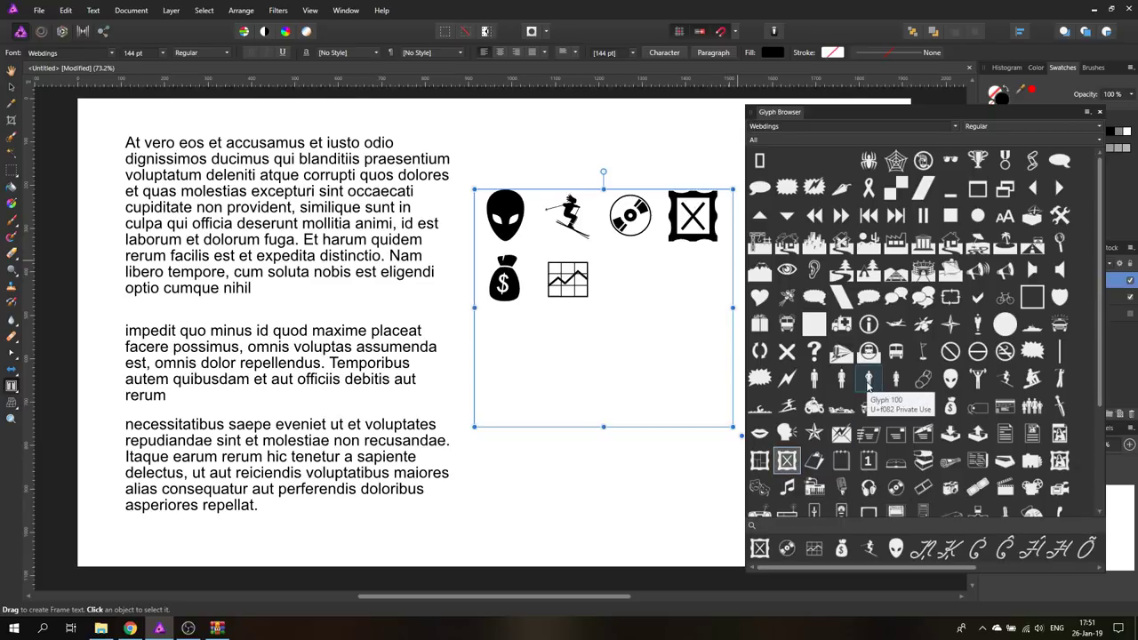